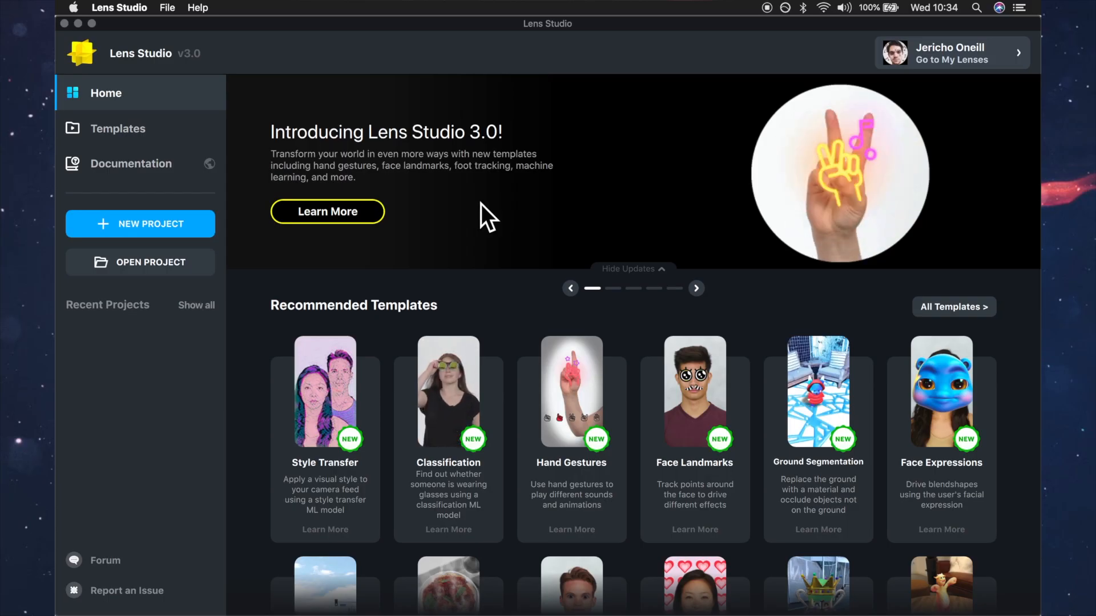
Step: Start a new project and delete Full Frame Region 0 along with Screen Image 0
left_click(139, 224)
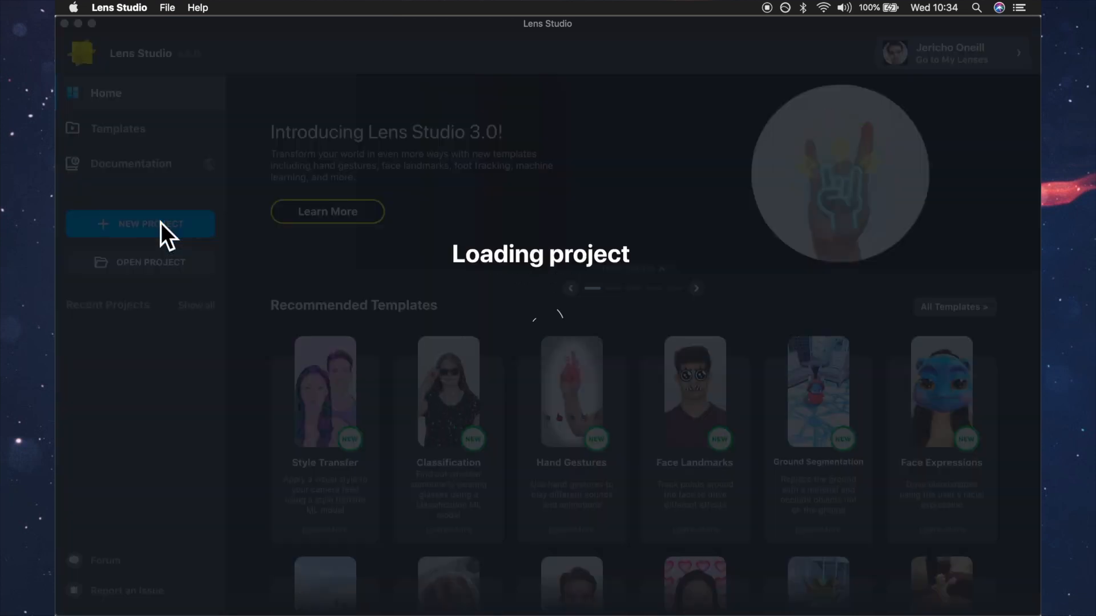
left_click(140, 224)
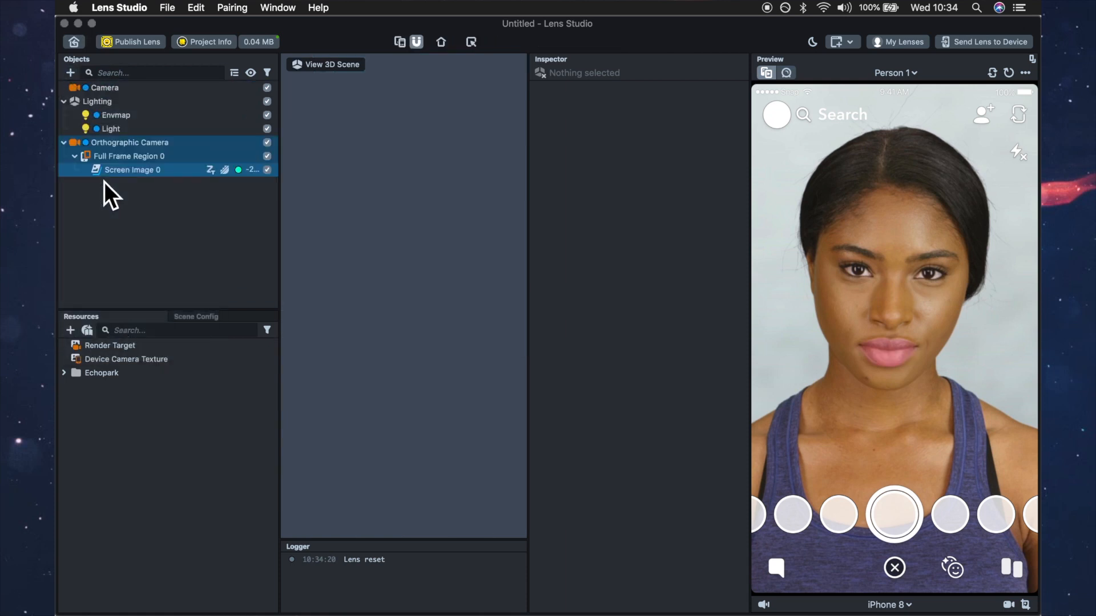
left_click(132, 170)
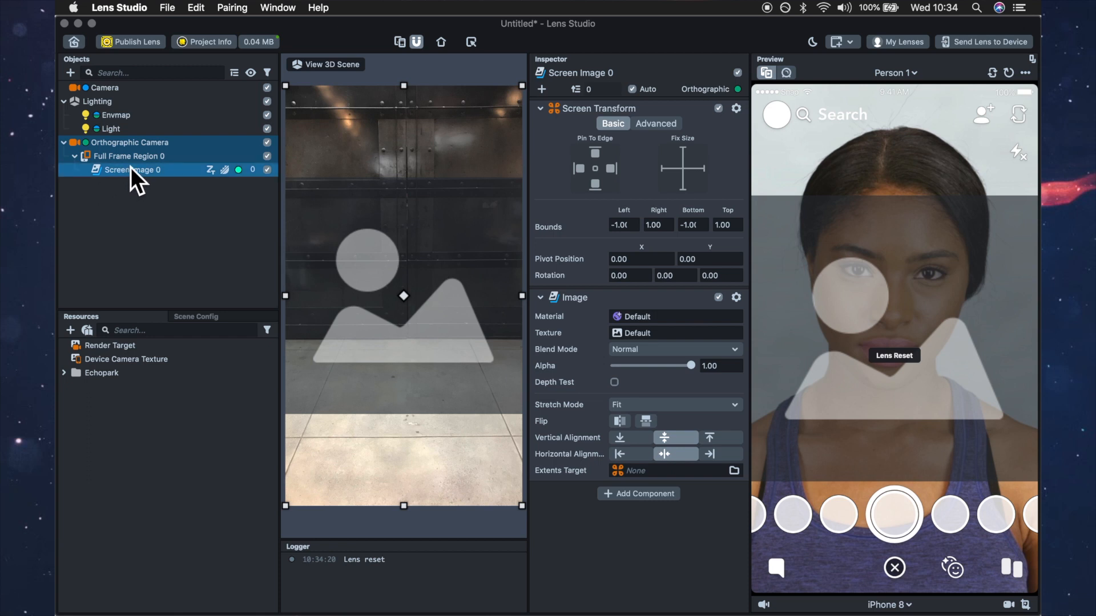
left_click(130, 156)
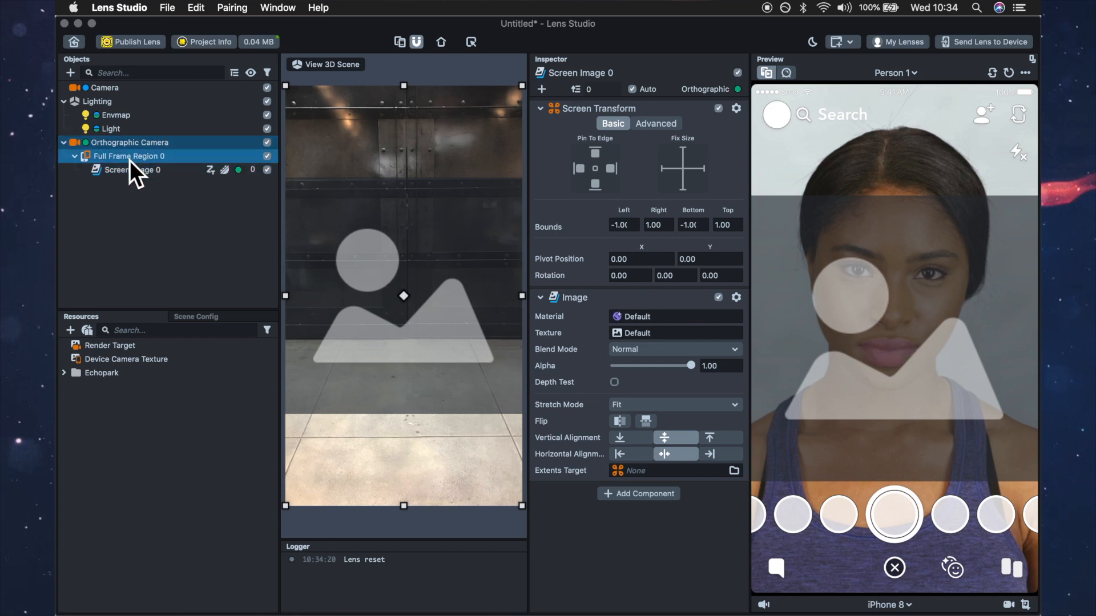
right_click(128, 156)
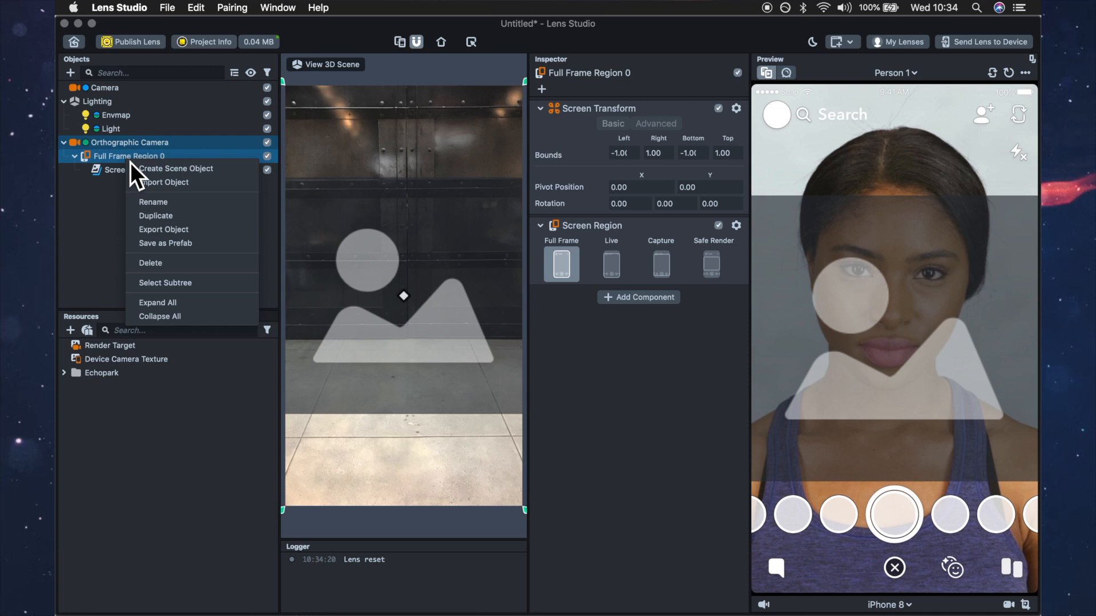
mouse_move(167, 234)
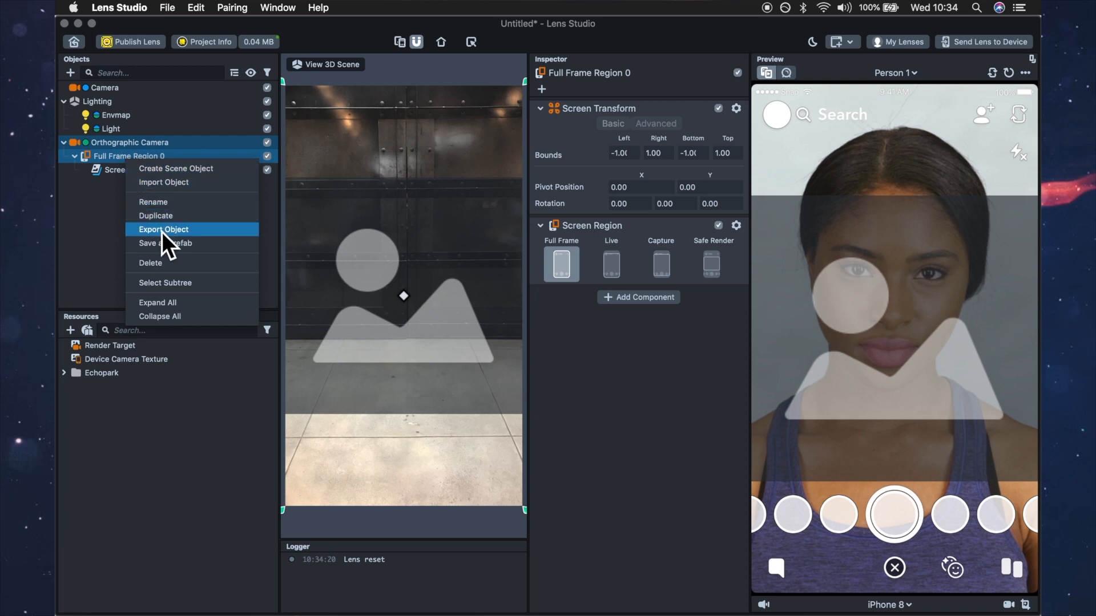
left_click(150, 263)
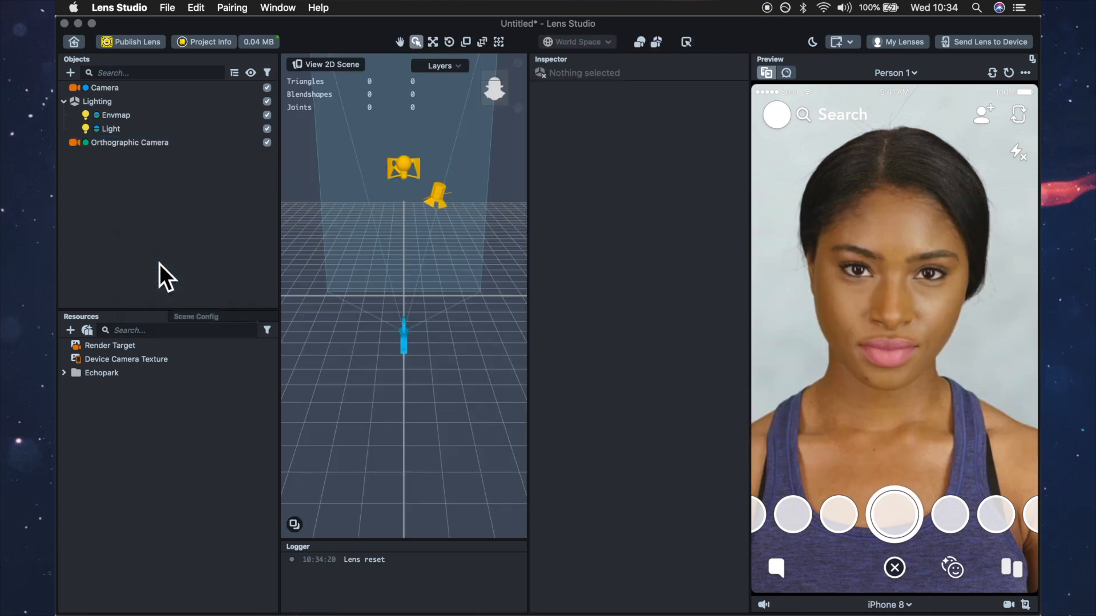
Step: Add the UI helper and disable UI Rounded Button, UI Button, UI Toggle and Tap Hint
left_click(128, 143)
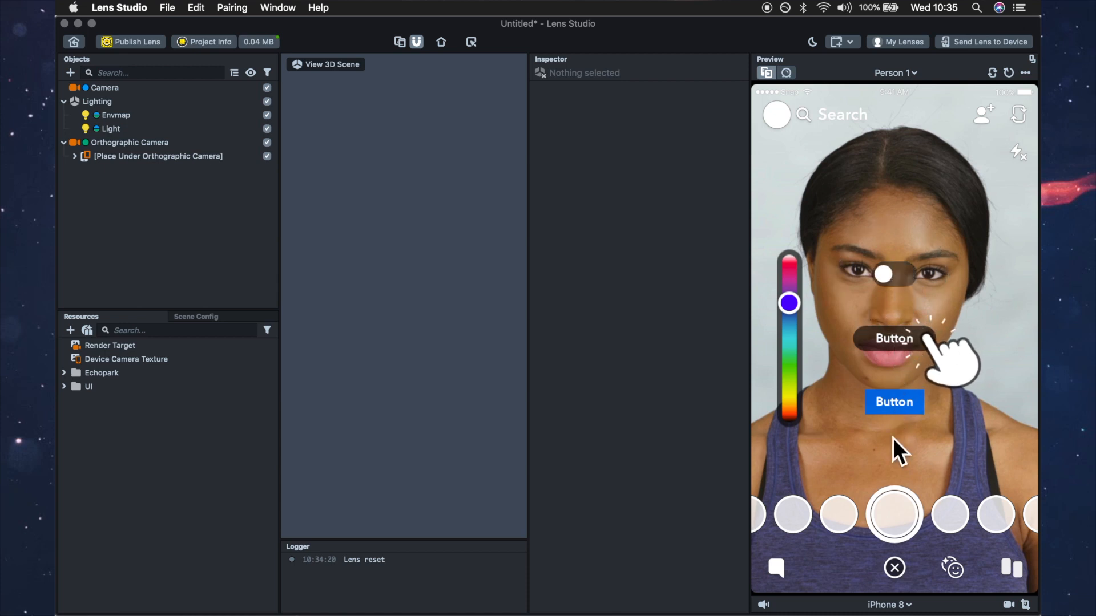
mouse_move(84, 178)
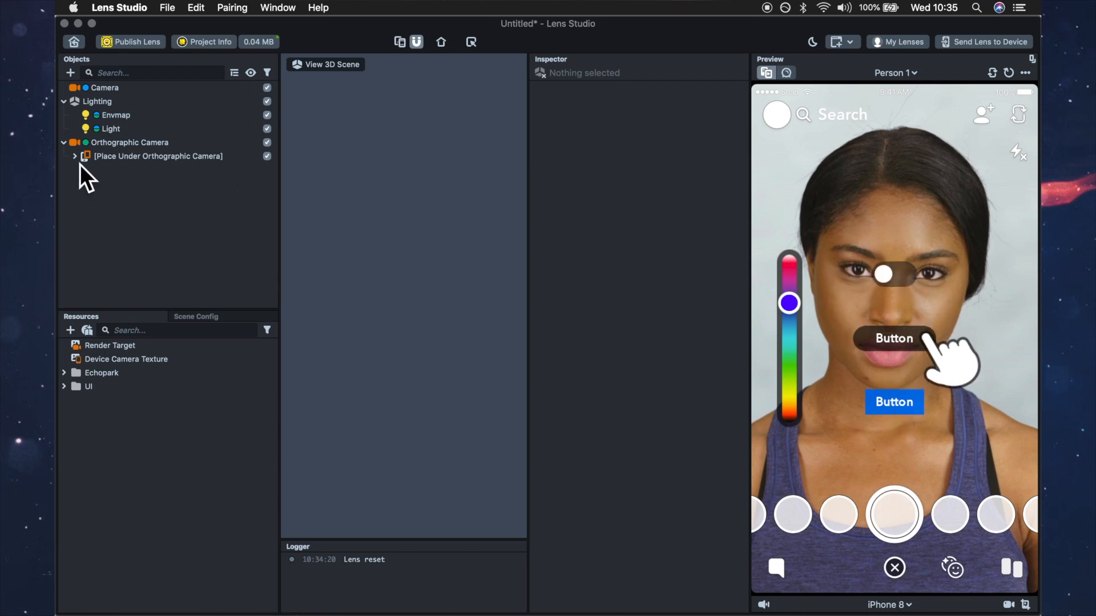
left_click(75, 156)
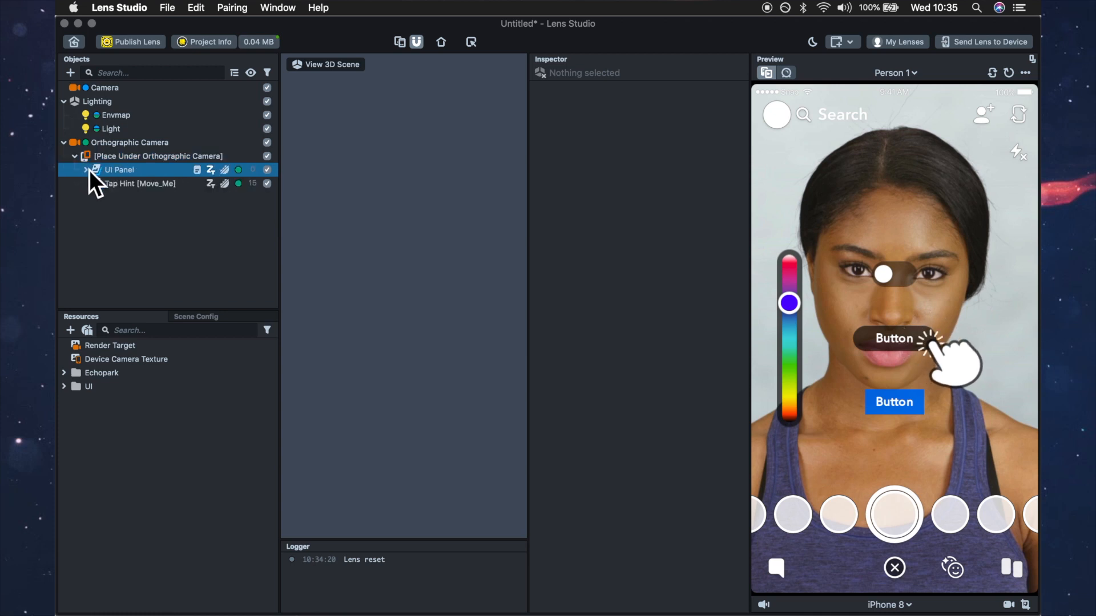
left_click(86, 171)
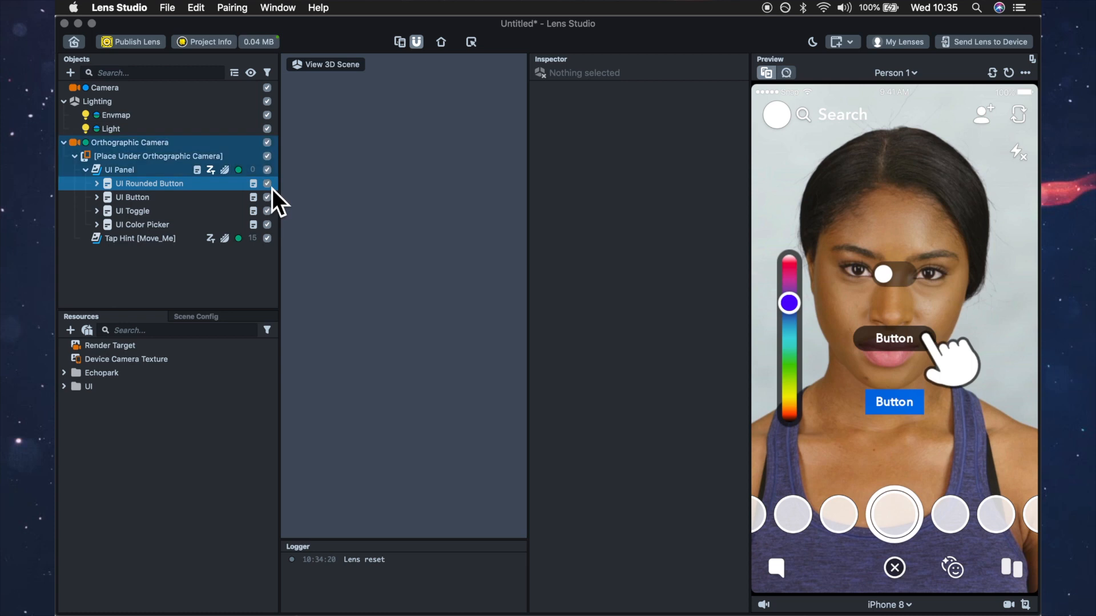
left_click(133, 197)
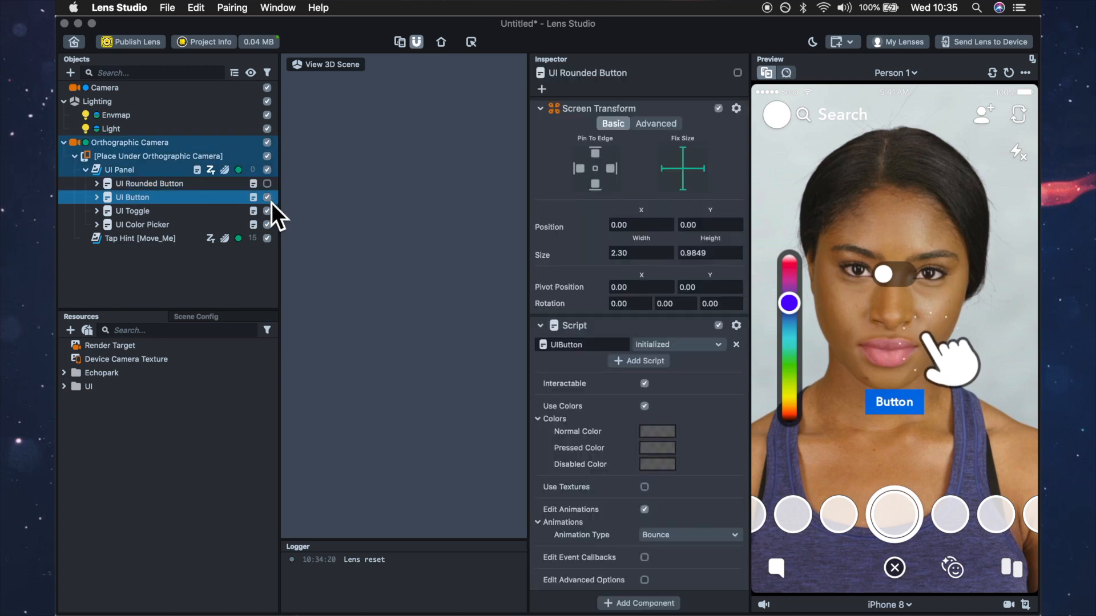
left_click(133, 210)
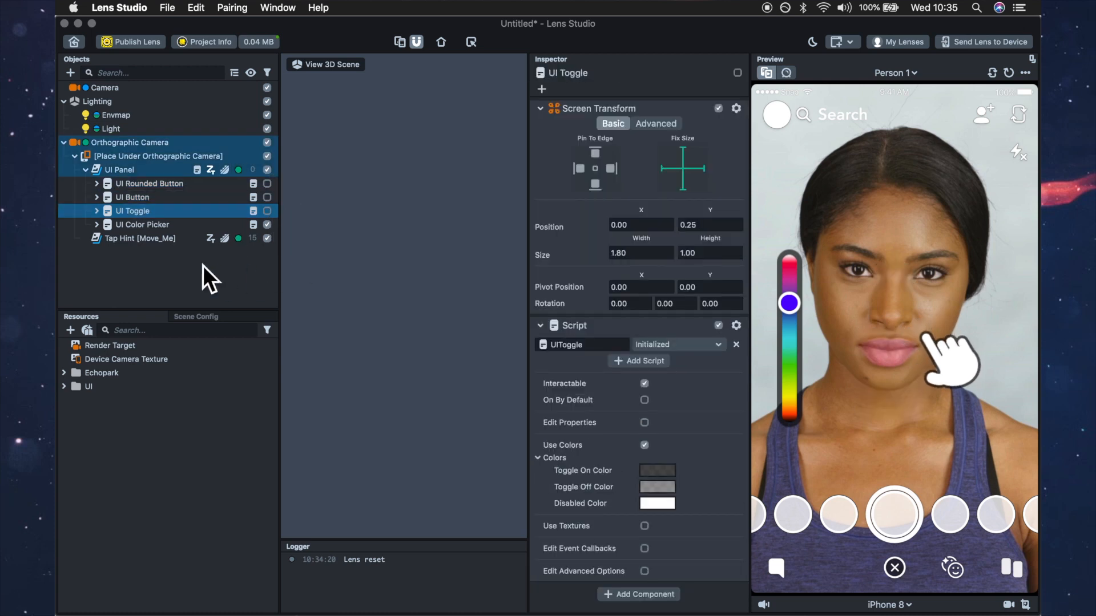
left_click(139, 238)
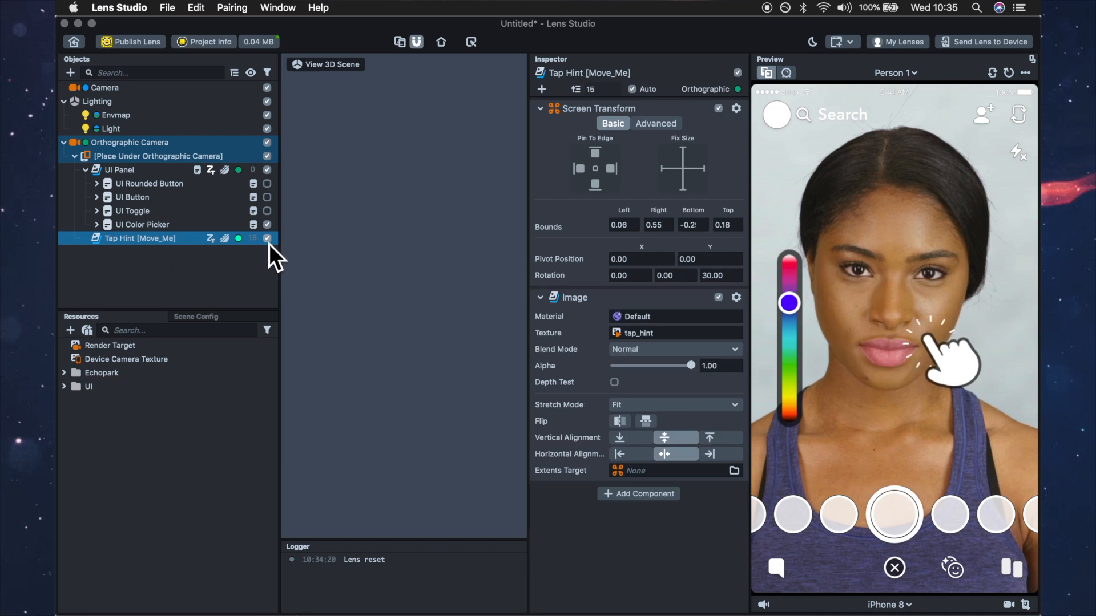
left_click(267, 239)
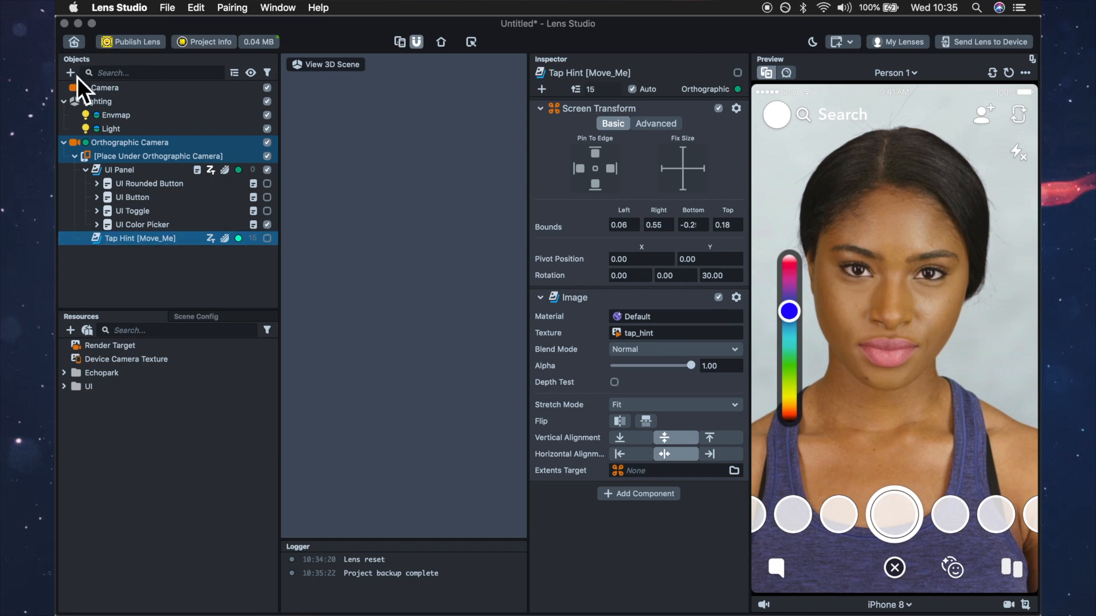
Step: Add a sphere, then delete it because it landed in the wrong place
left_click(69, 72)
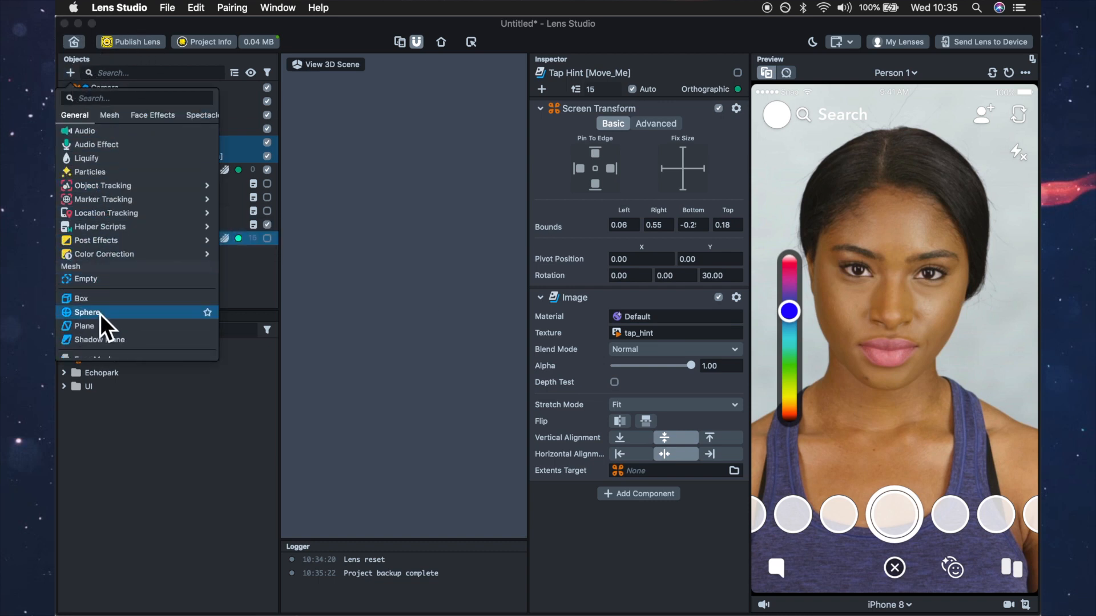
left_click(86, 312)
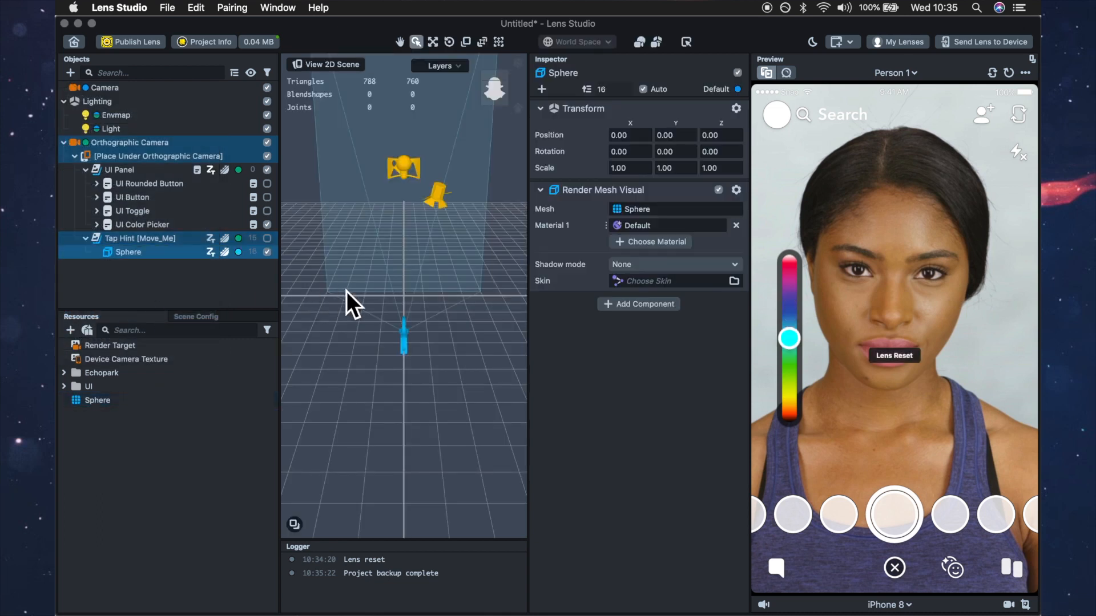
right_click(128, 252)
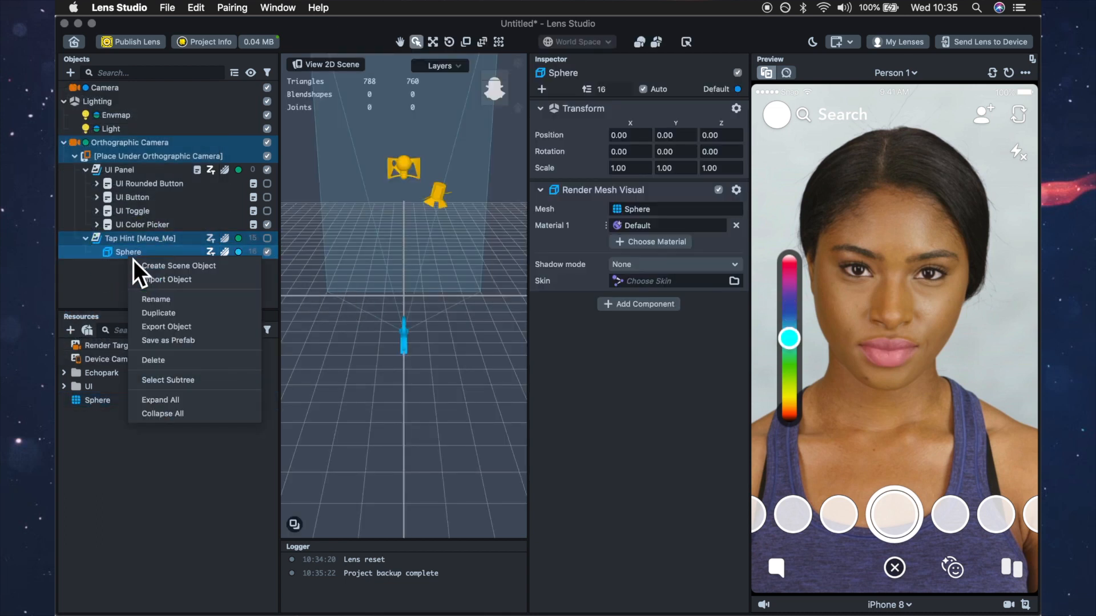
left_click(153, 360)
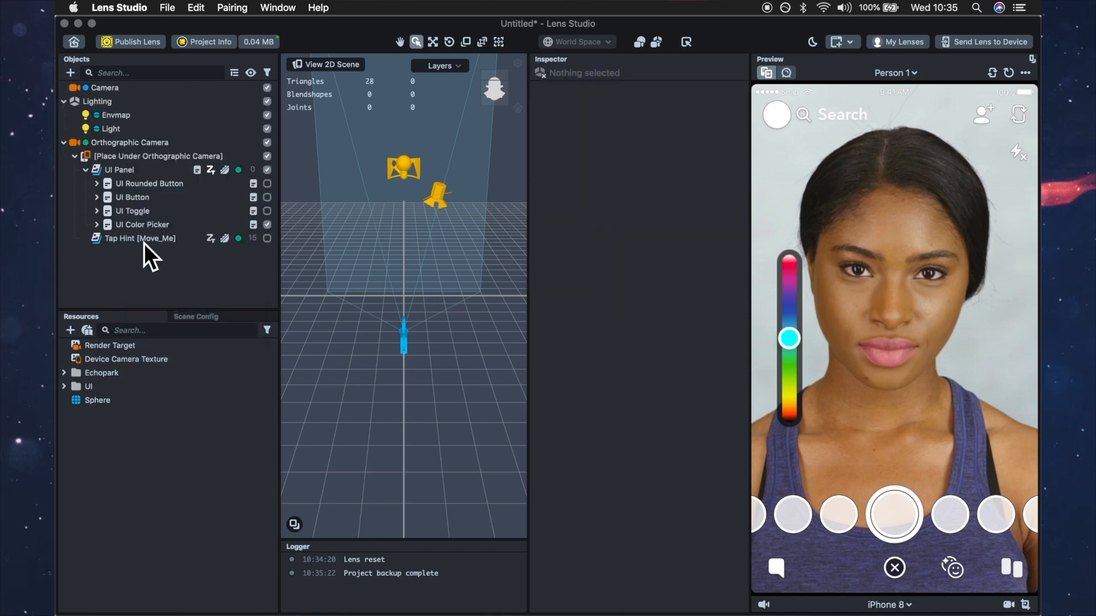
Step: Add a sphere under the Camera object and select it
left_click(105, 87)
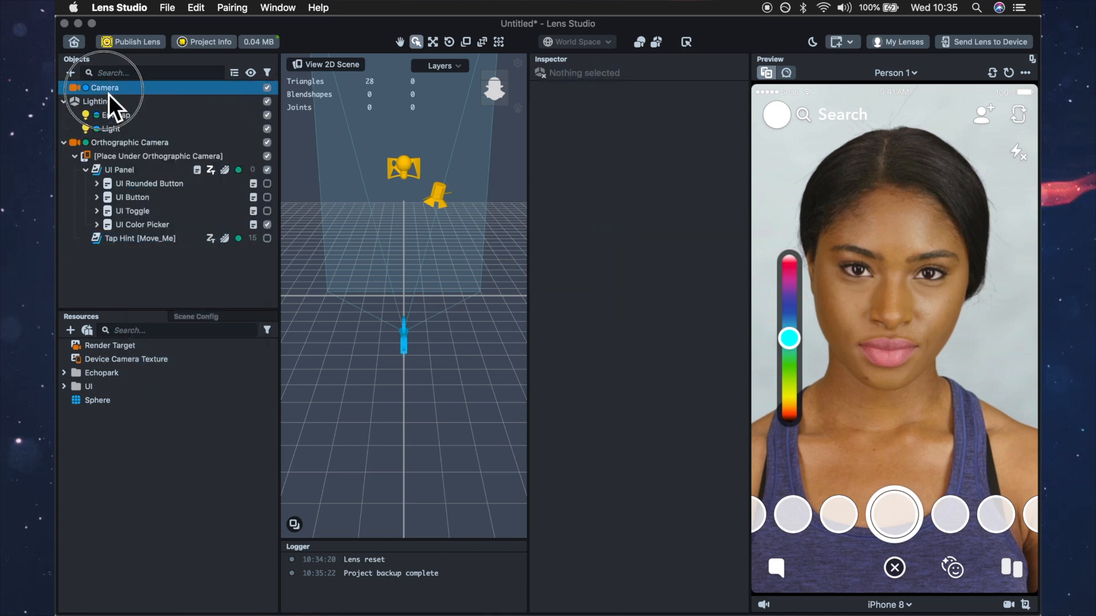
left_click(71, 72)
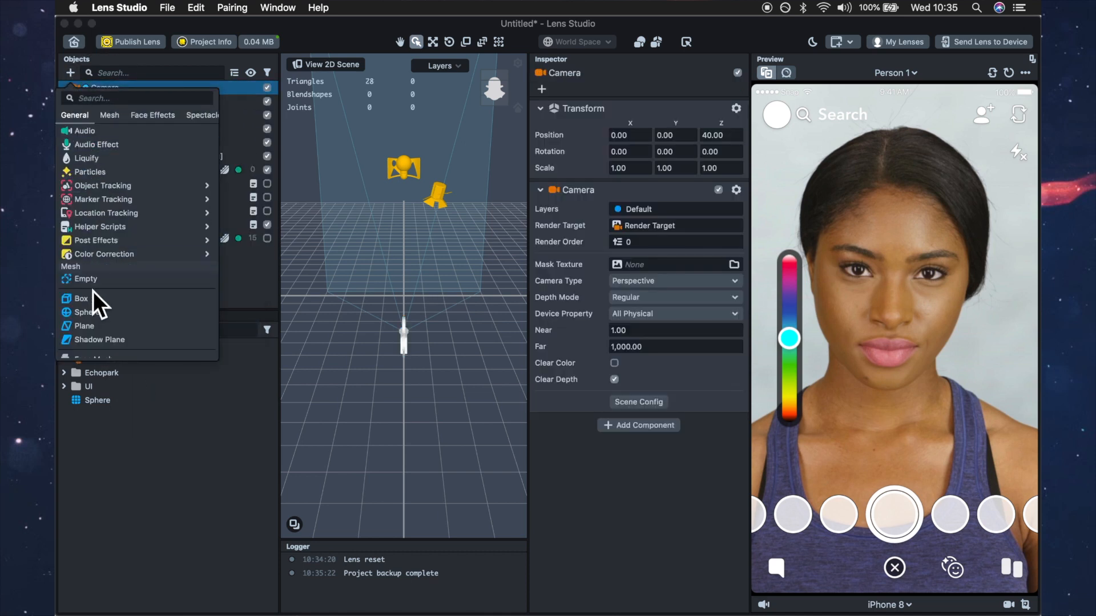
left_click(86, 312)
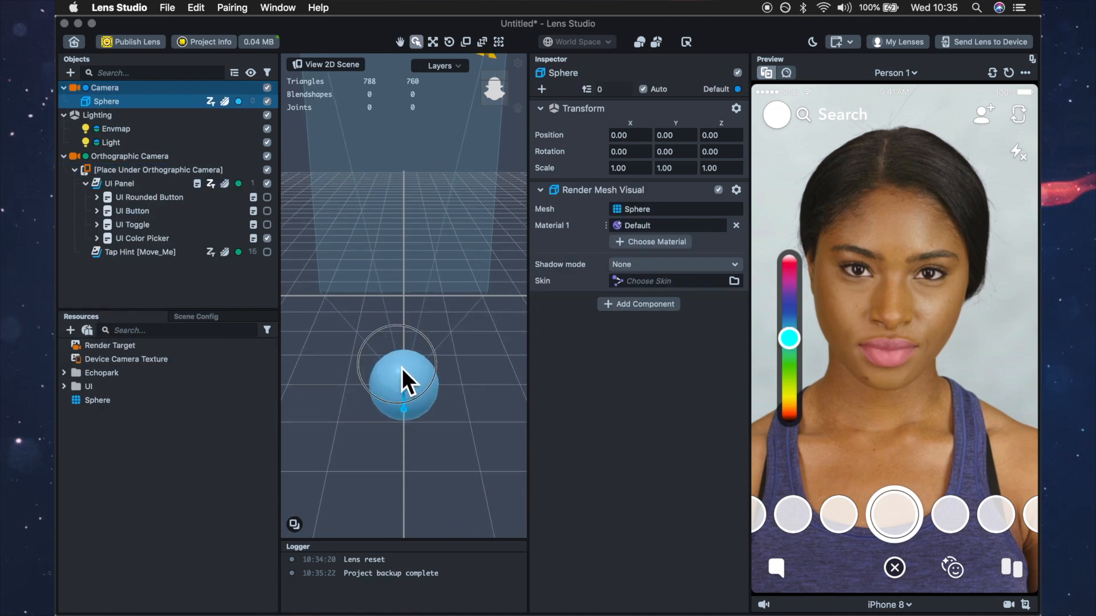
left_click(434, 41)
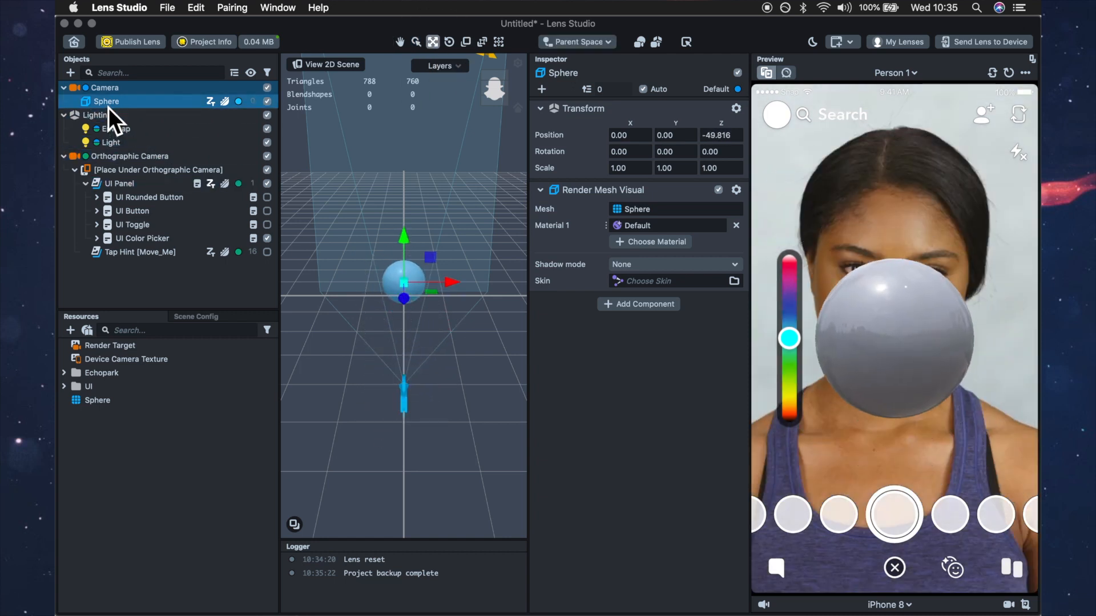
left_click(143, 238)
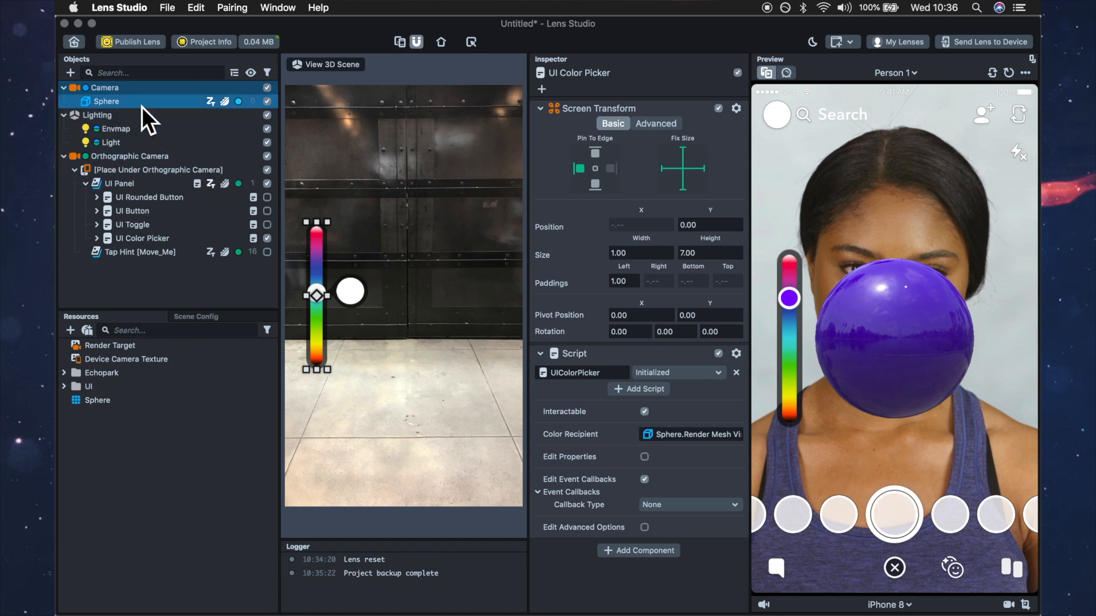
Step: Delete the Sphere and add the BW color correction post effect to the Camera
right_click(106, 102)
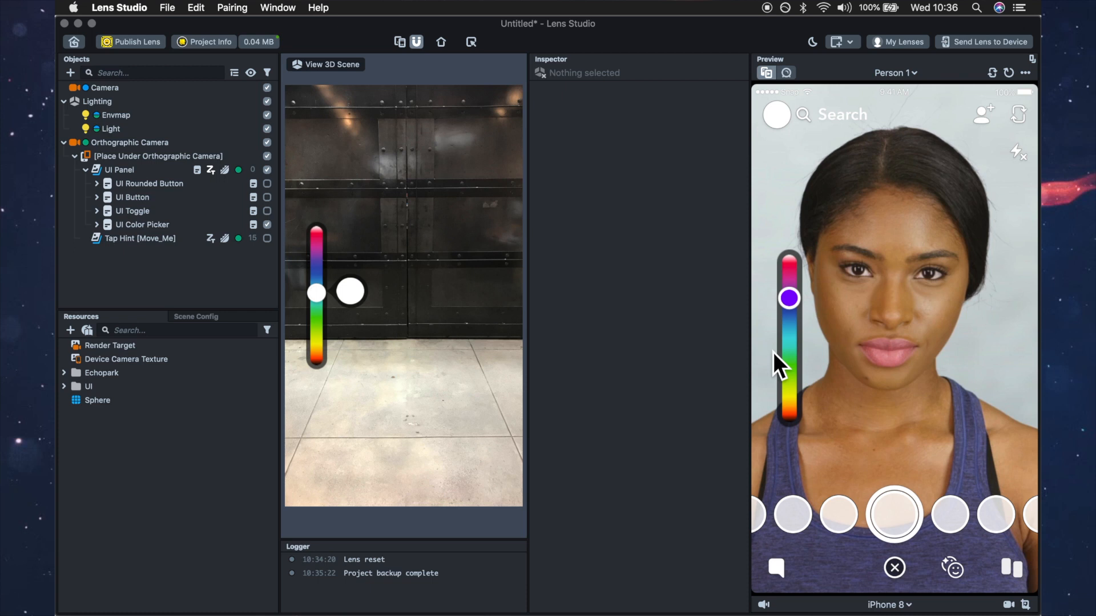
mouse_move(745, 358)
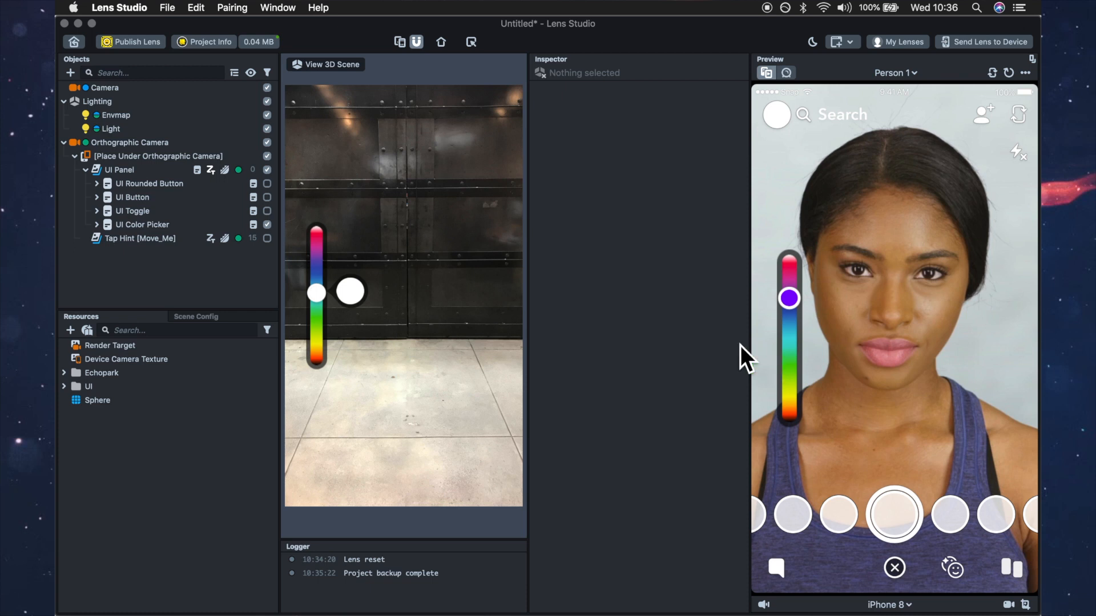
left_click(69, 73)
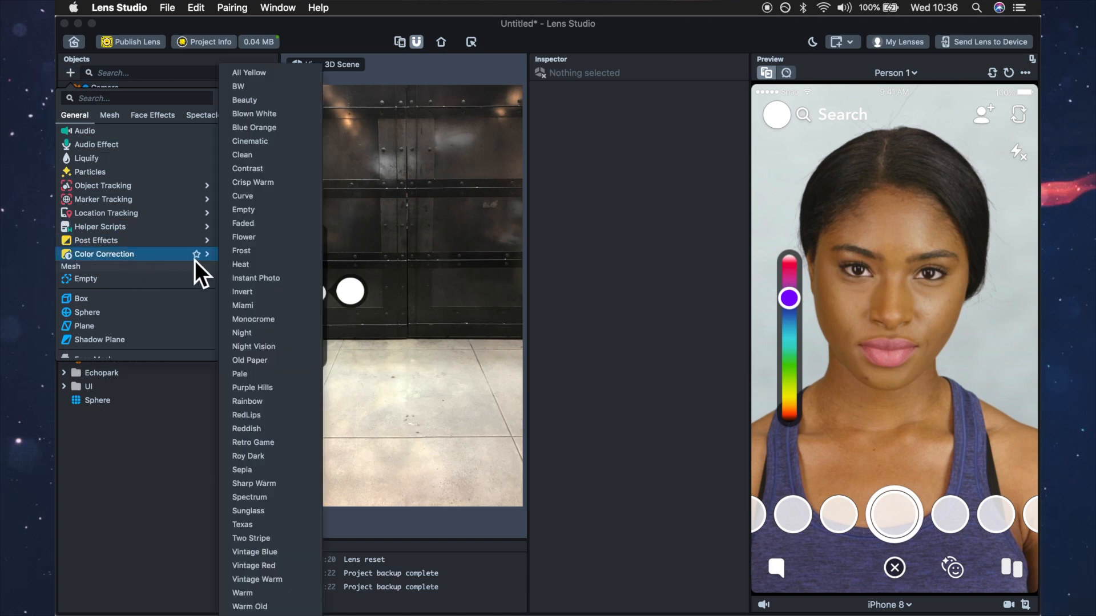
mouse_move(273, 319)
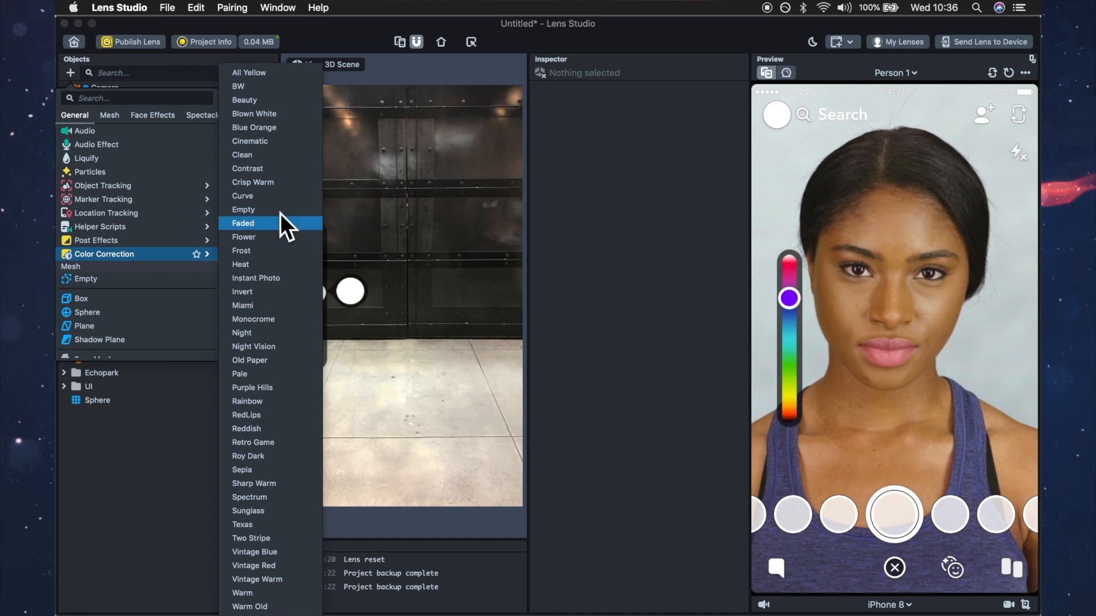
mouse_move(266, 97)
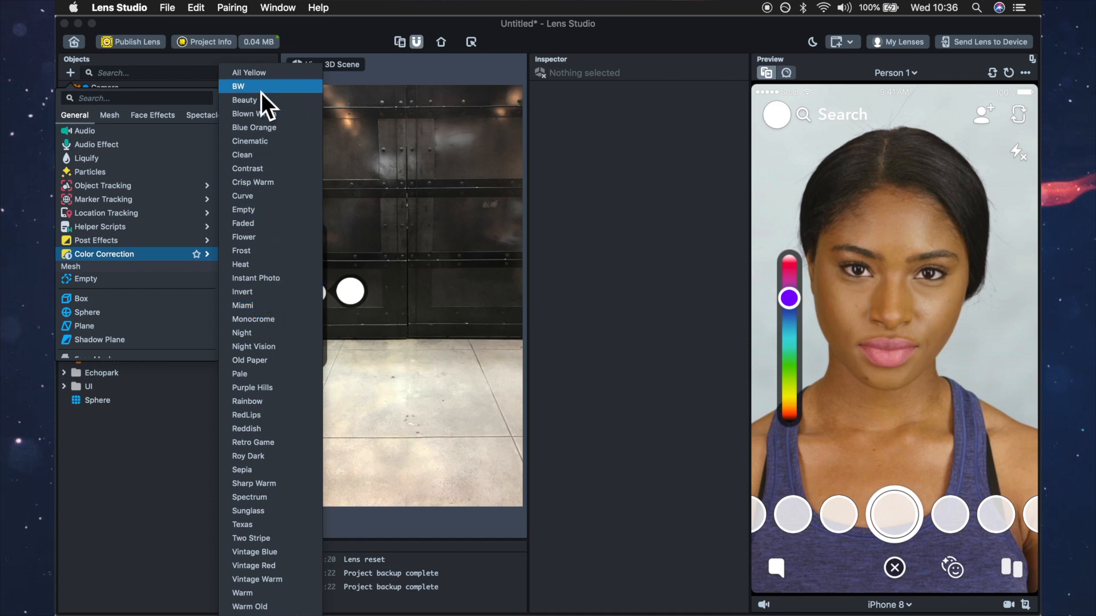
left_click(238, 86)
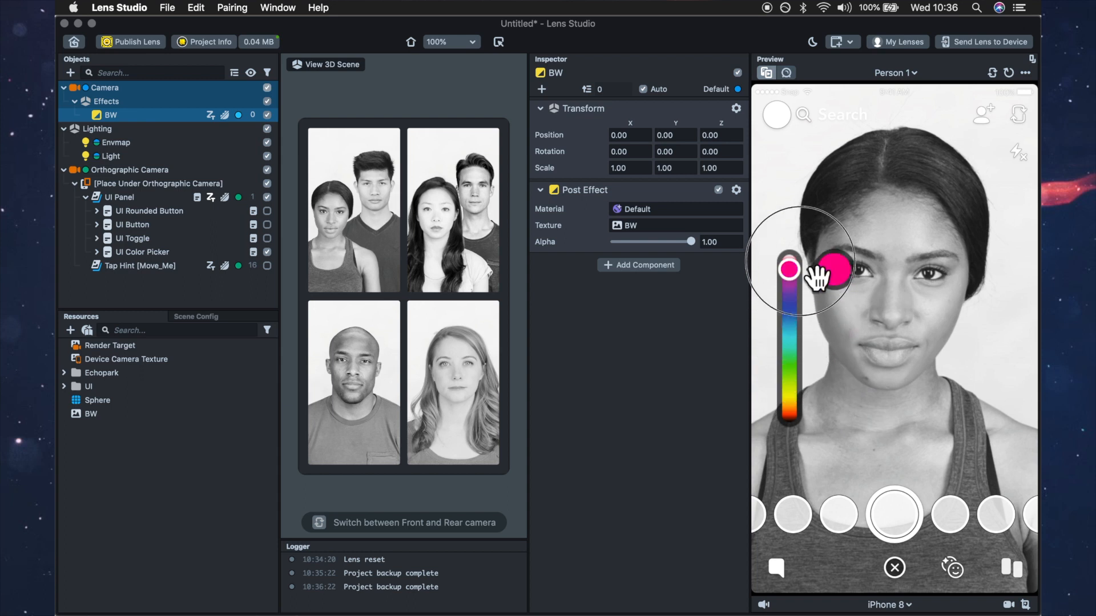
Step: Centre the UI Color Picker with the Pin To Edge anchor and set Position Y to -0.50
left_click_drag(789, 269, 788, 380)
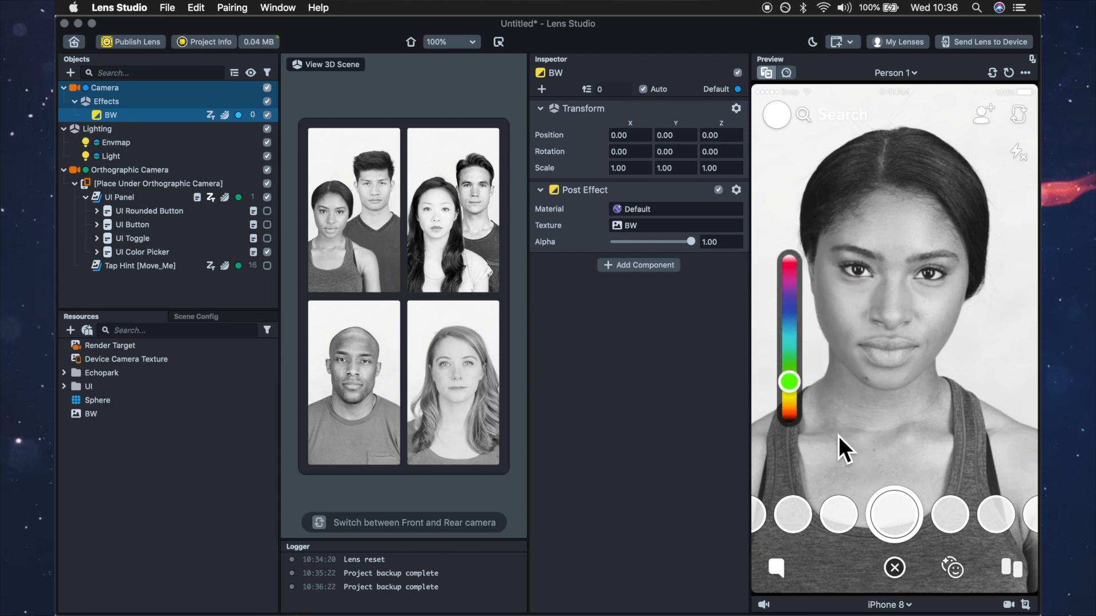
left_click(142, 251)
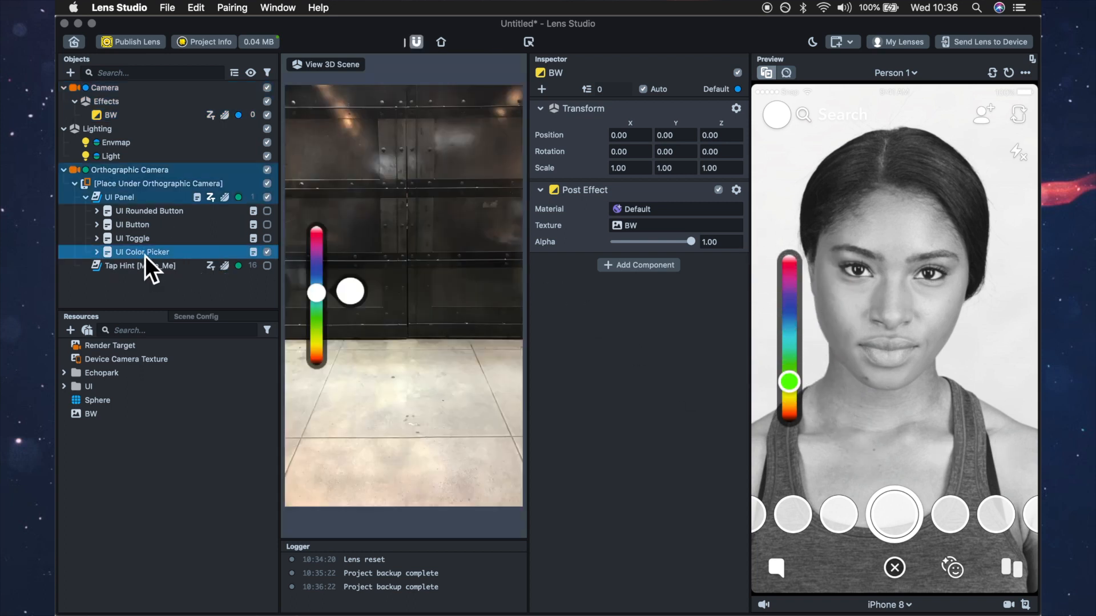
left_click(143, 252)
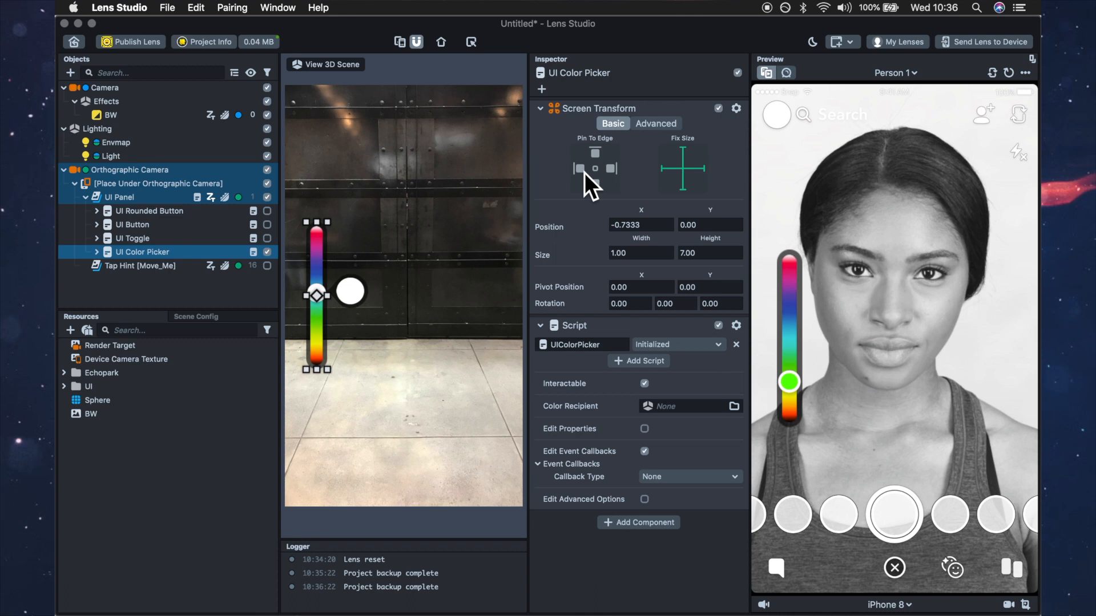
left_click(639, 225)
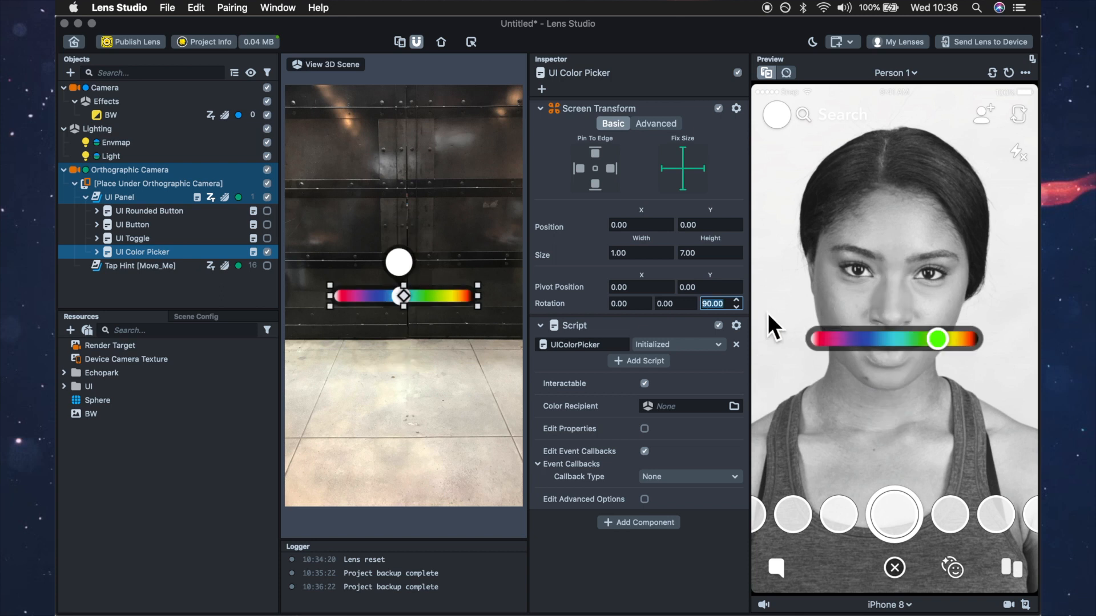
left_click(706, 224)
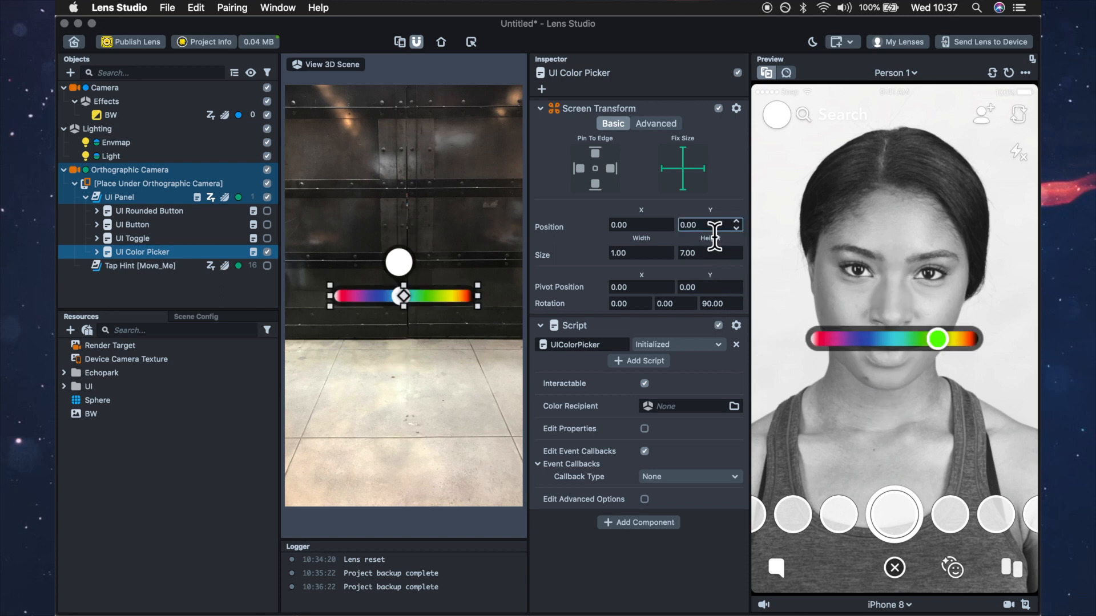
type("-0")
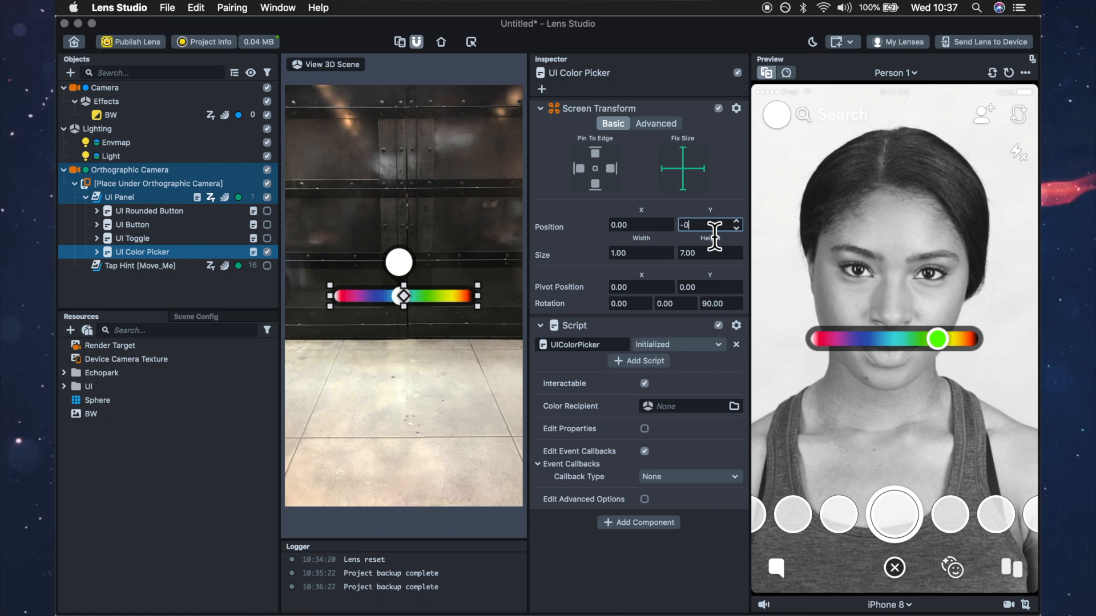
type("-0.50")
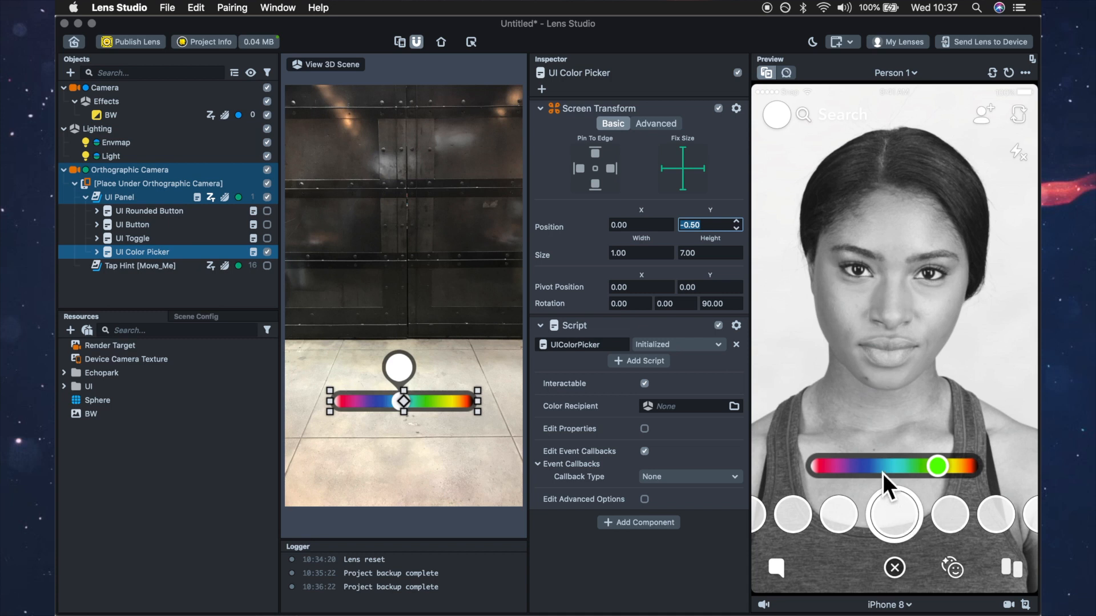
Step: Test the picker in Preview, sliding through purple, magenta, green, cyan and blue
left_click_drag(937, 466, 856, 466)
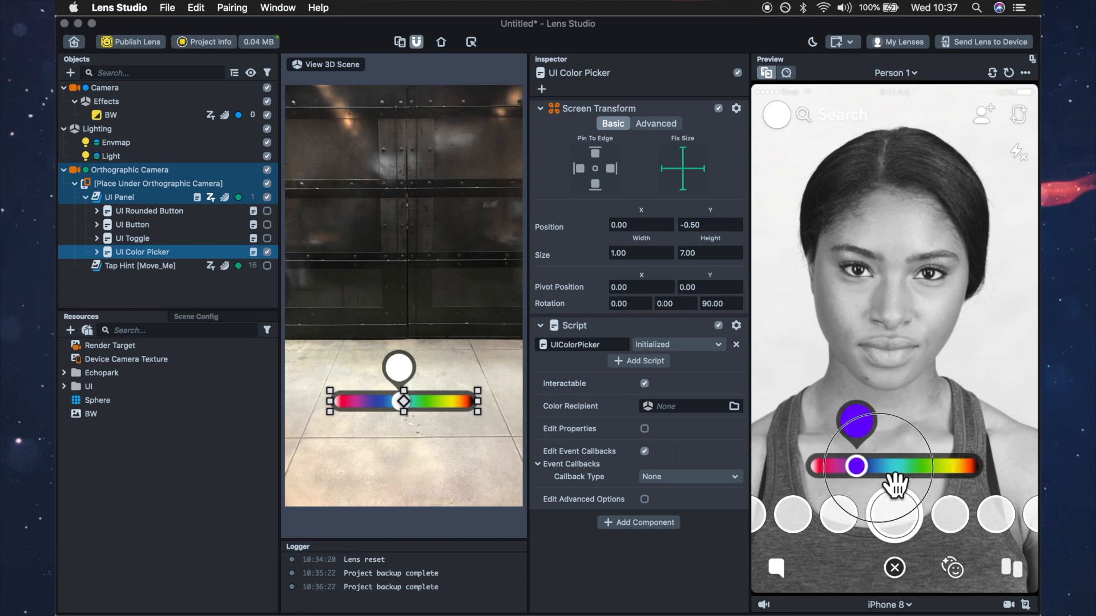
left_click_drag(857, 466, 844, 467)
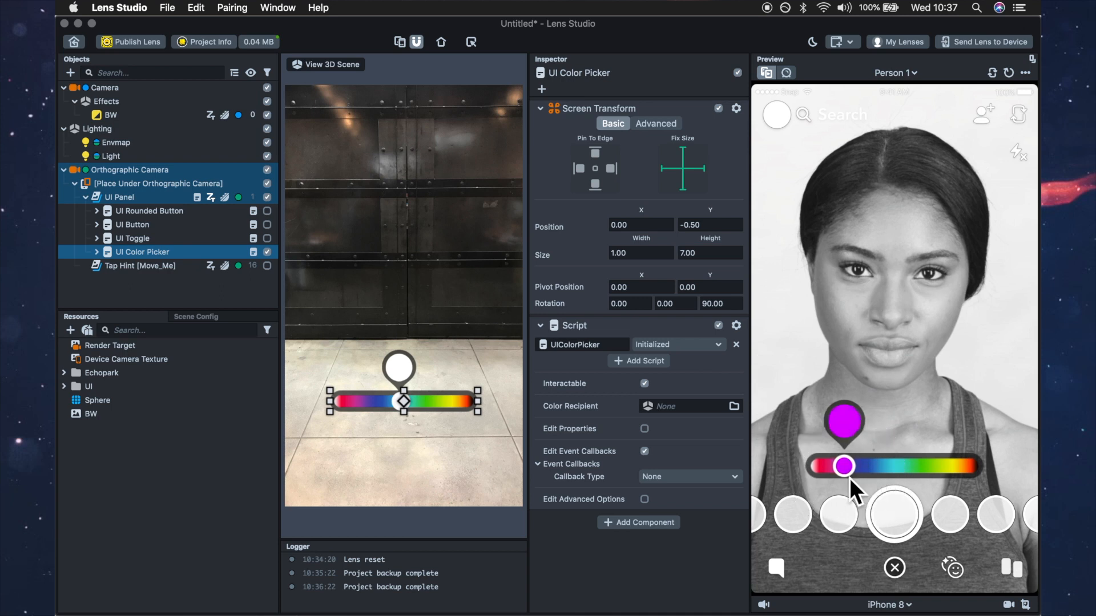
left_click_drag(844, 466, 934, 467)
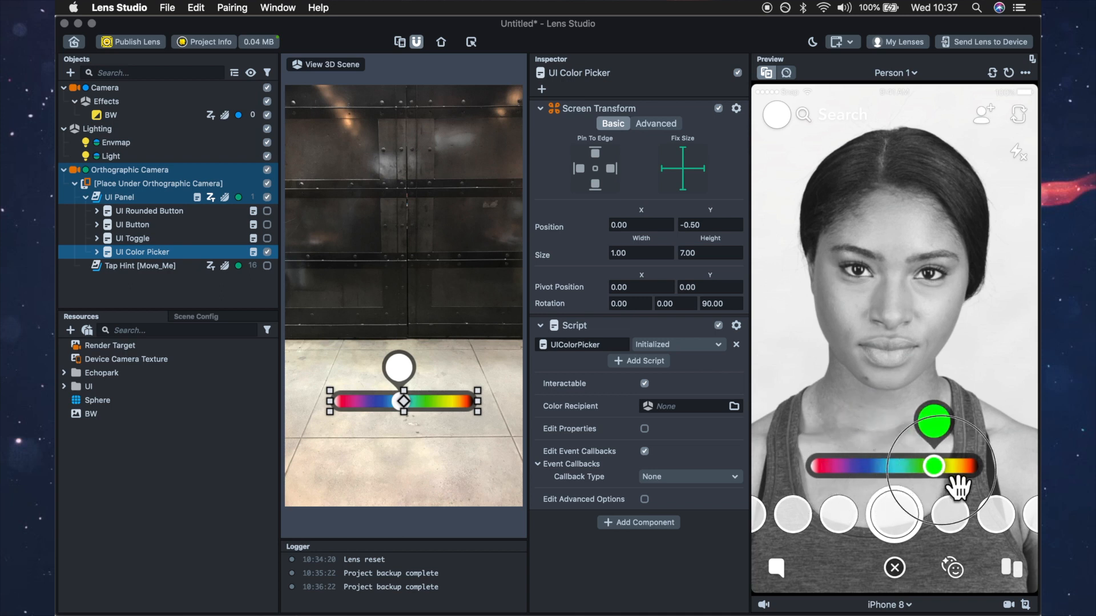
left_click_drag(933, 467, 893, 467)
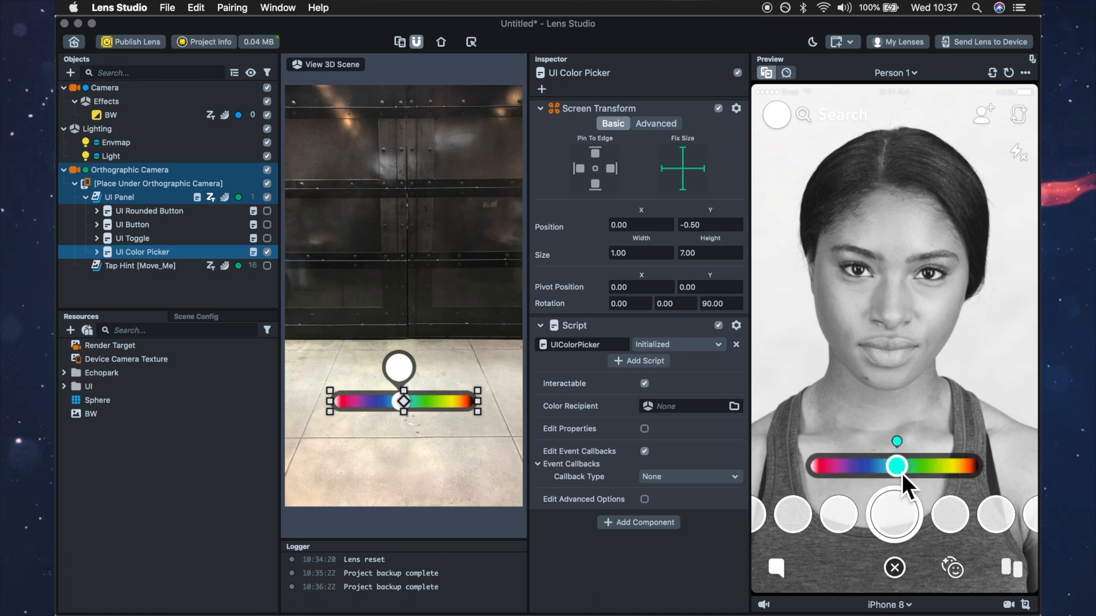
left_click_drag(898, 467, 850, 466)
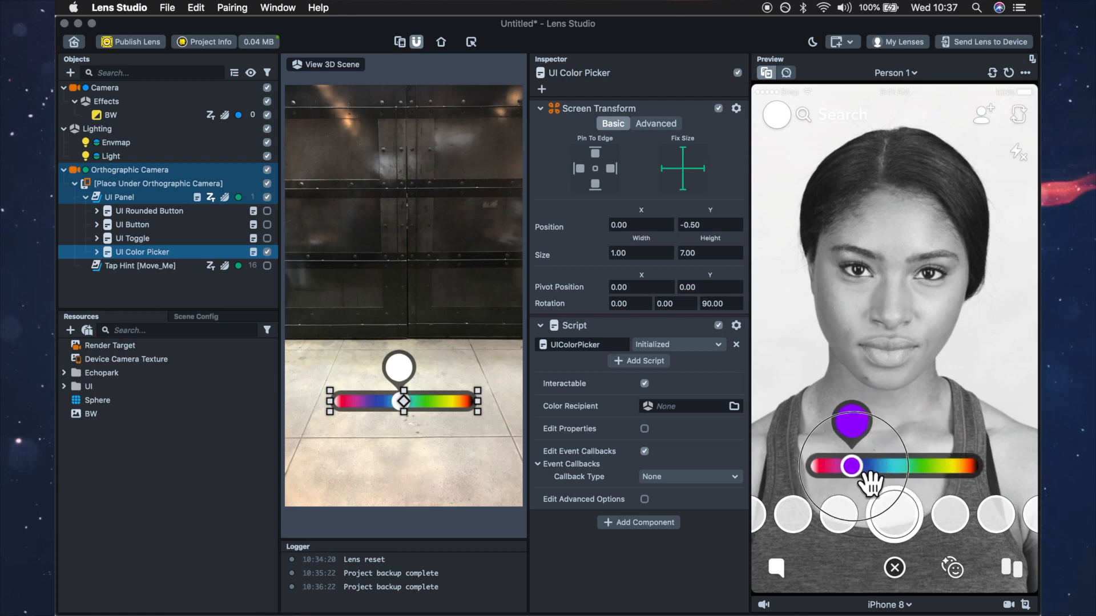
left_click_drag(851, 466, 887, 466)
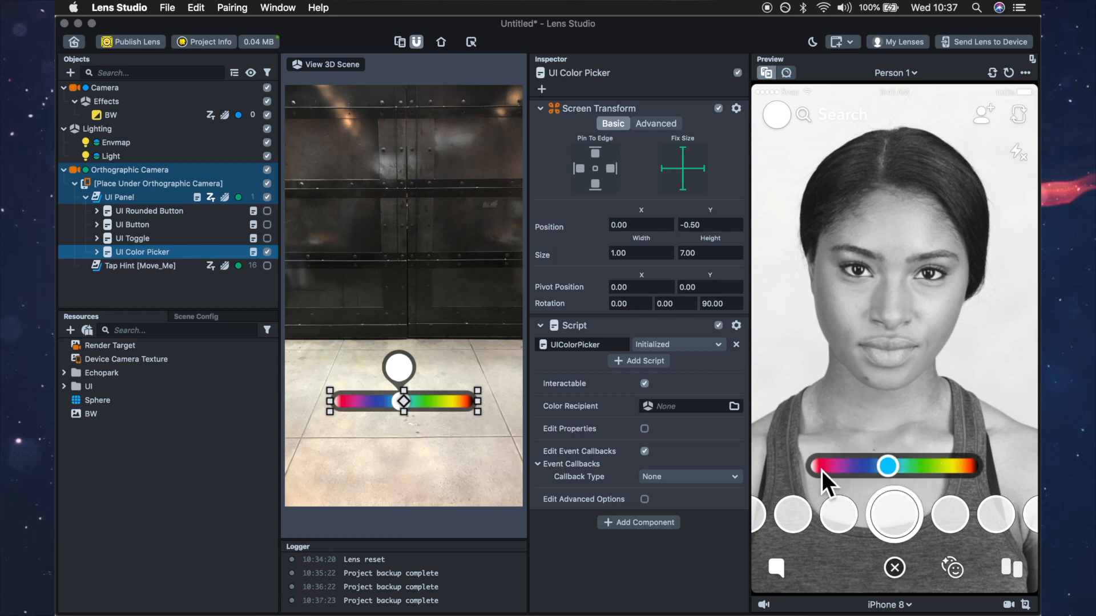
mouse_move(718, 280)
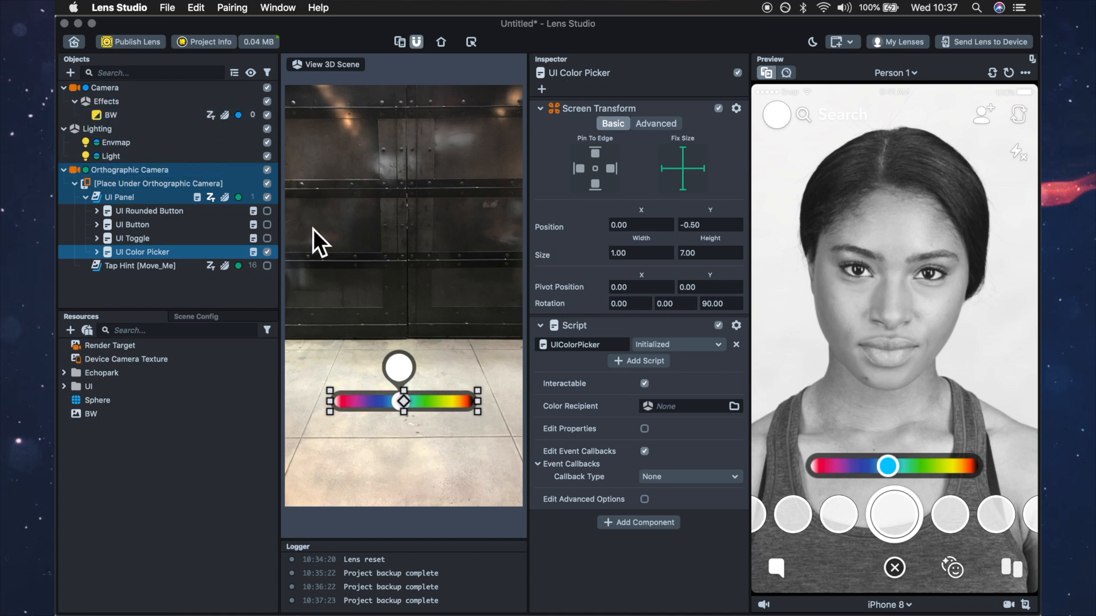
left_click(142, 251)
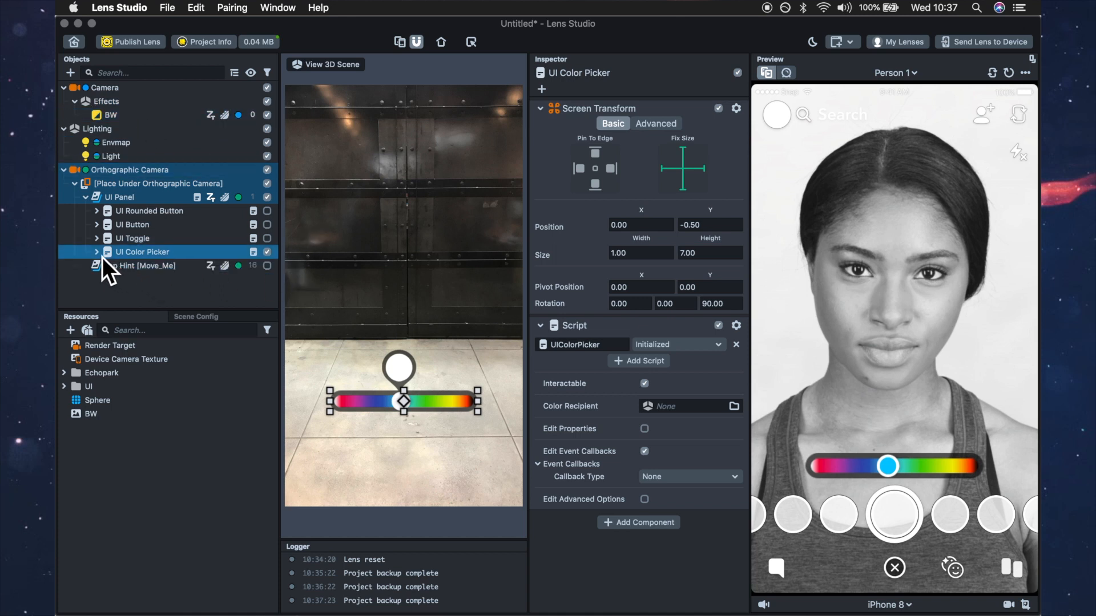
Step: Drag the Palette child's Image Alpha down to 0
left_click(96, 252)
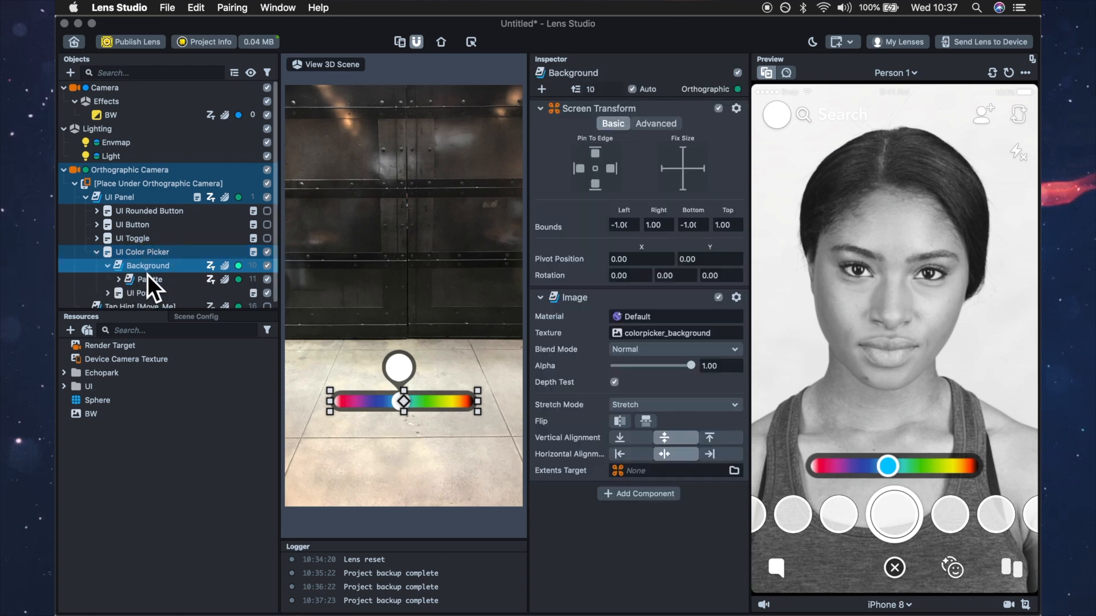
left_click(150, 273)
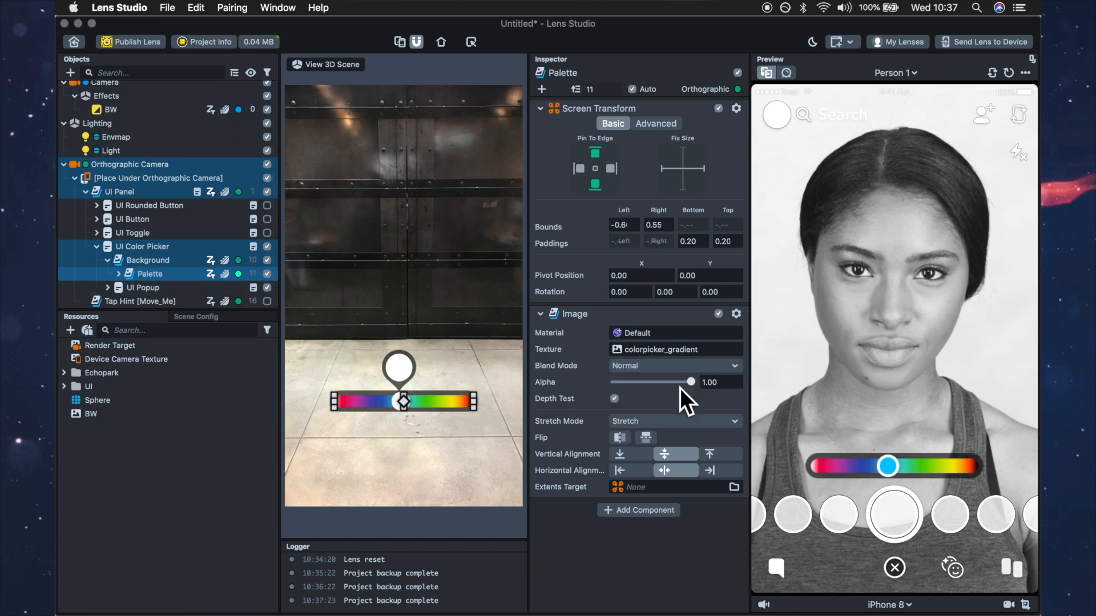
left_click_drag(689, 383, 613, 382)
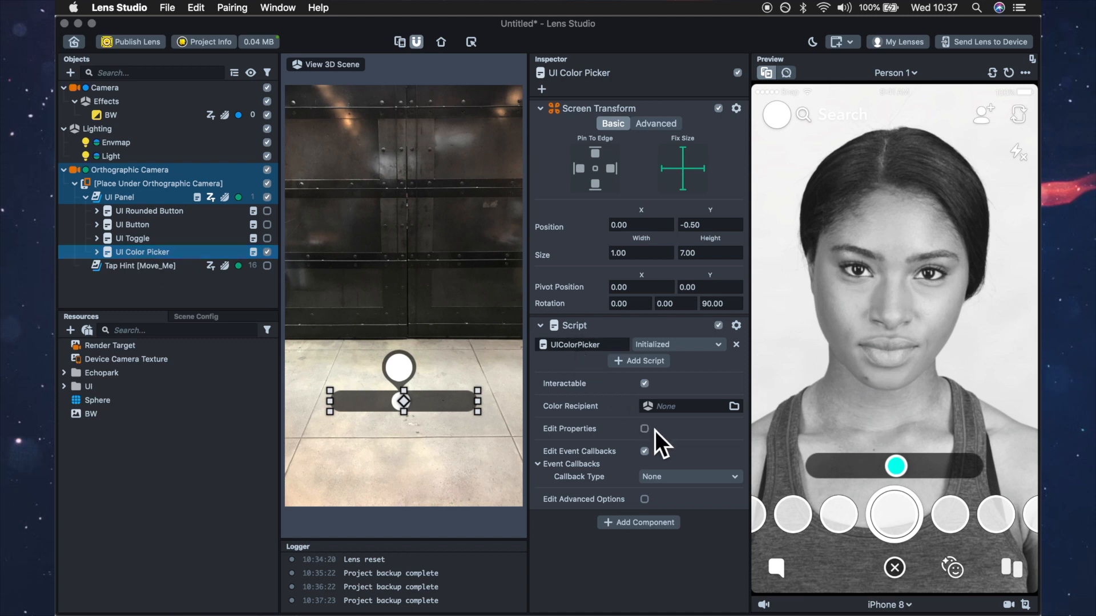
Step: Enable Edit Properties, set Palette Type to a white-to-black 2-Color Gradient, and test the slider
left_click(644, 429)
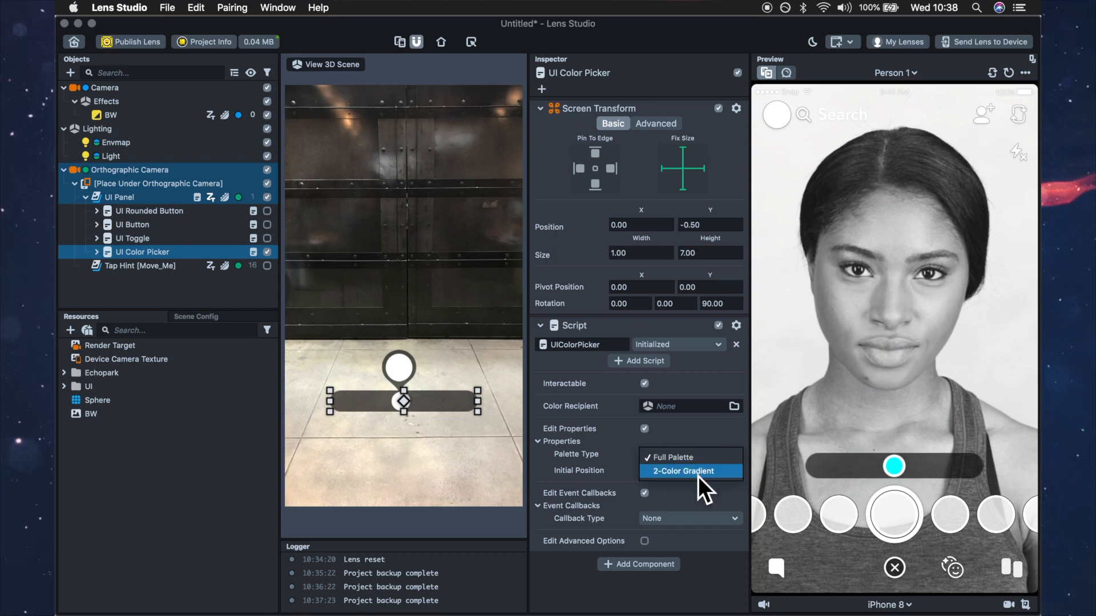
left_click(682, 471)
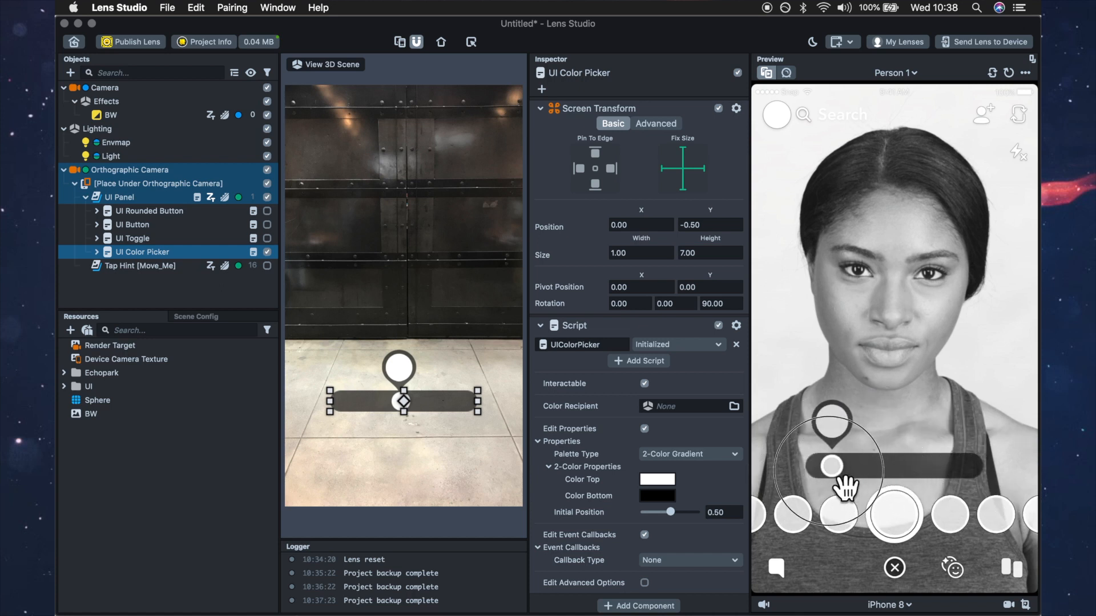
left_click_drag(831, 467, 810, 467)
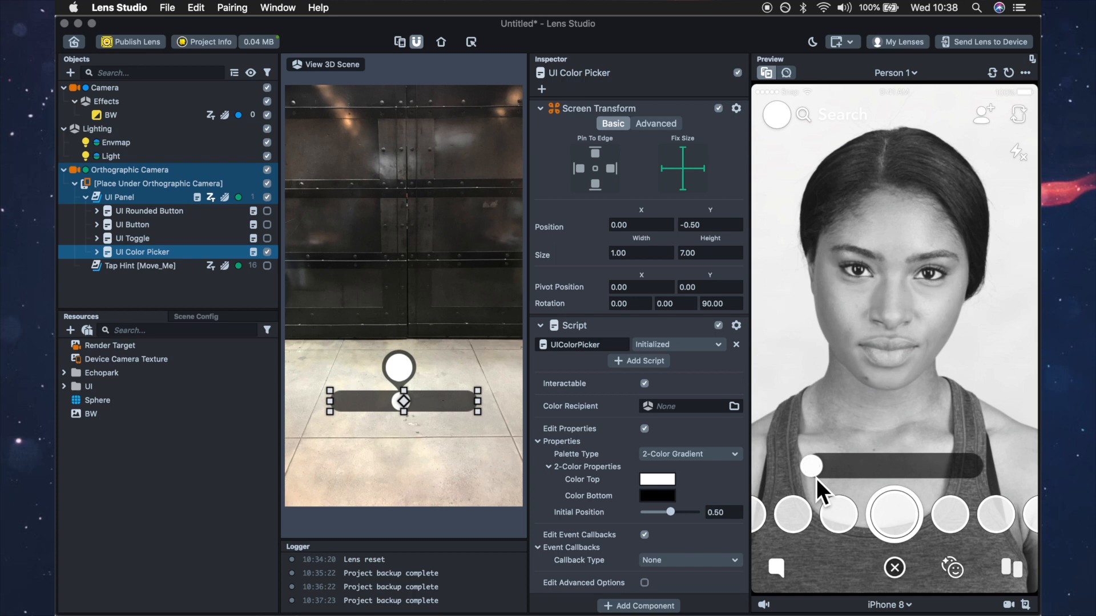
left_click(110, 115)
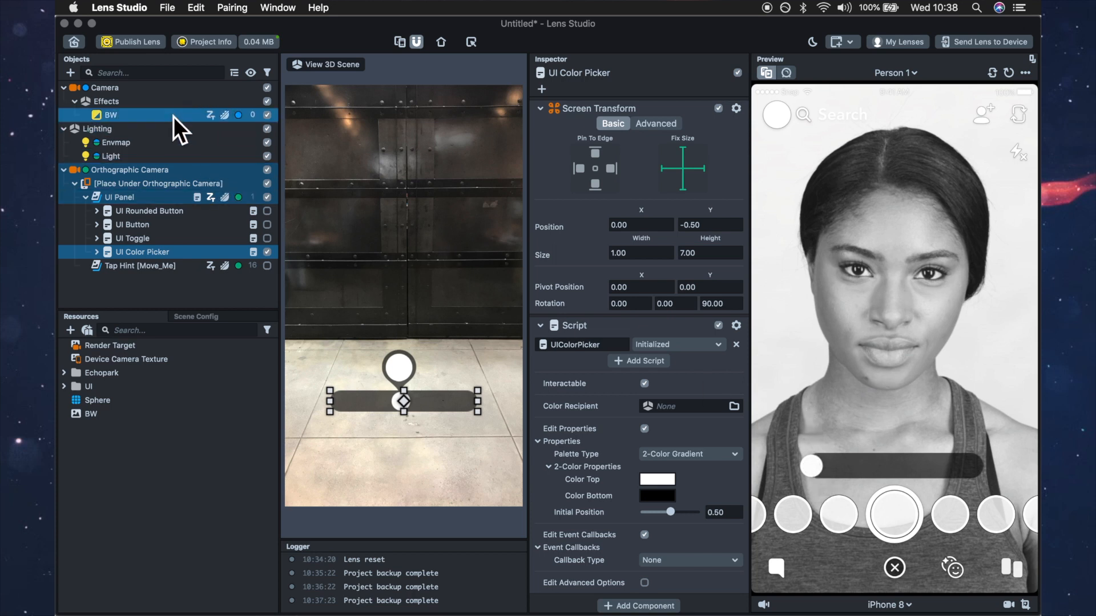
left_click(111, 115)
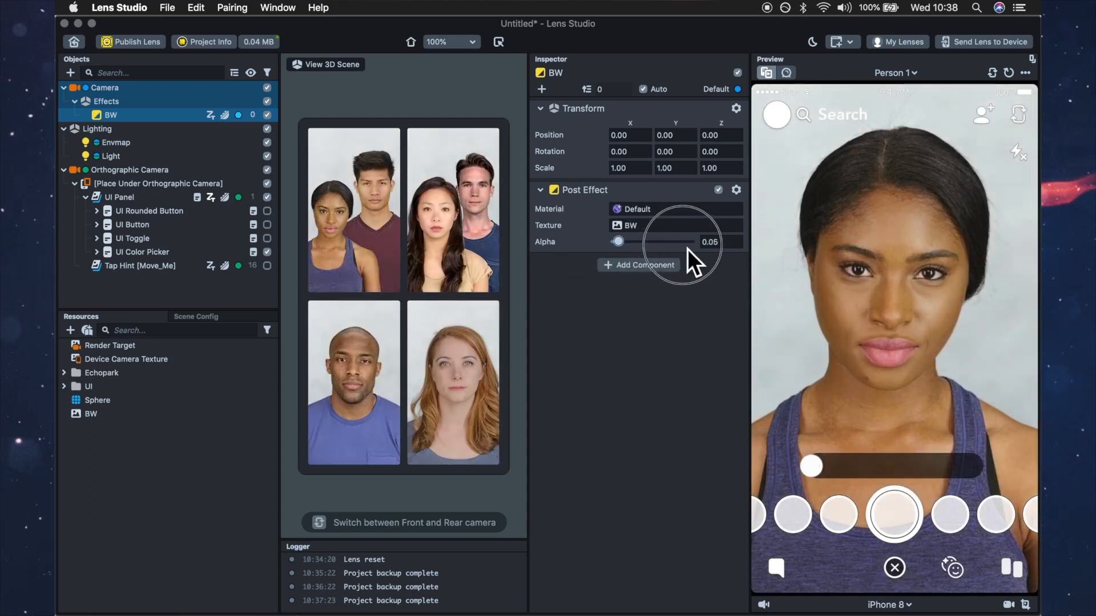
Step: Return the BW post effect Alpha to 1.00 and test the gradient slider in Preview
left_click_drag(618, 241, 692, 241)
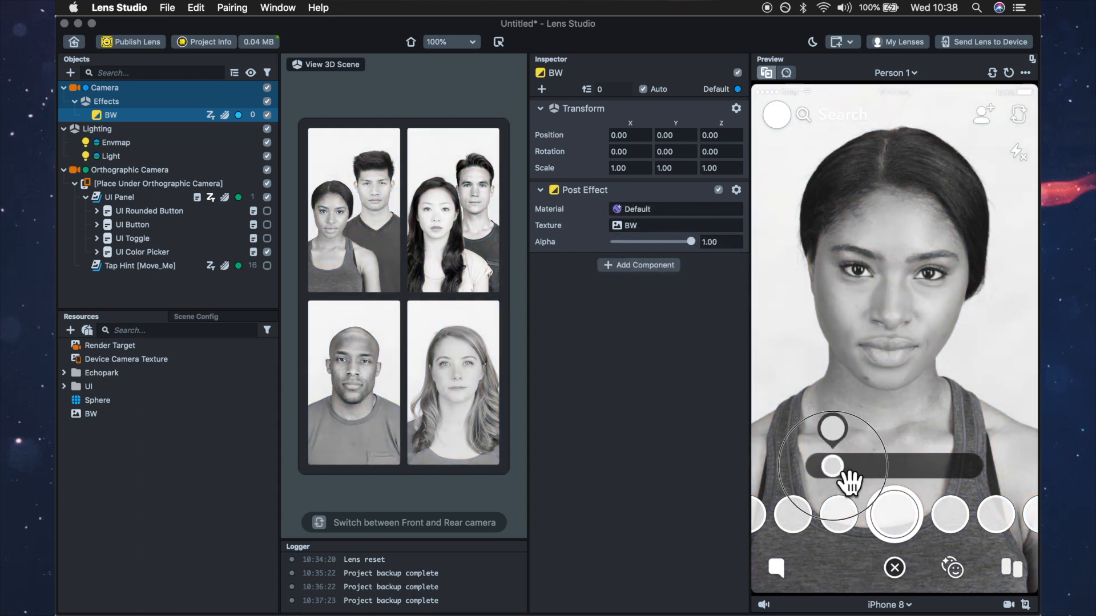
left_click_drag(831, 466, 977, 466)
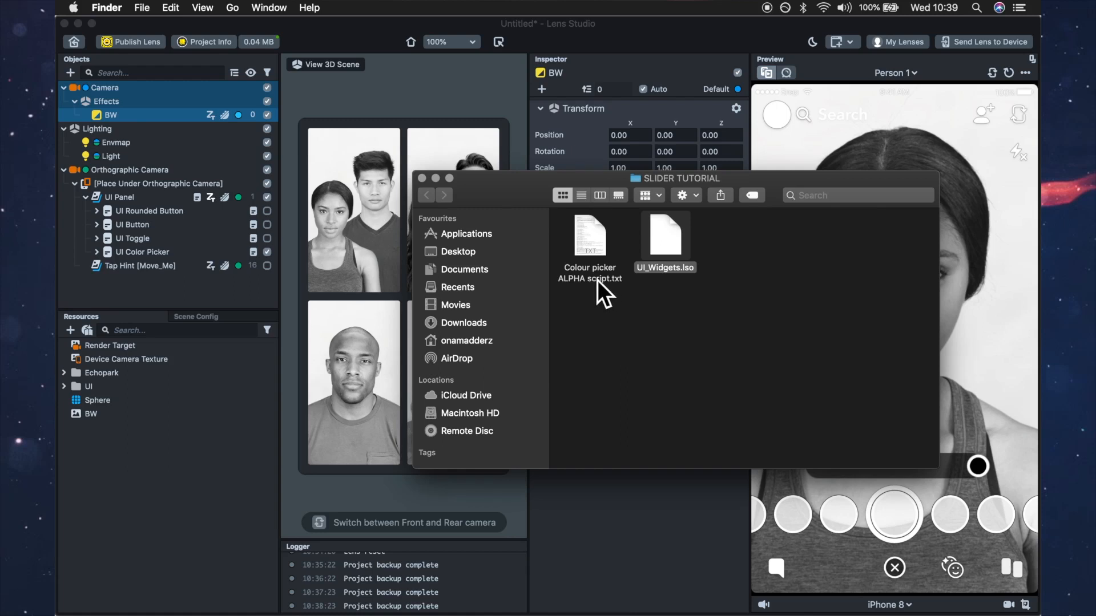
Step: Open Colour picker ALPHA script.txt in TextEdit
left_click(589, 237)
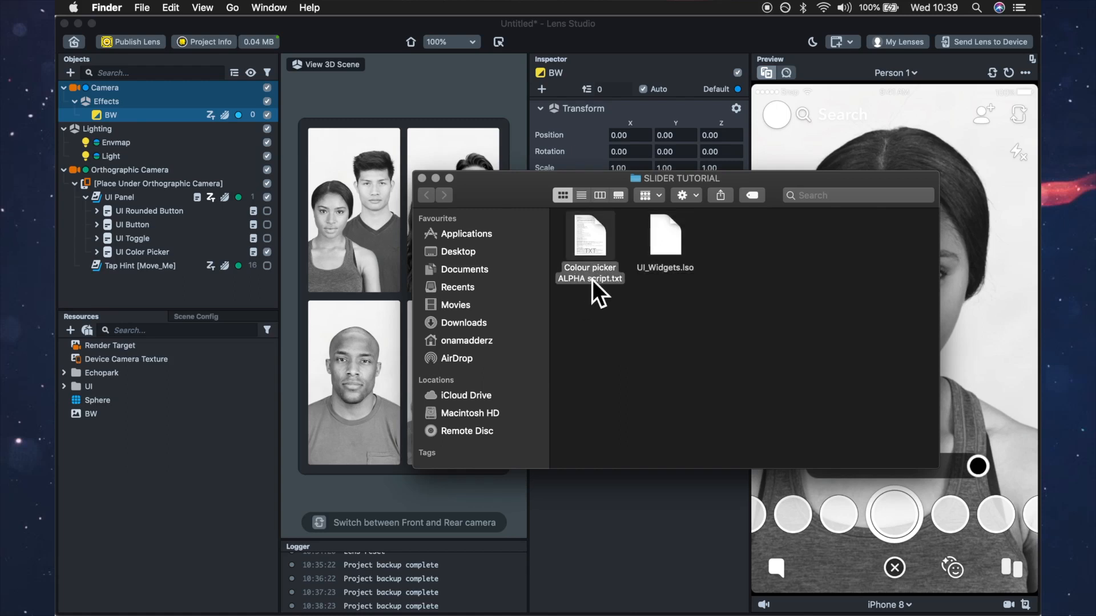
double_click(589, 238)
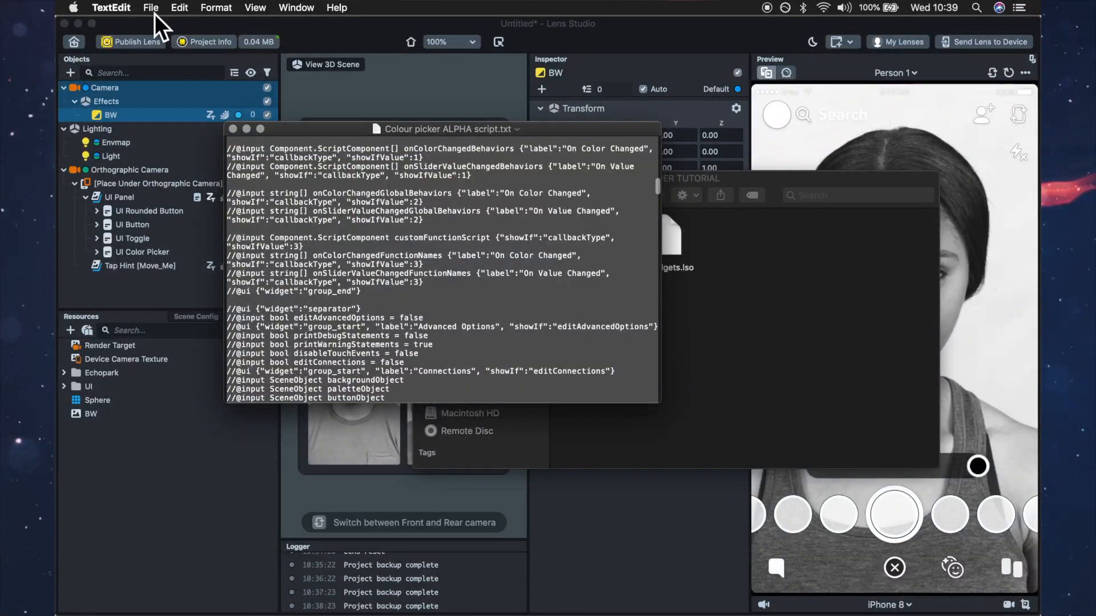
Step: Leave the script in TextEdit and switch back to the Lens Studio window
left_click(179, 7)
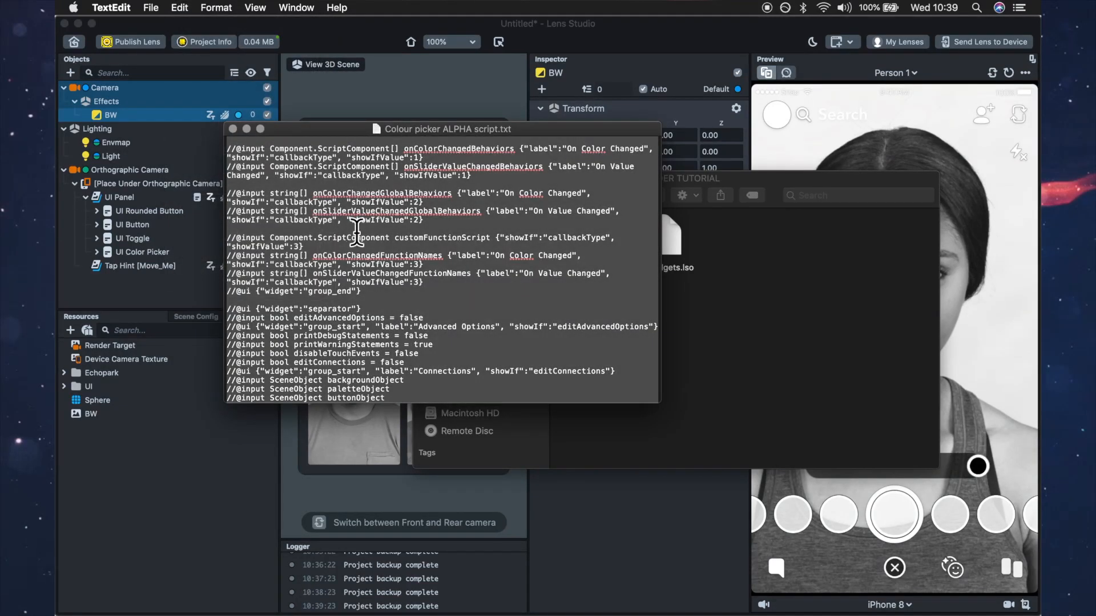
right_click(356, 234)
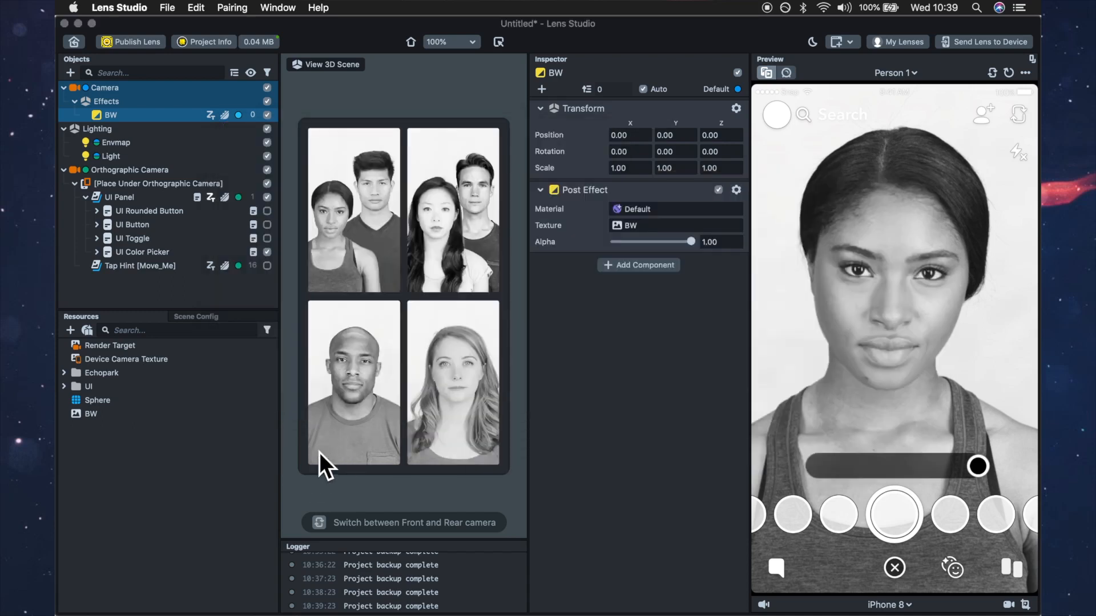
Step: Open the UIColorPicker script from UI > Resources > Scripts in Lens Studio's built-in editor
left_click(142, 251)
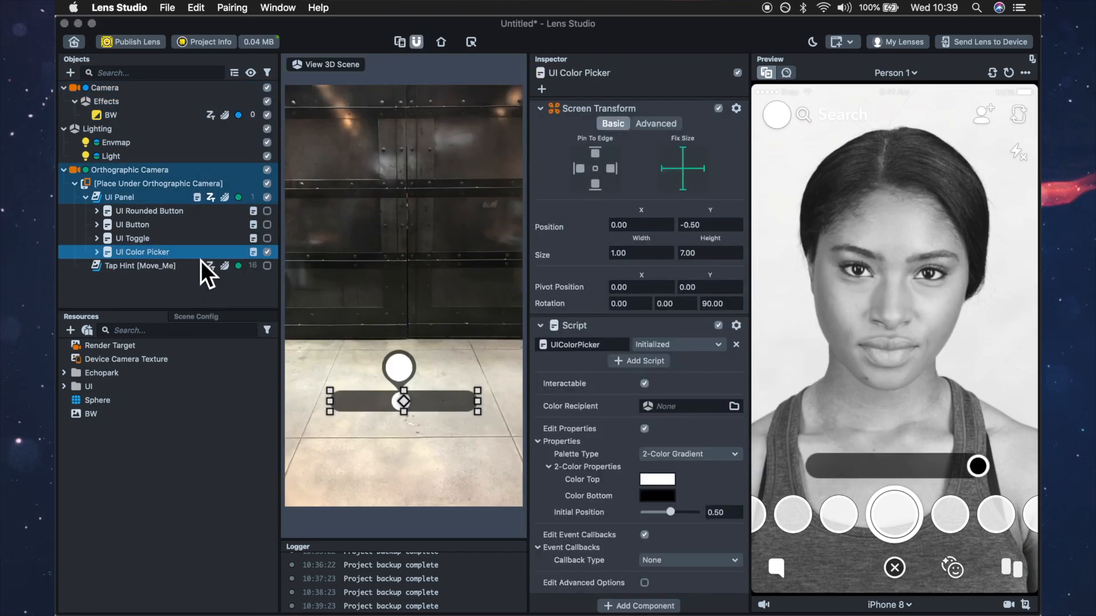
right_click(578, 344)
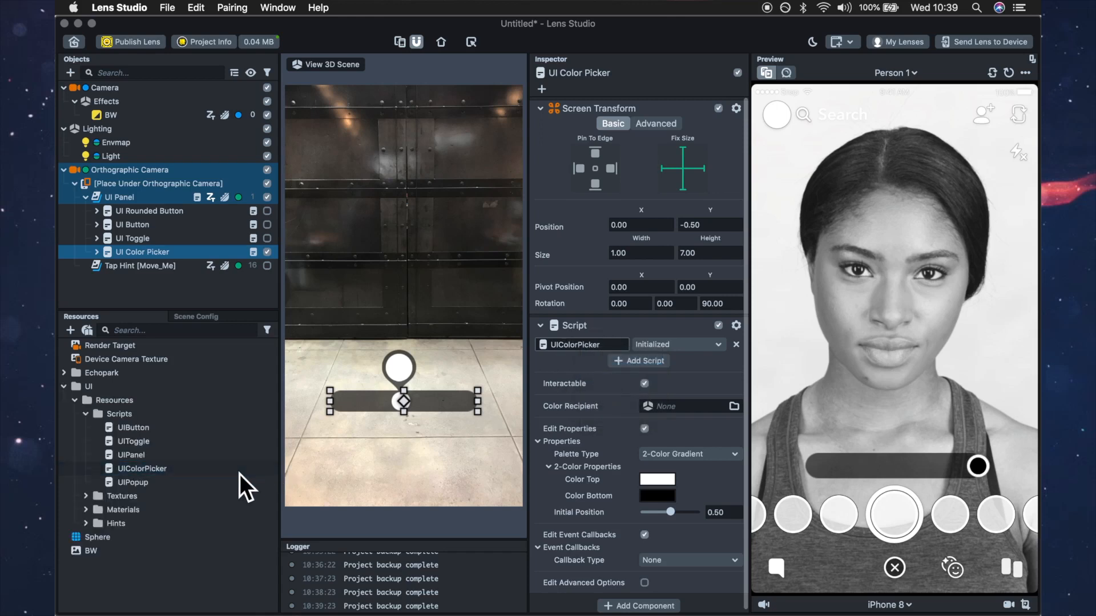
left_click(142, 468)
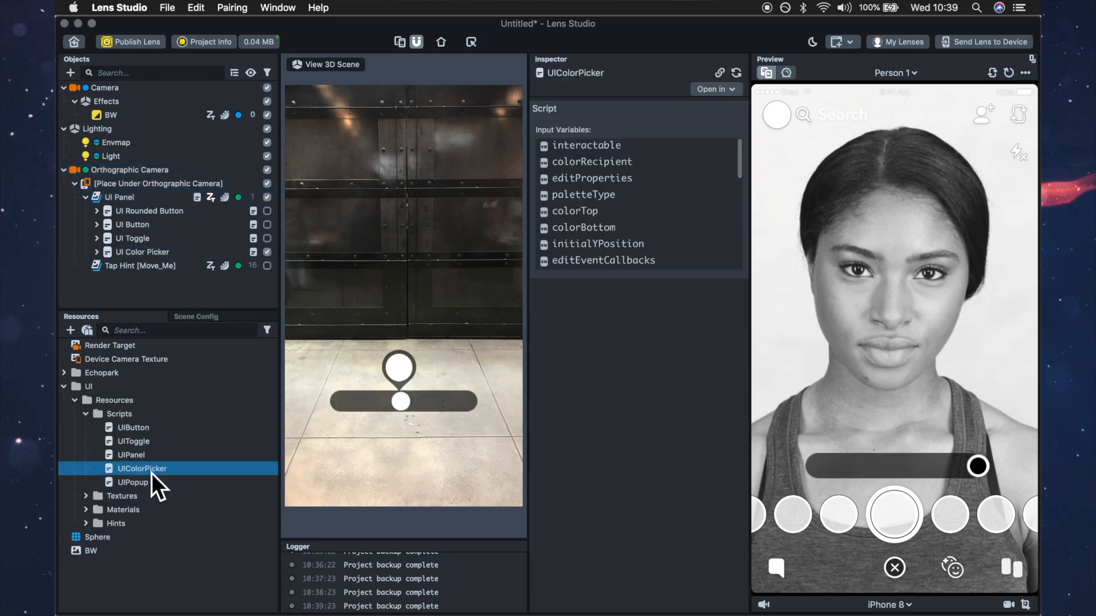
left_click(133, 441)
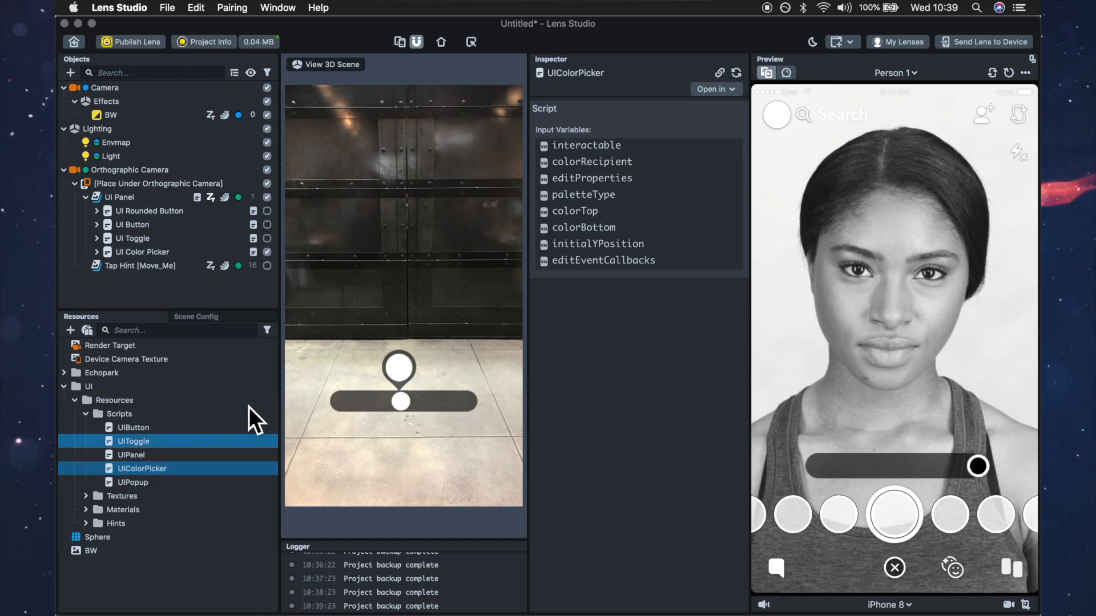
left_click(712, 89)
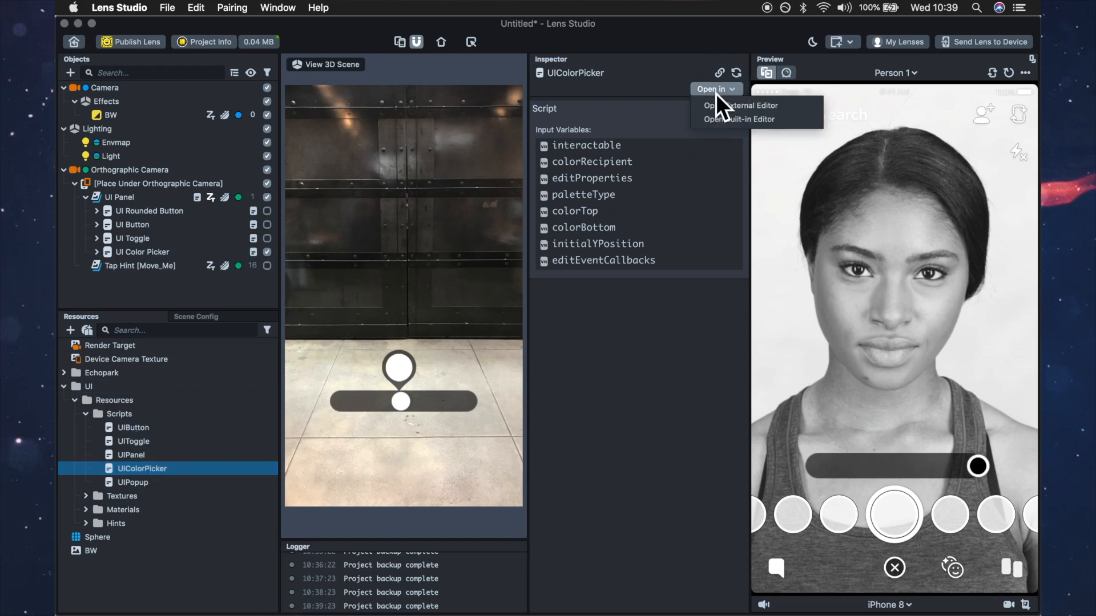
left_click(740, 119)
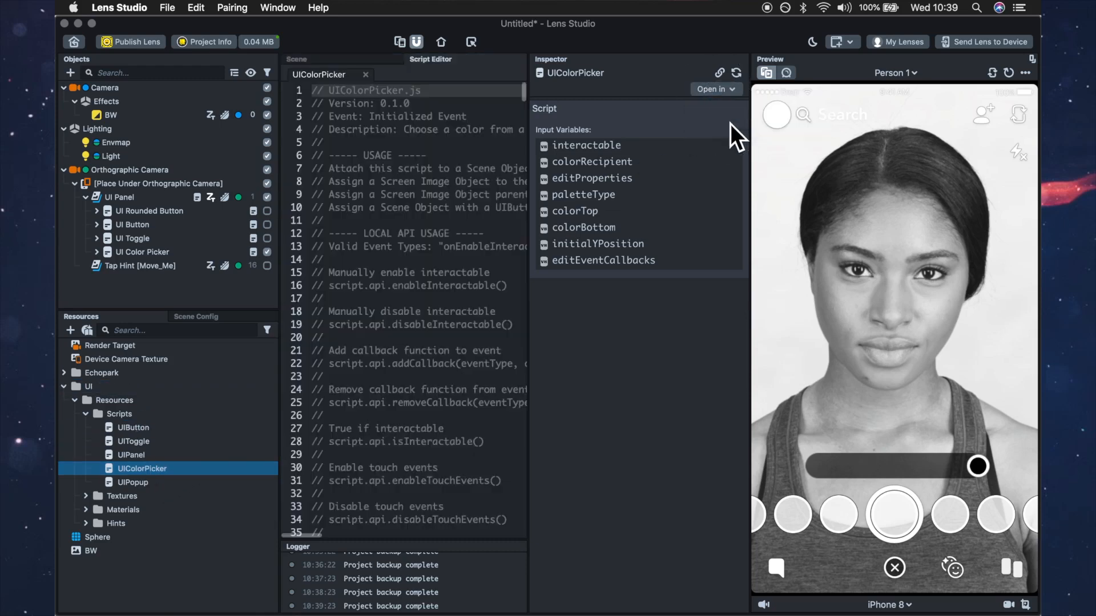
Step: Paste the new UIColorPicker code with an alphaRecipient input, then reselect UI Color Picker
right_click(412, 321)
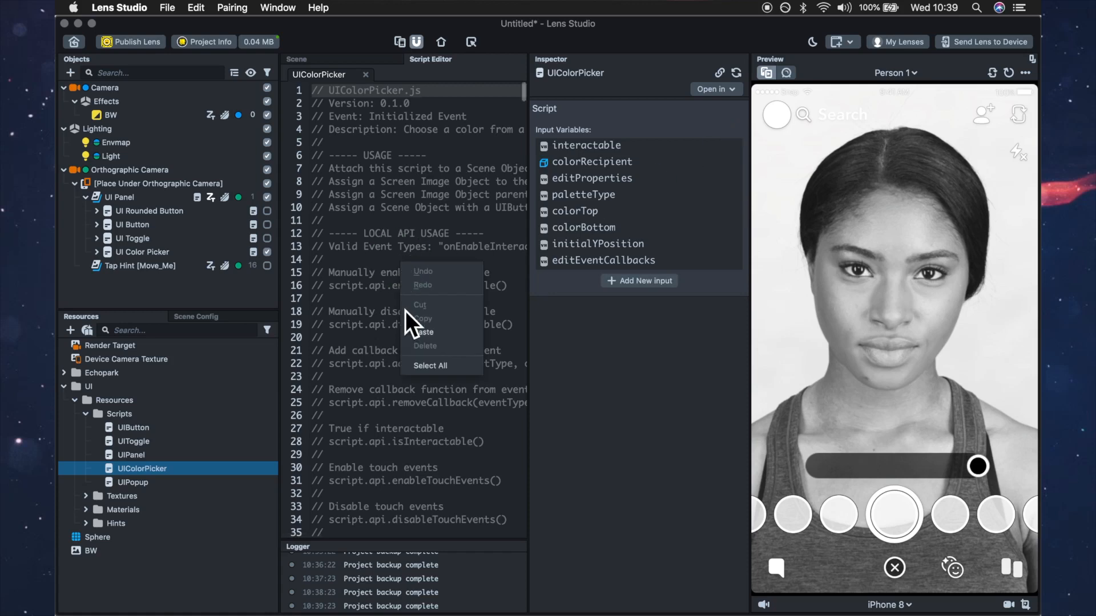
left_click(430, 366)
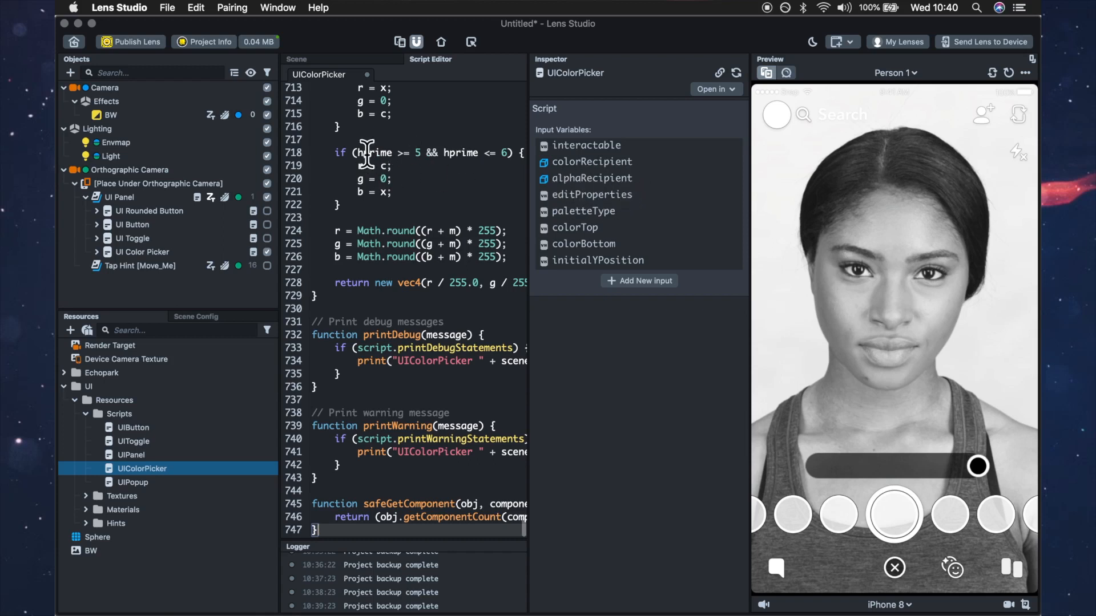
left_click(143, 252)
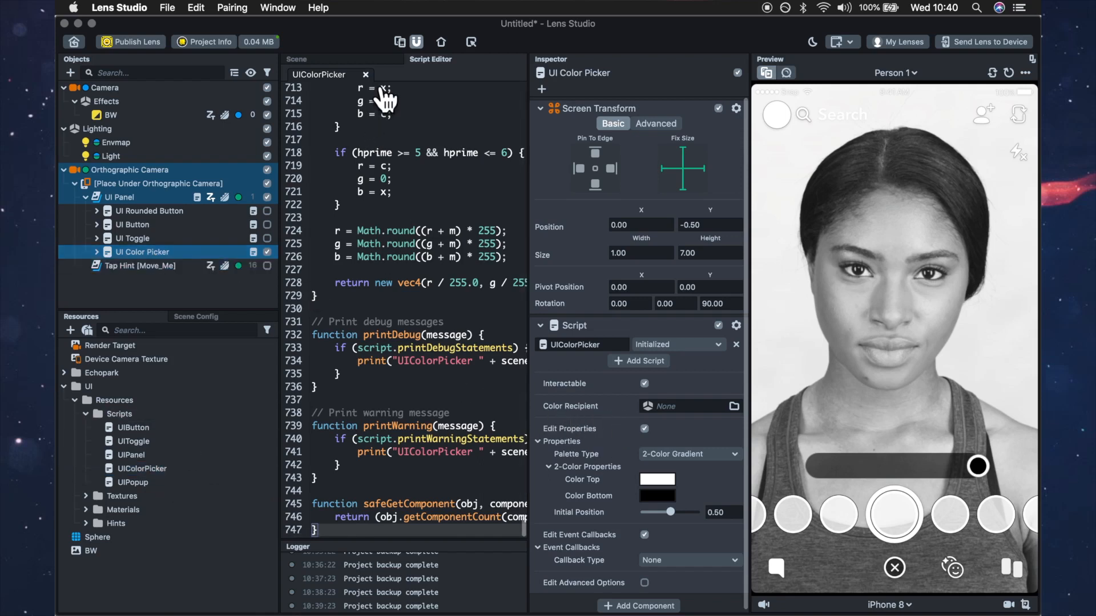
Step: Close and save the edited script, then set Alpha Recipient to BW Post Effect
left_click(365, 74)
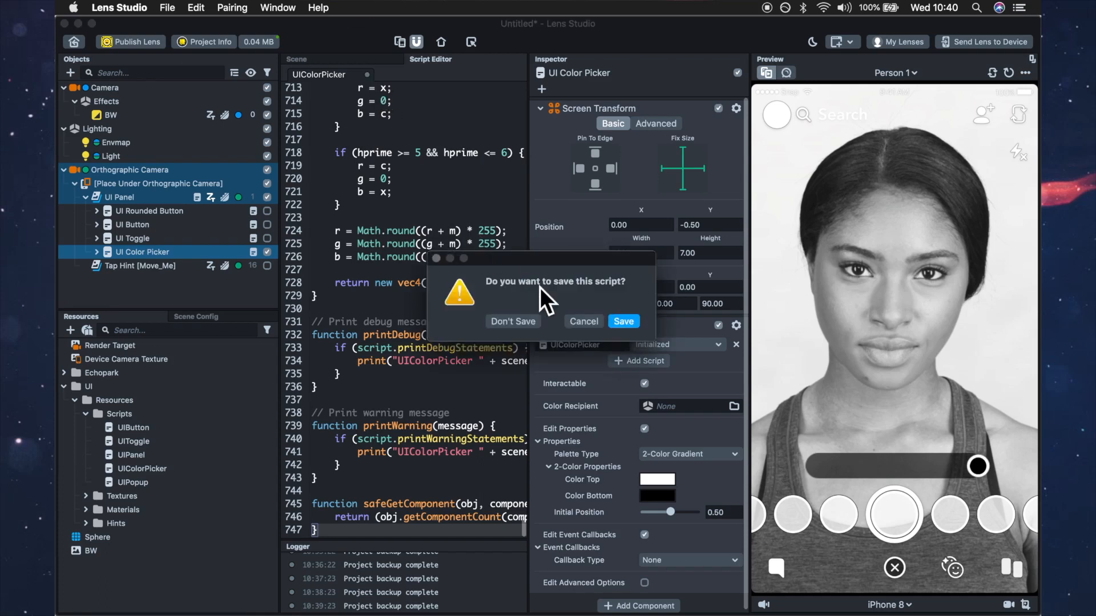
left_click(512, 321)
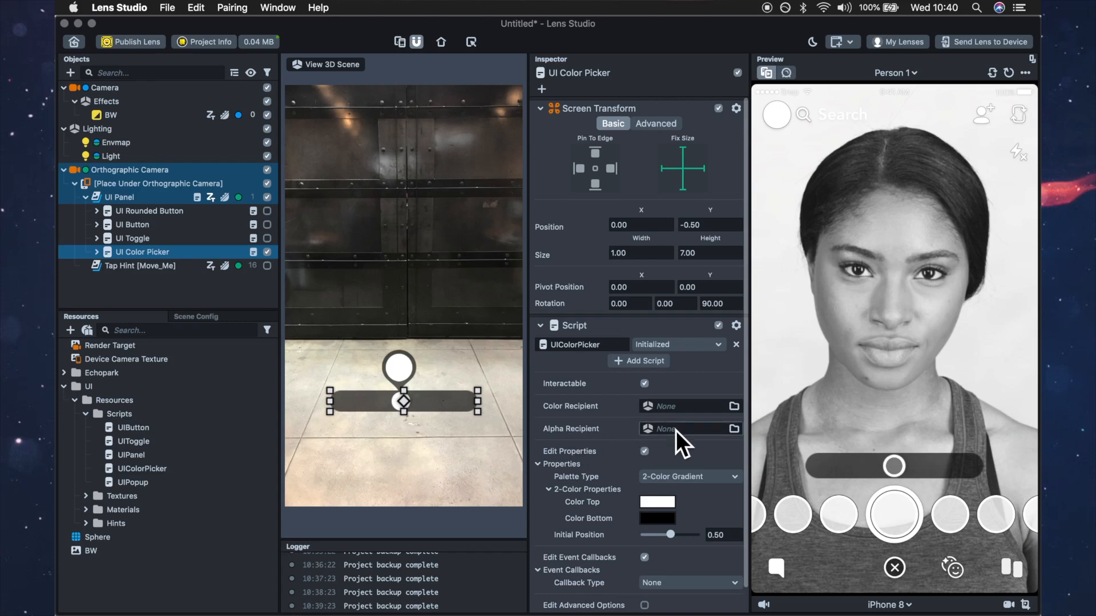
left_click(110, 115)
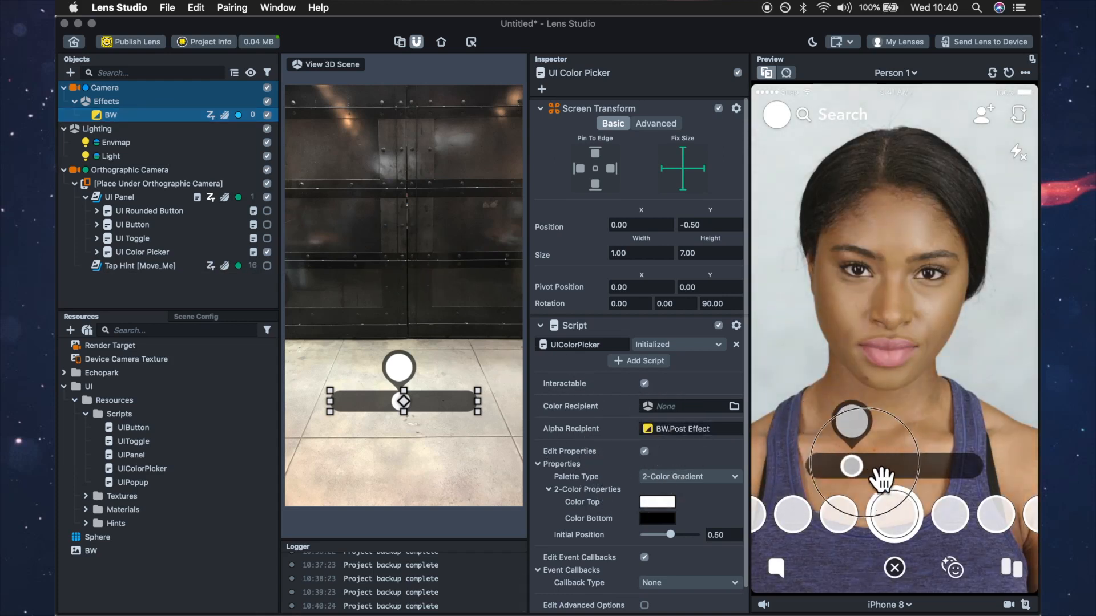
Step: Drag the preview slider back and forth to test the grayscale effect
left_click_drag(884, 468, 850, 468)
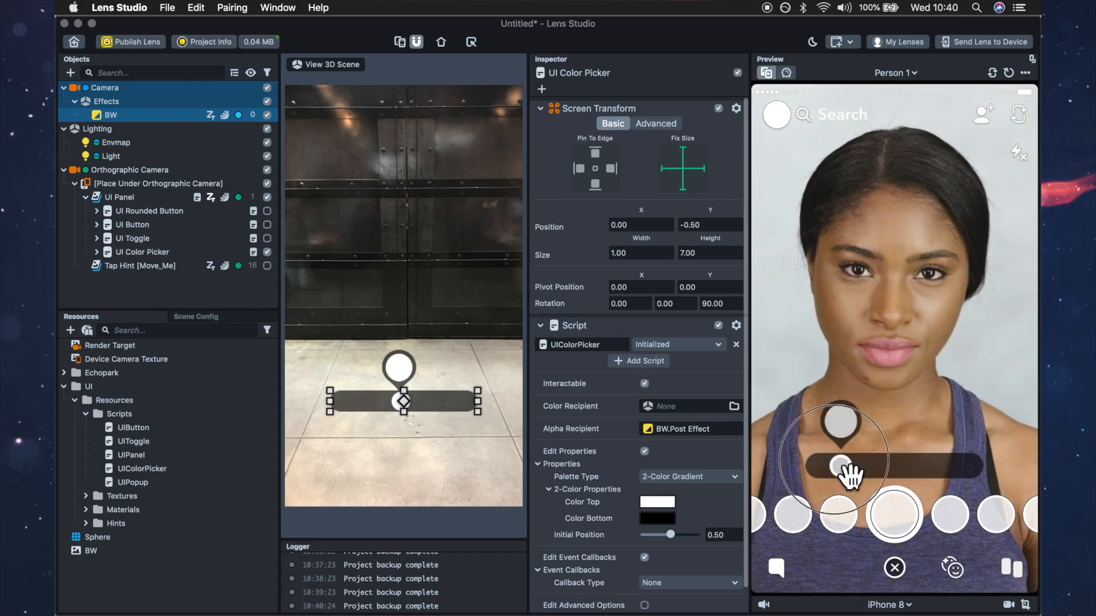
left_click_drag(846, 468, 975, 468)
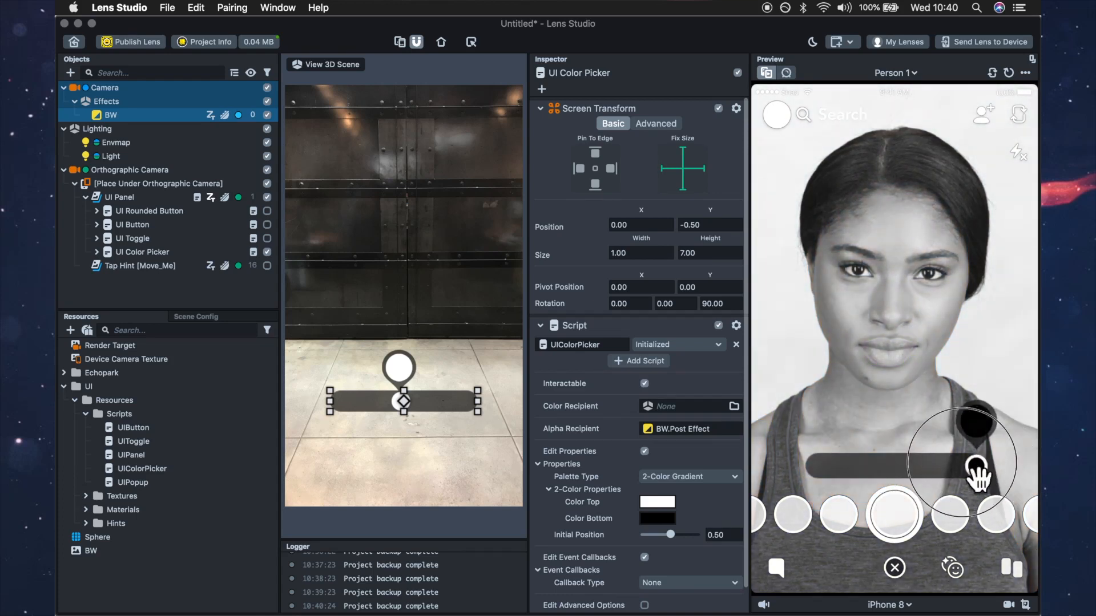
left_click_drag(978, 465, 810, 465)
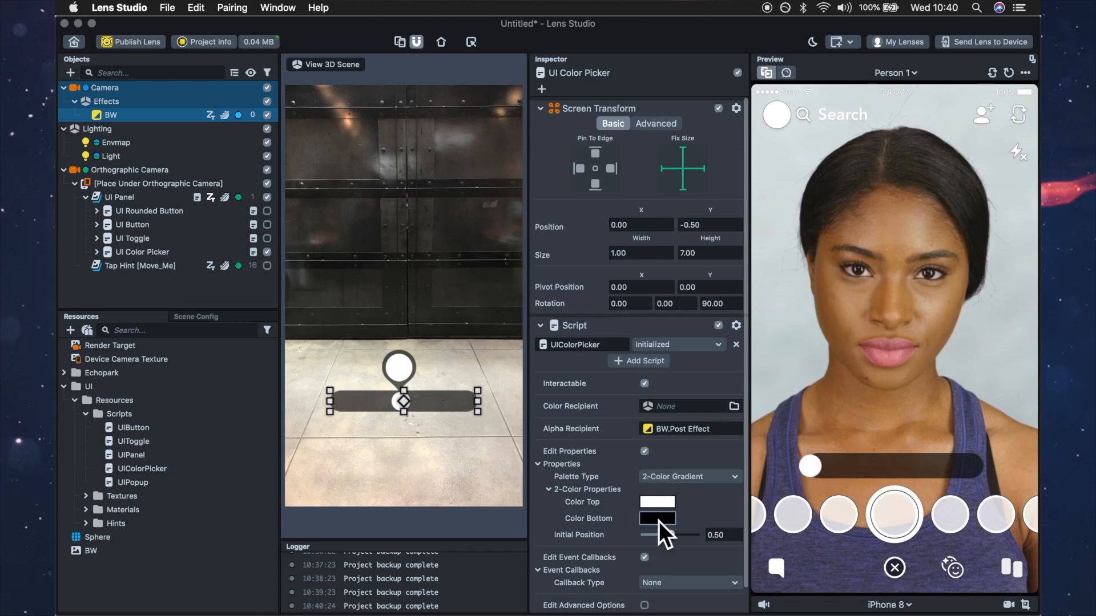
Step: Swap Color Top to black and Color Bottom to white, then retest the slider
left_click(657, 518)
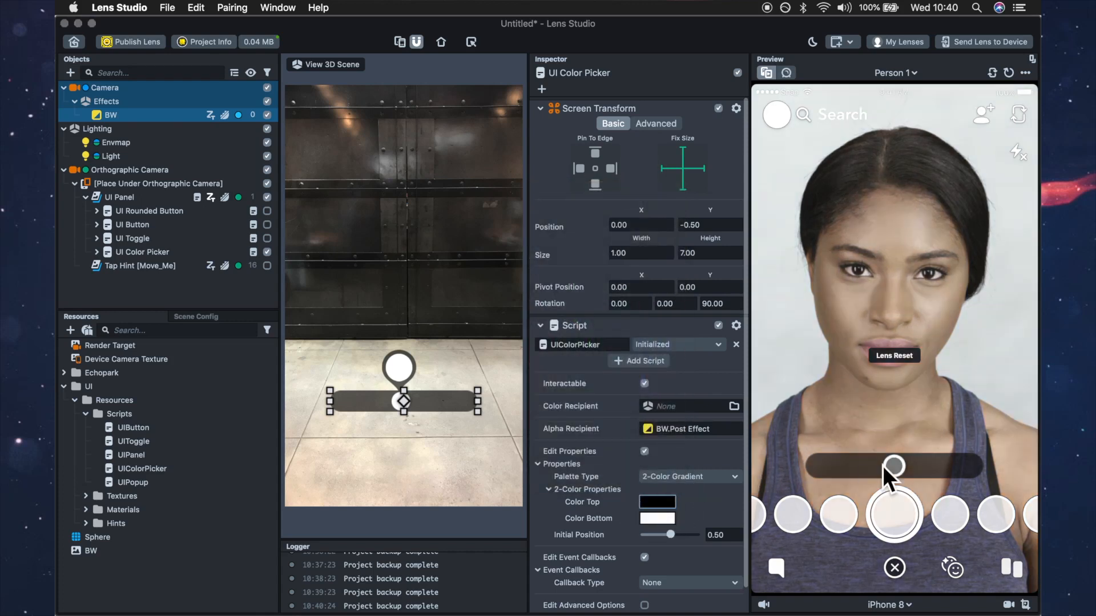
left_click_drag(895, 467, 809, 466)
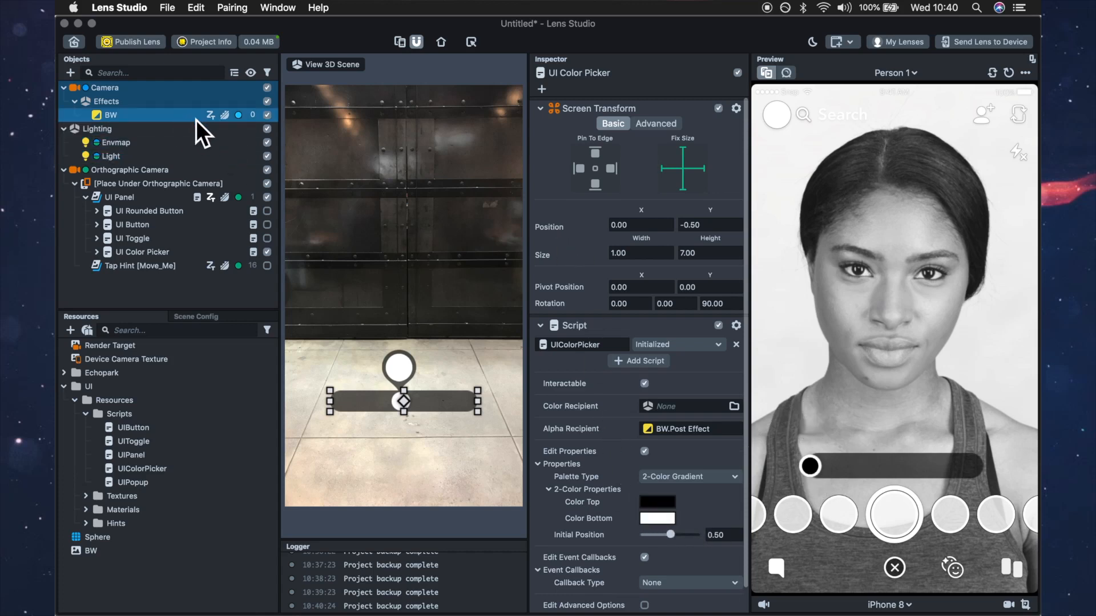
mouse_move(626, 530)
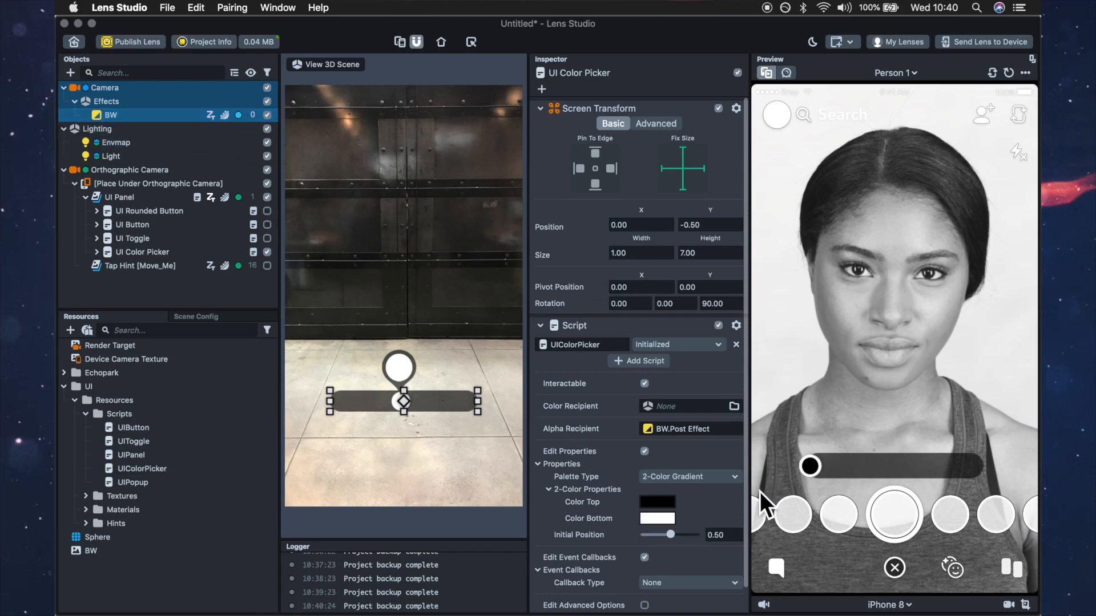
left_click_drag(809, 466, 937, 467)
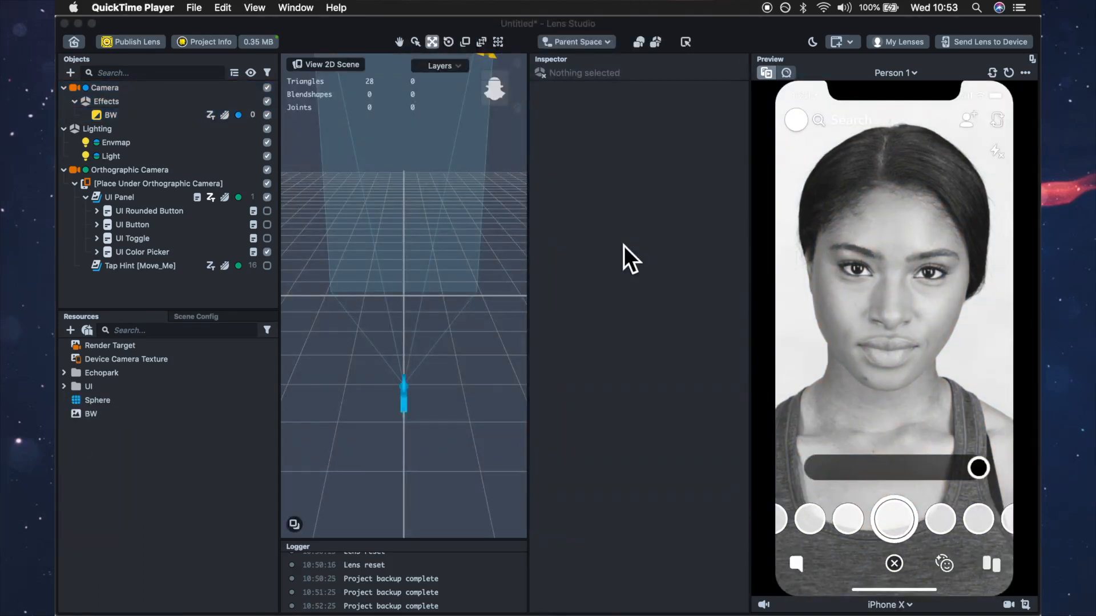
mouse_move(807, 395)
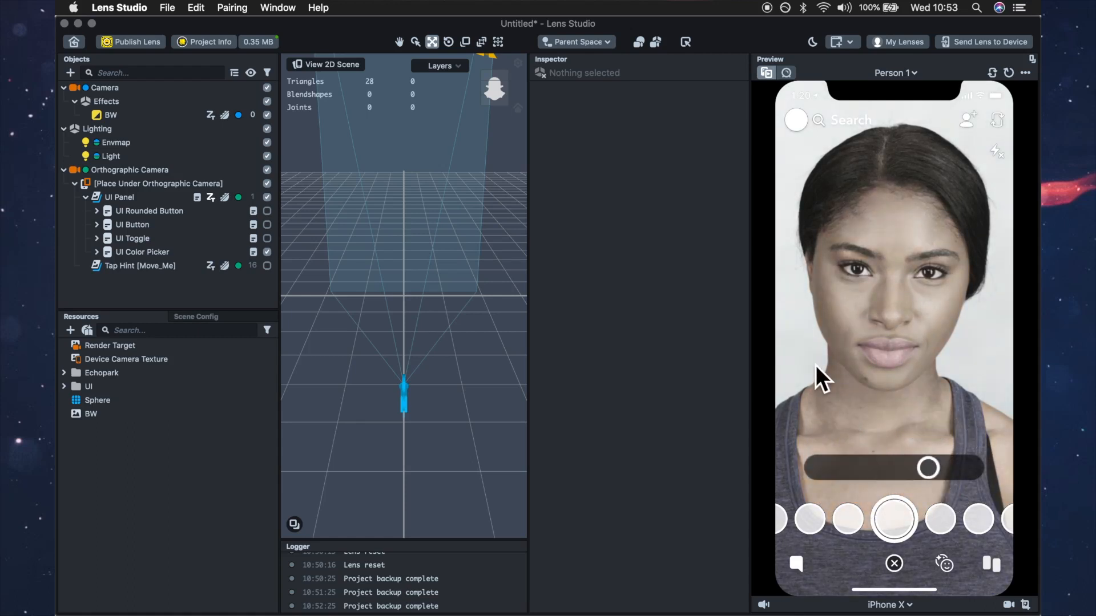
Step: Add an empty scene object to the Objects panel
left_click(104, 88)
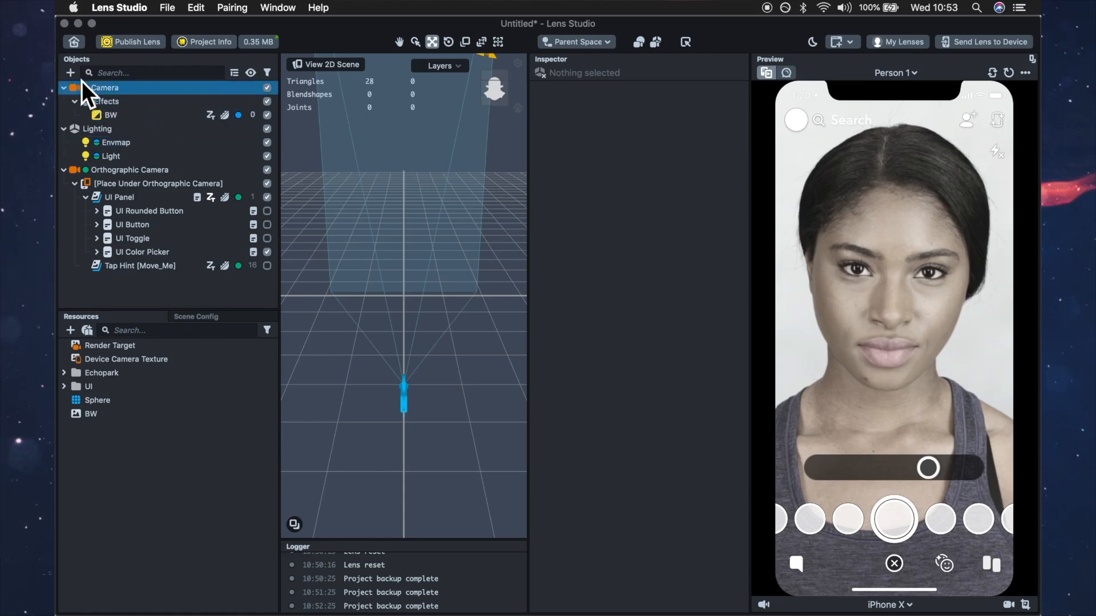
left_click(69, 73)
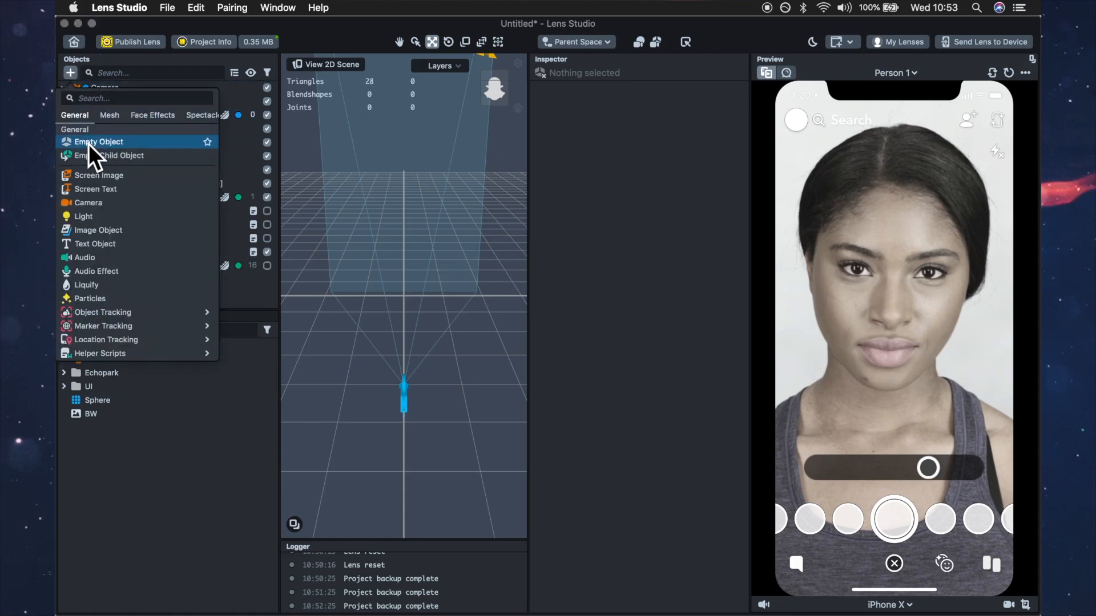
left_click(97, 141)
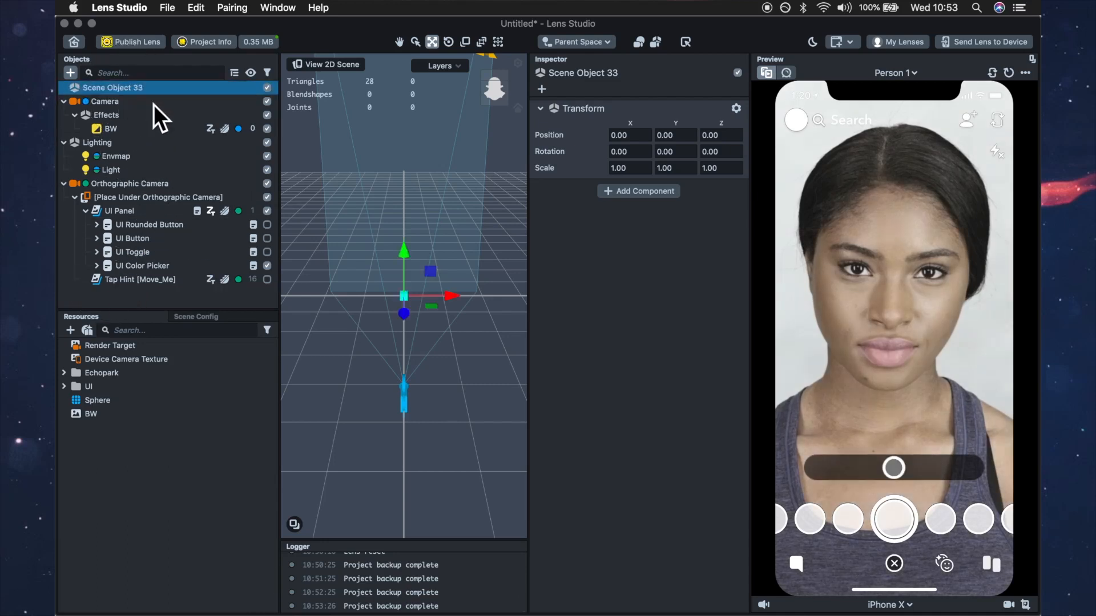
Step: Add a Behavior helper script resource and attach it to Scene Object 33
left_click(70, 330)
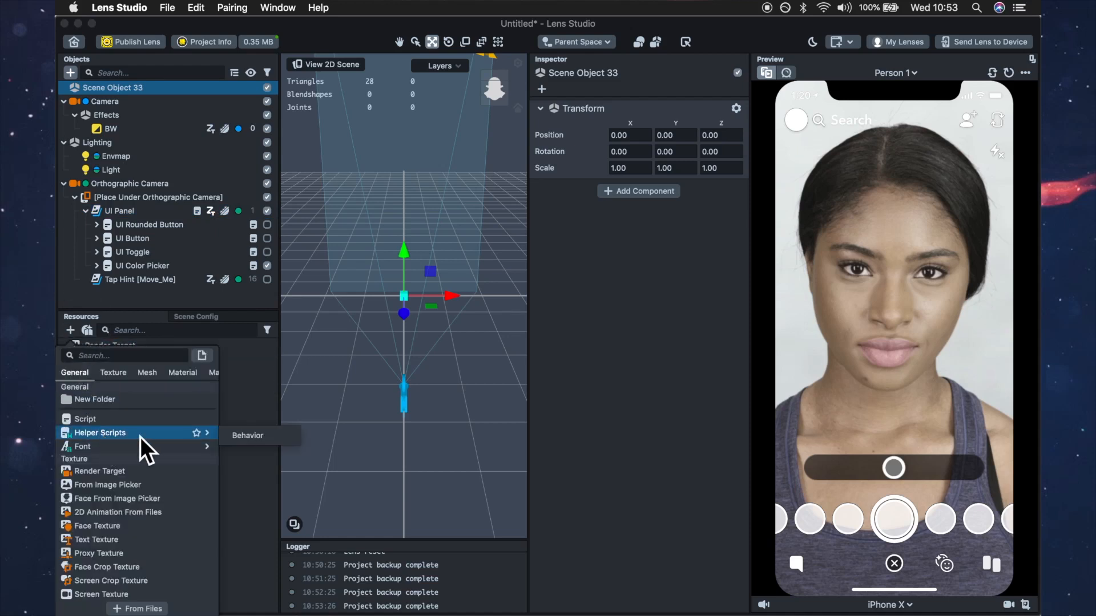
left_click(247, 435)
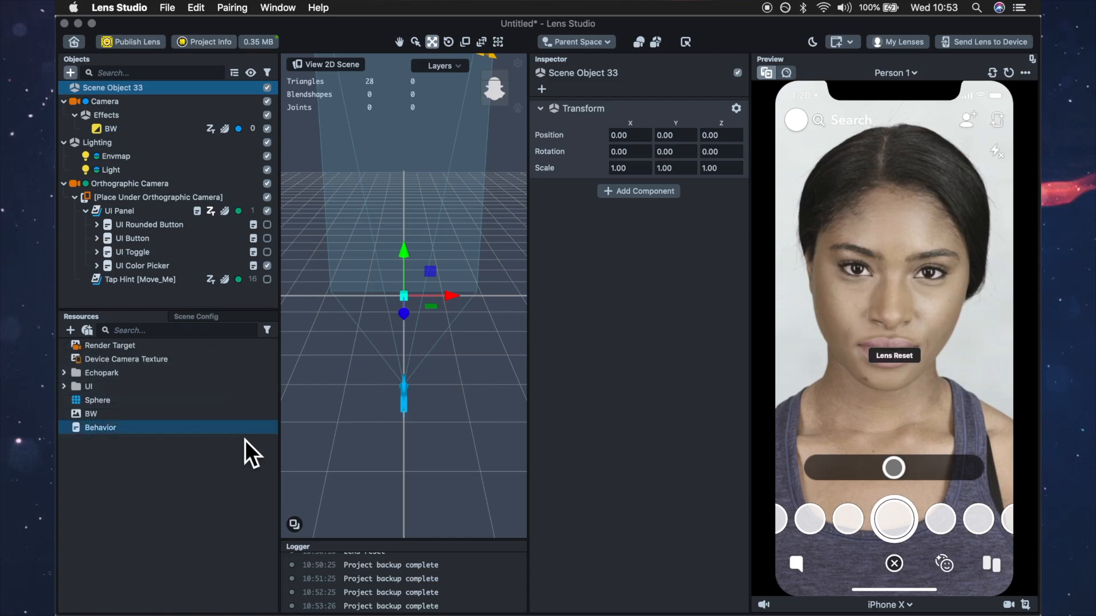
left_click(100, 427)
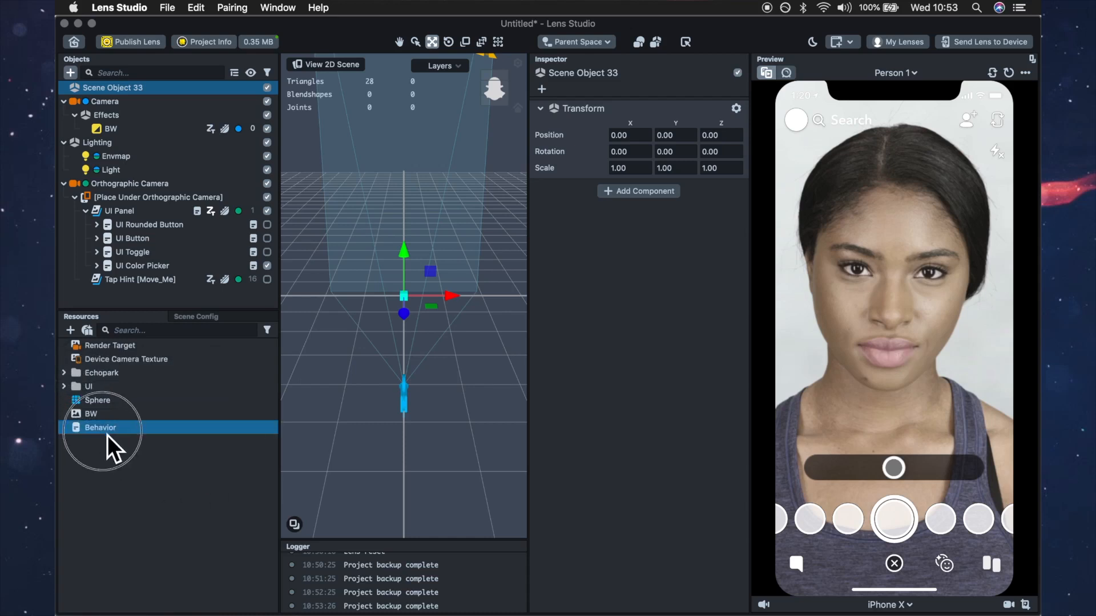
left_click(100, 427)
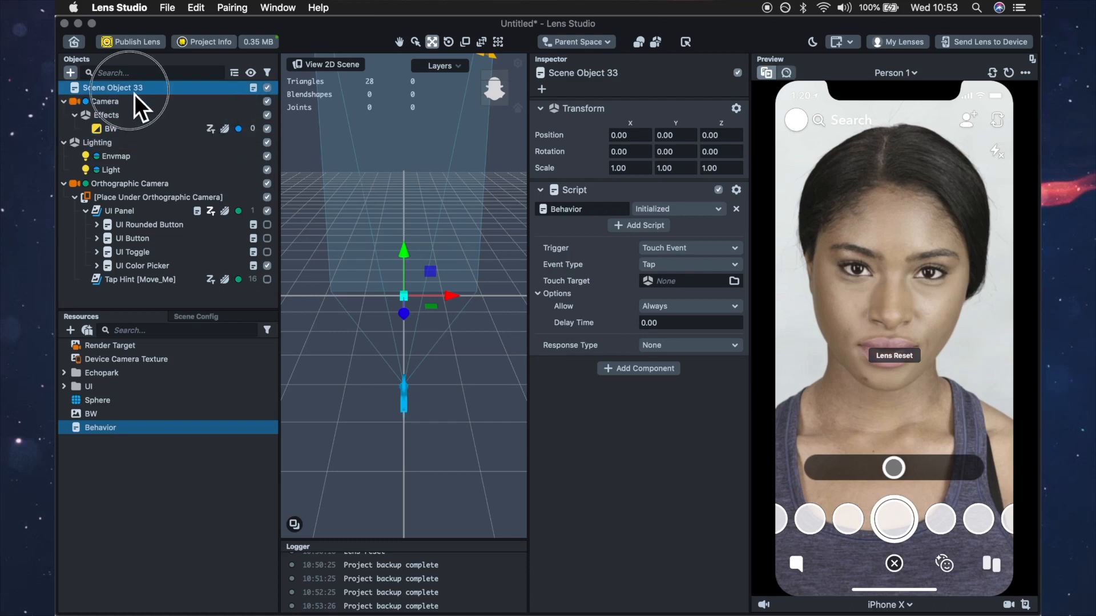
Step: Rename the new object 'behav' and set the behavior trigger to Recording Start
double_click(113, 88)
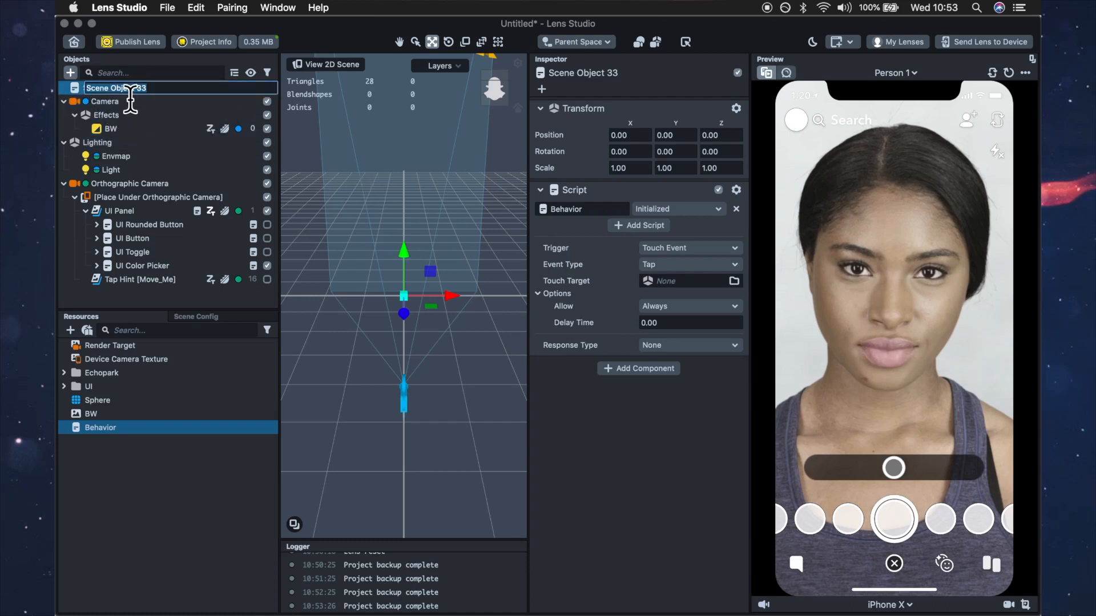
type("behav scrp")
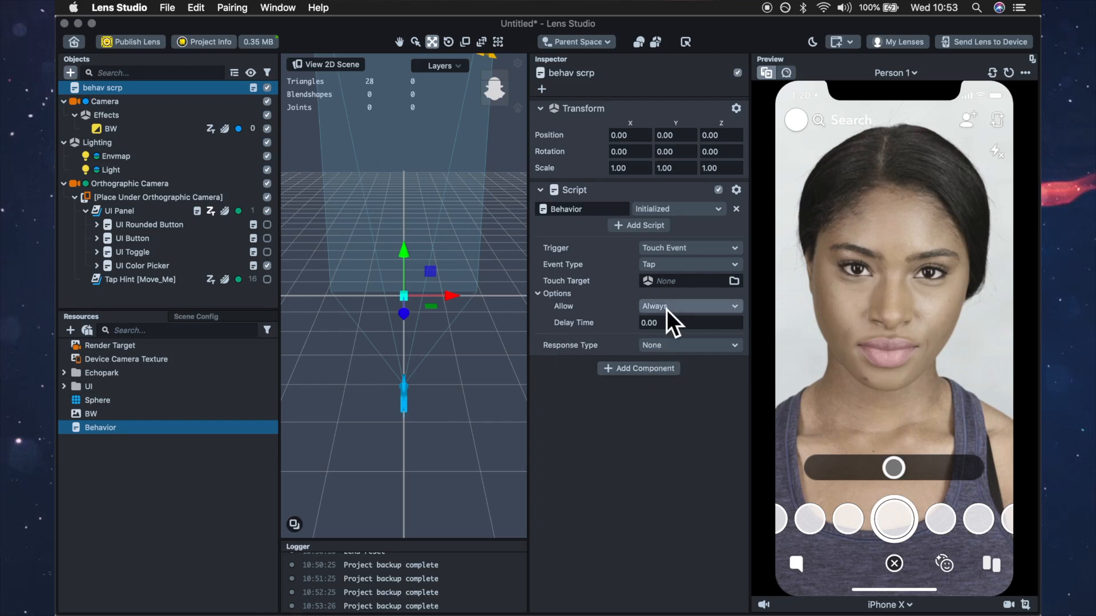
left_click(688, 247)
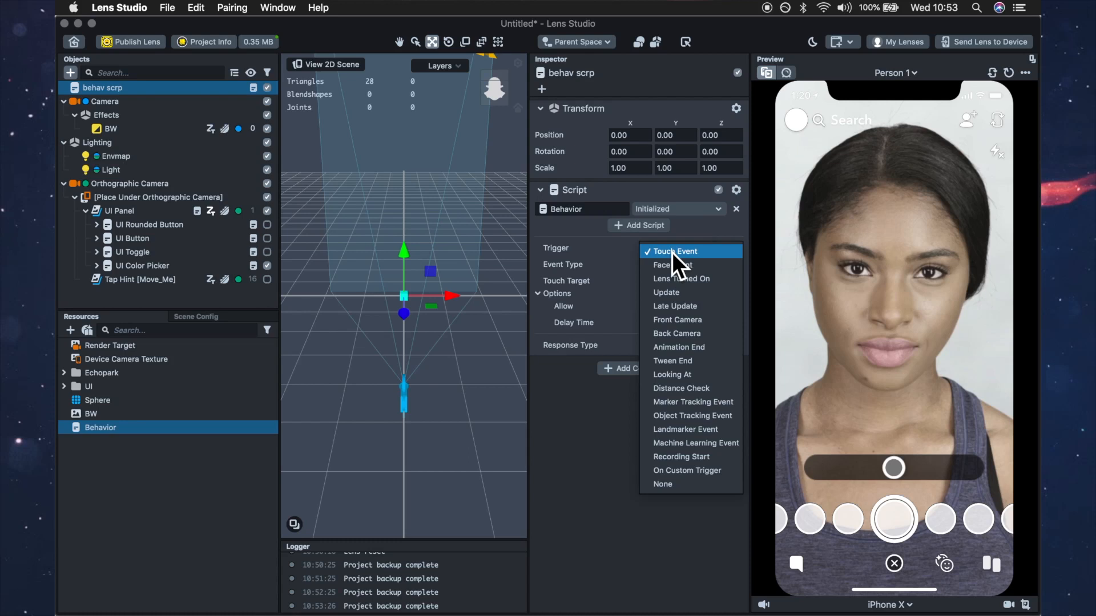
mouse_move(682, 286)
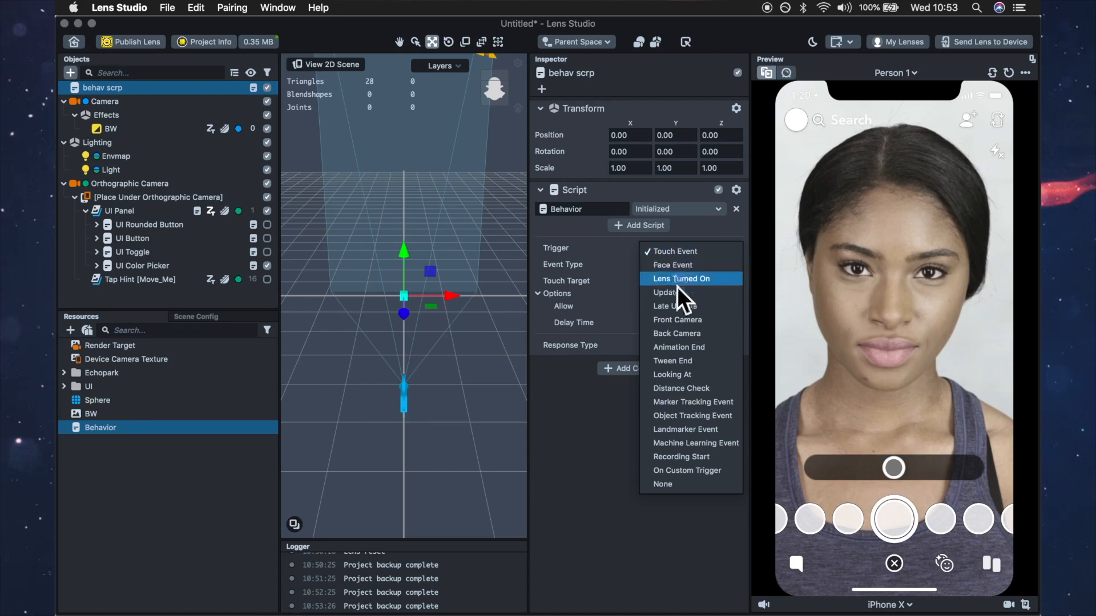
left_click(681, 456)
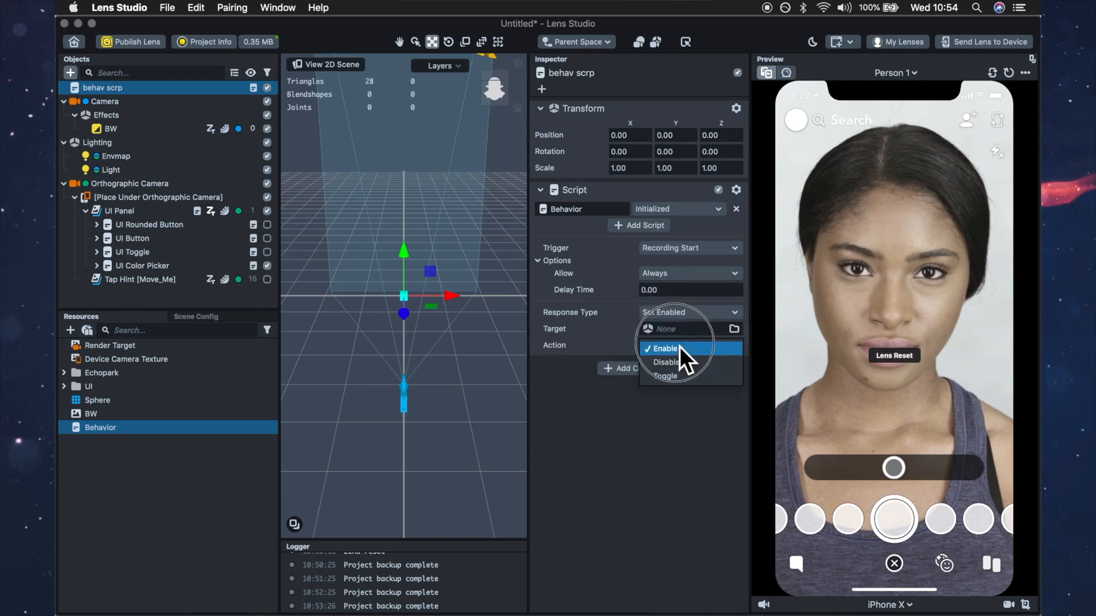
Step: Set the behavior action to Disable with UI Color Picker as its target
left_click(666, 362)
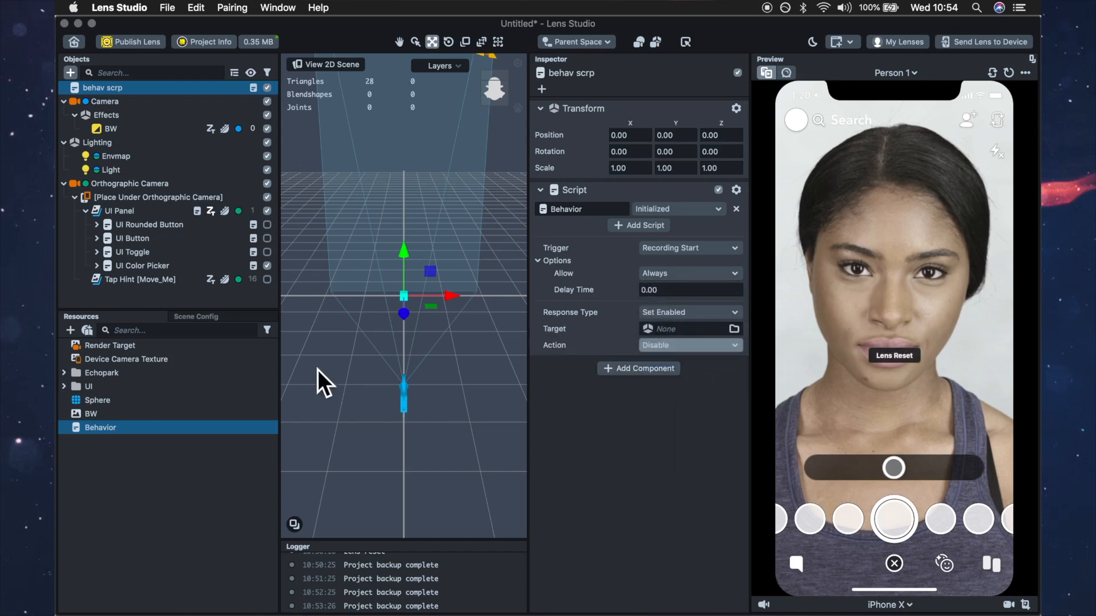
left_click(141, 266)
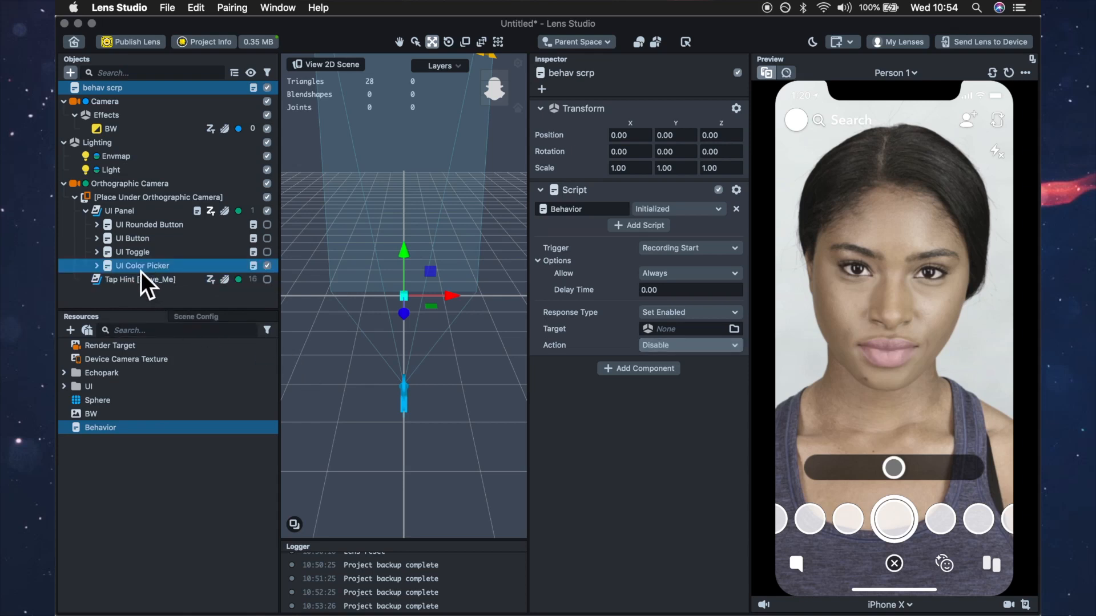
left_click(671, 328)
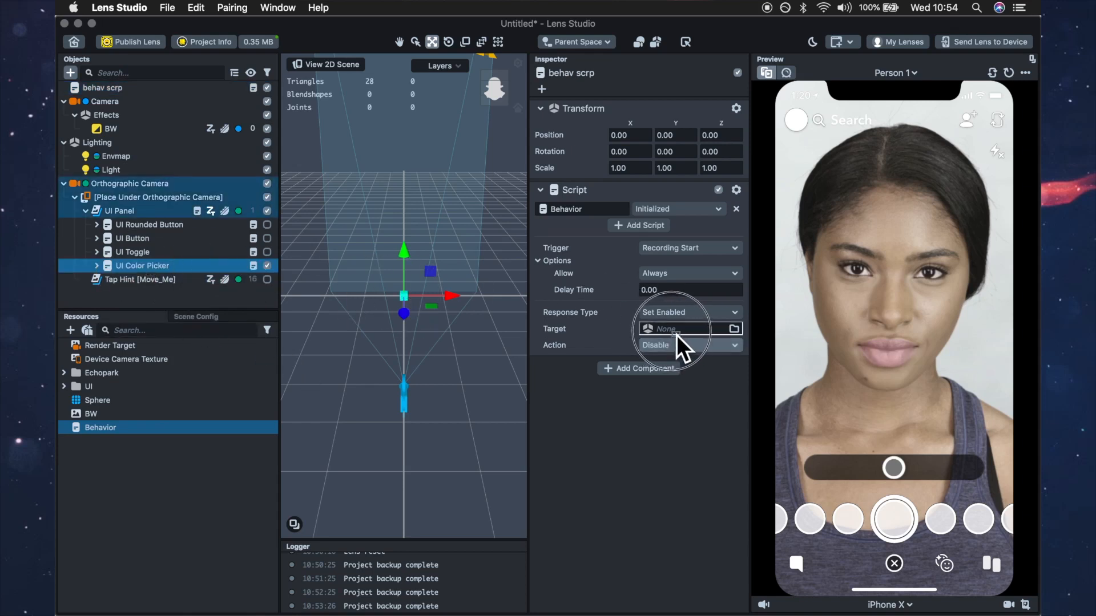
left_click(669, 329)
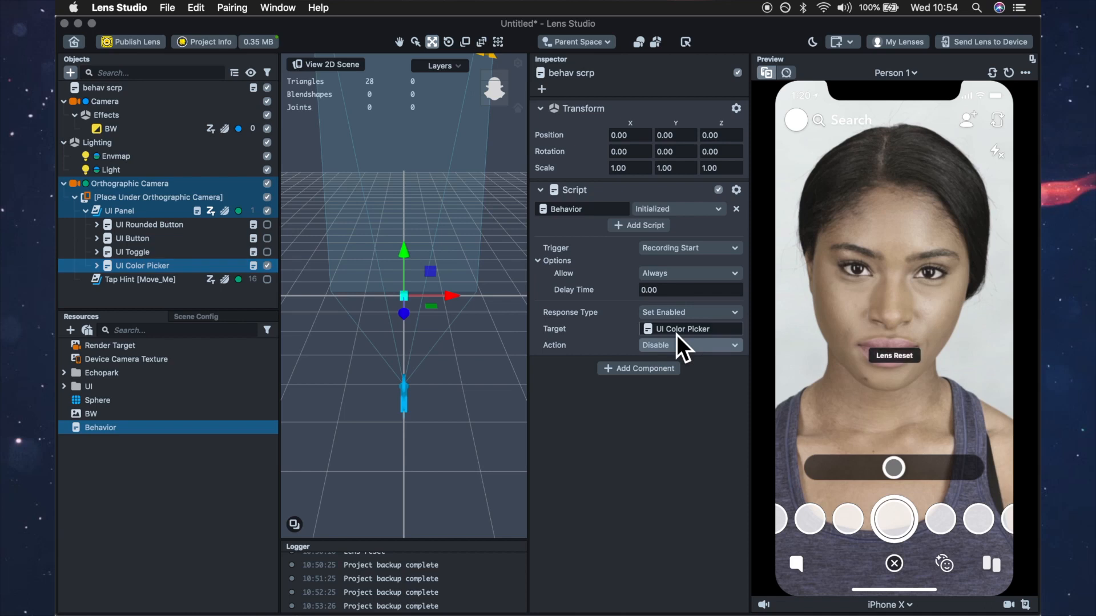
mouse_move(673, 241)
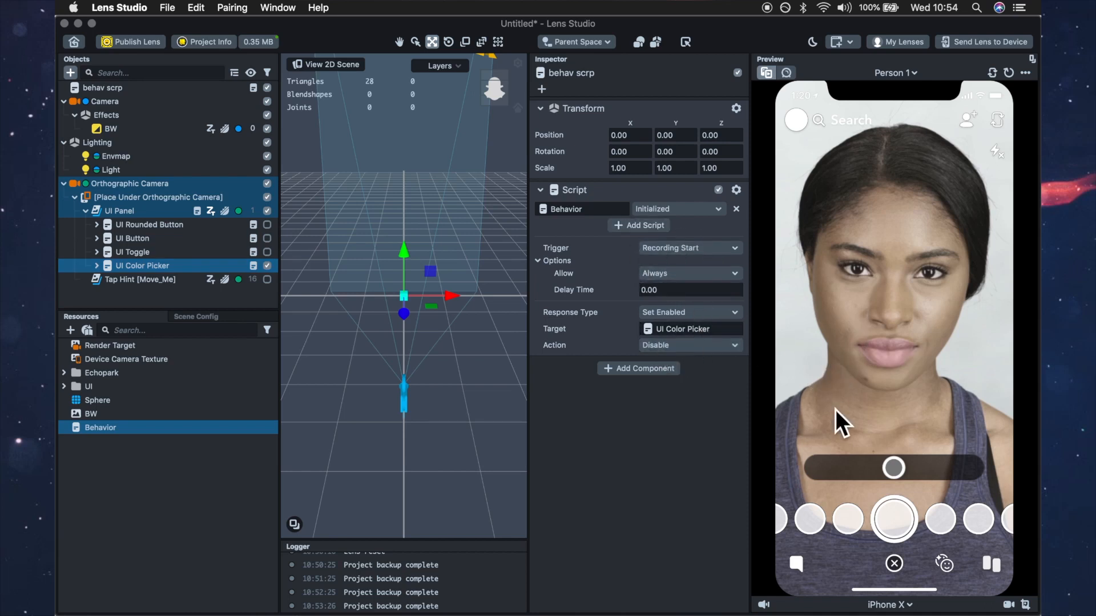
mouse_move(846, 468)
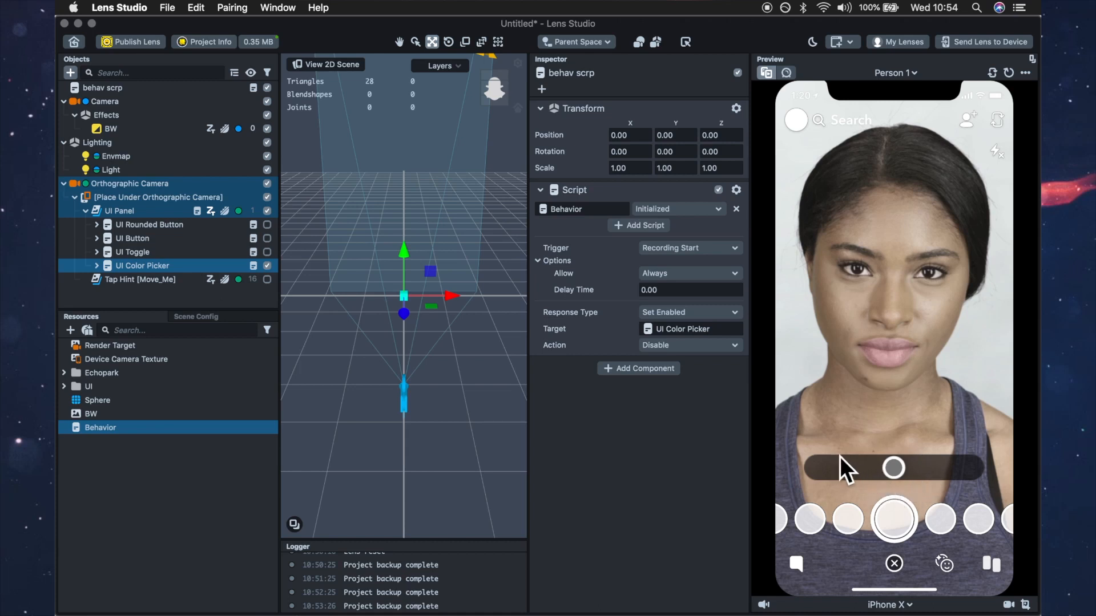
mouse_move(821, 429)
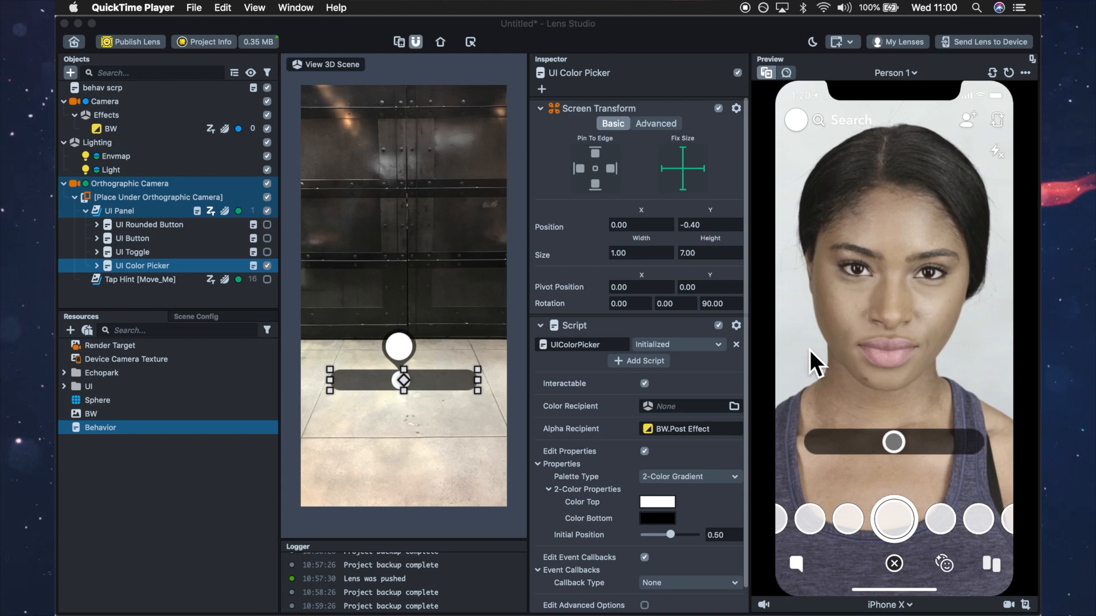
mouse_move(808, 303)
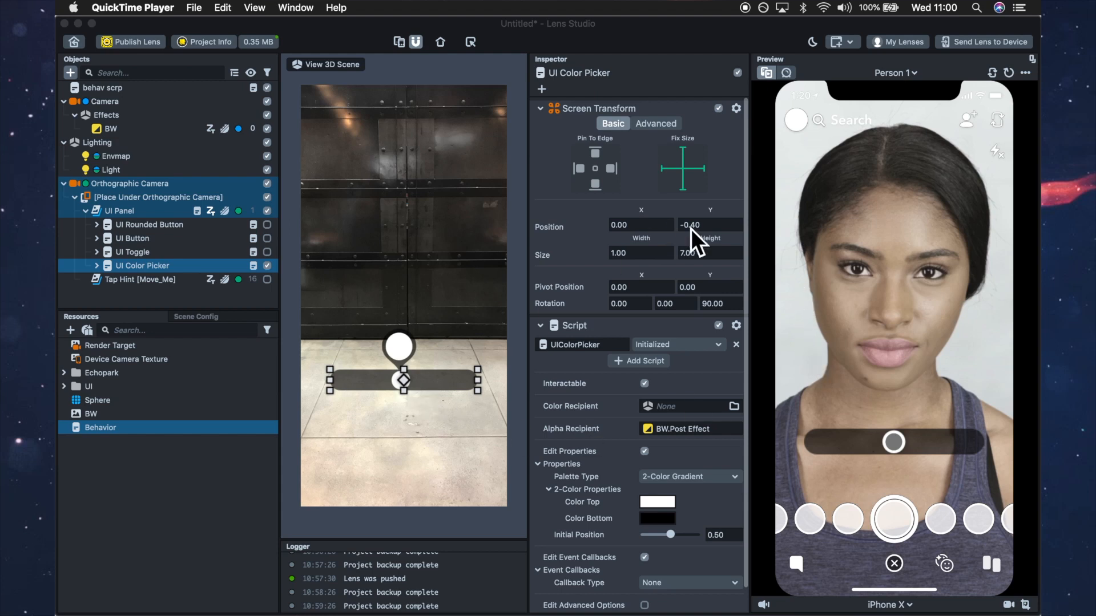
mouse_move(694, 248)
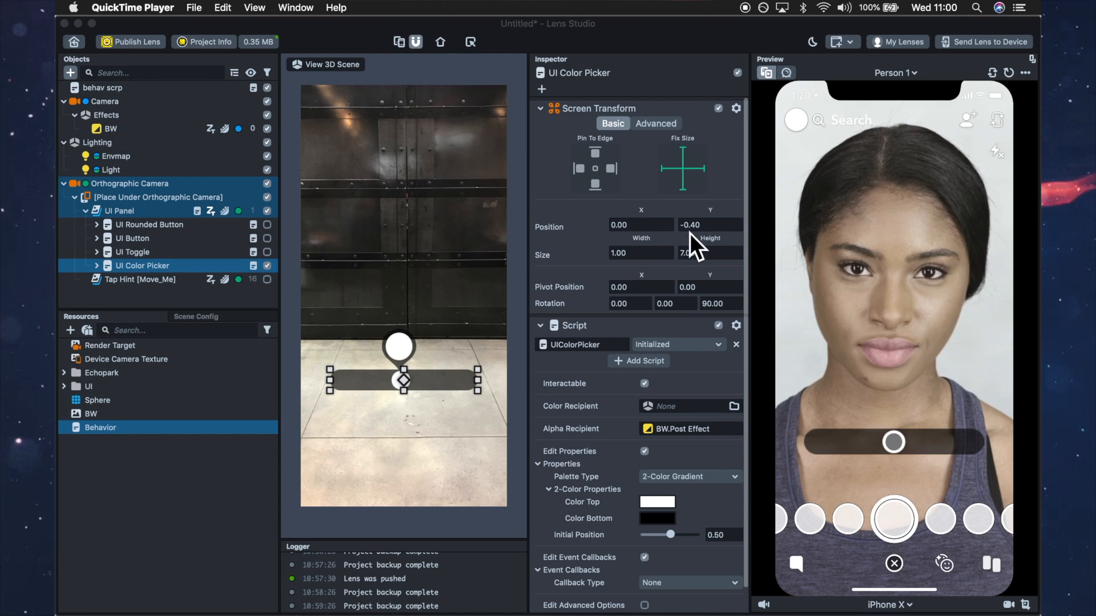
mouse_move(713, 249)
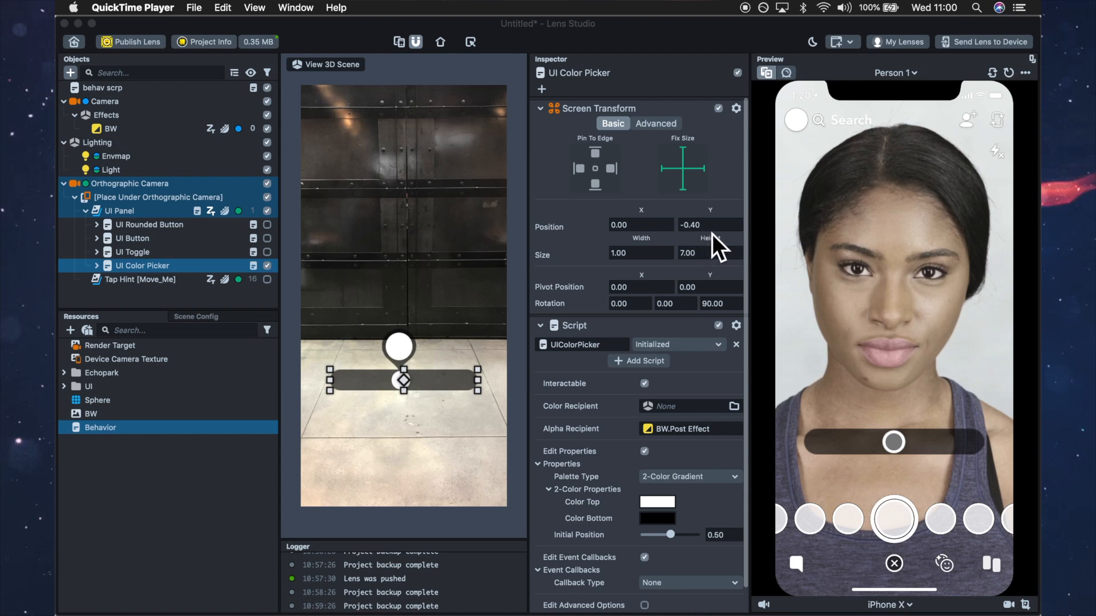
mouse_move(923, 521)
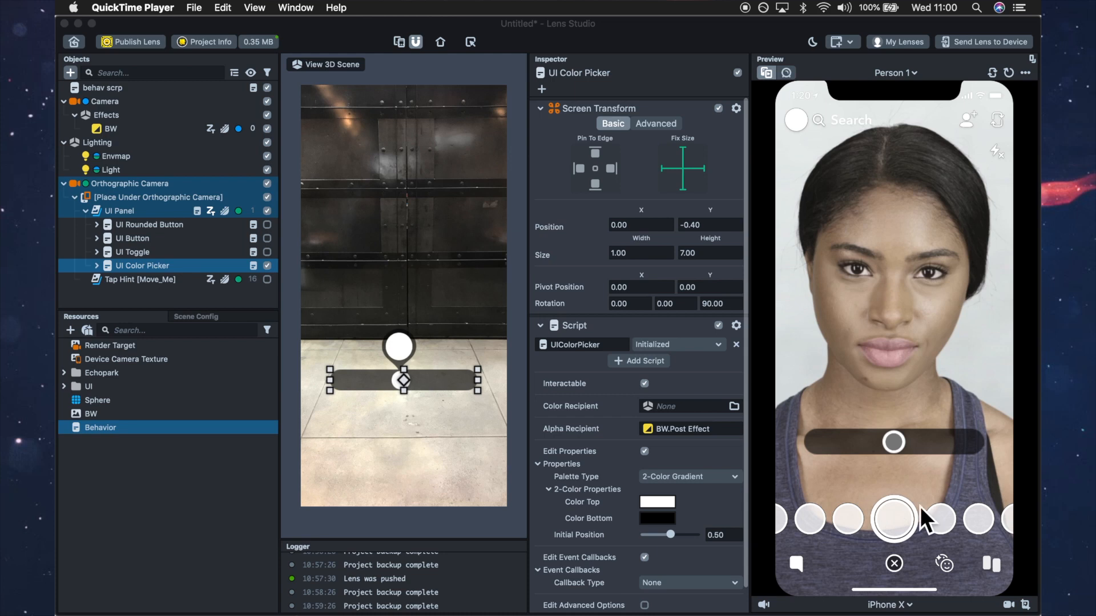
mouse_move(723, 248)
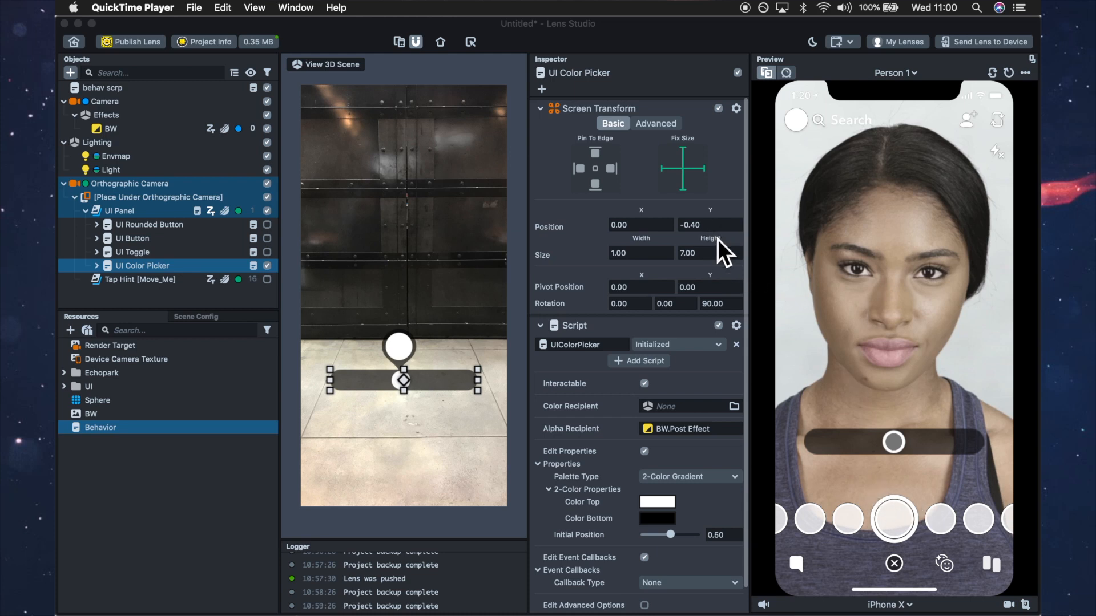
mouse_move(711, 268)
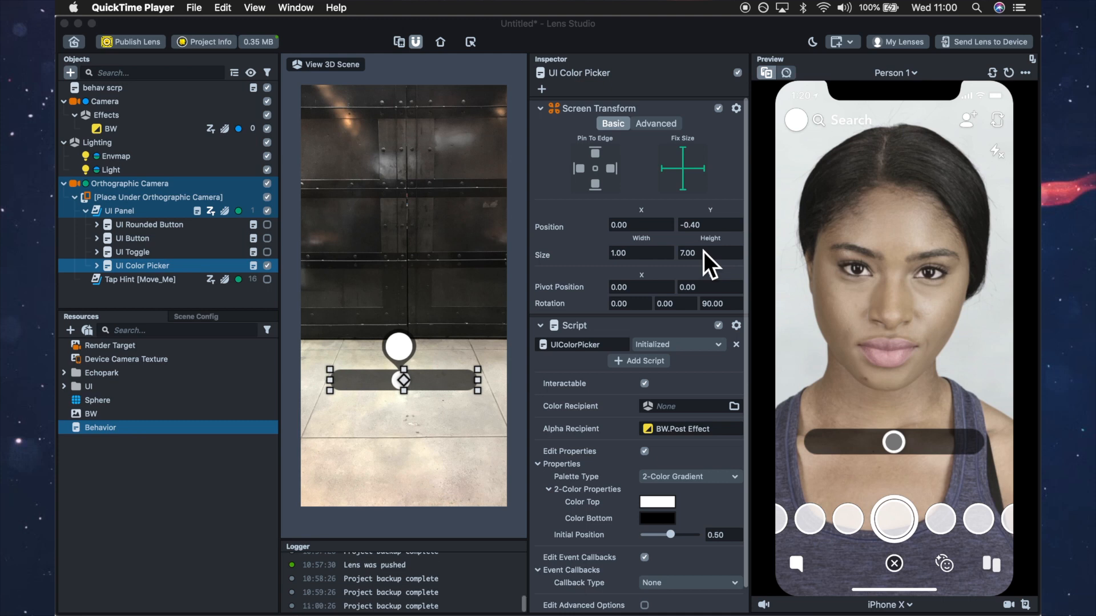
mouse_move(882, 467)
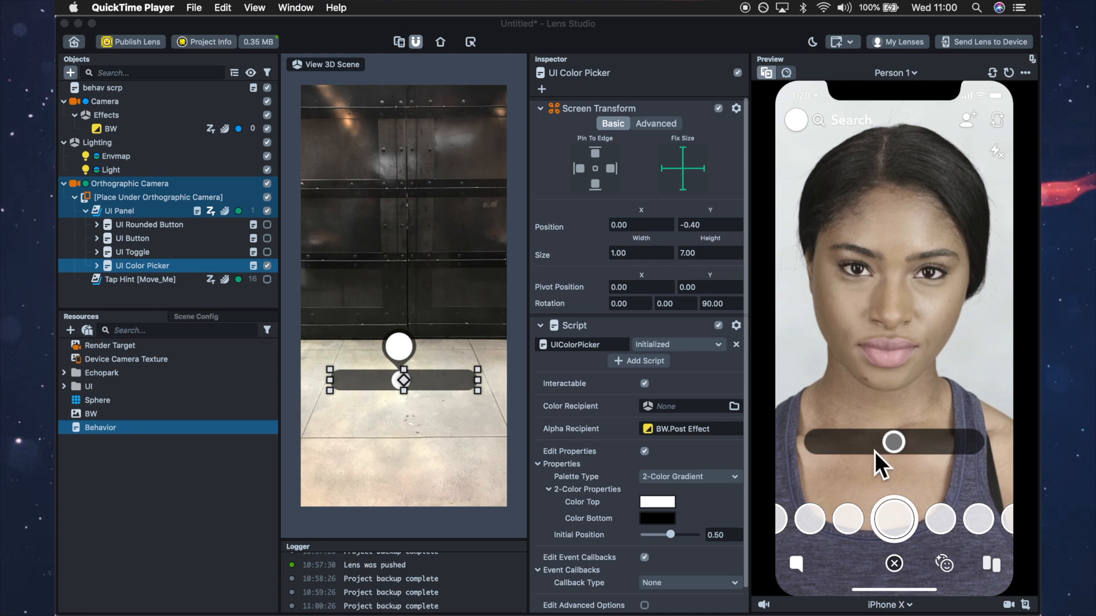
Step: Slide the preview handle right to turn the face grayscale, then back left to colour
left_click_drag(893, 442, 853, 442)
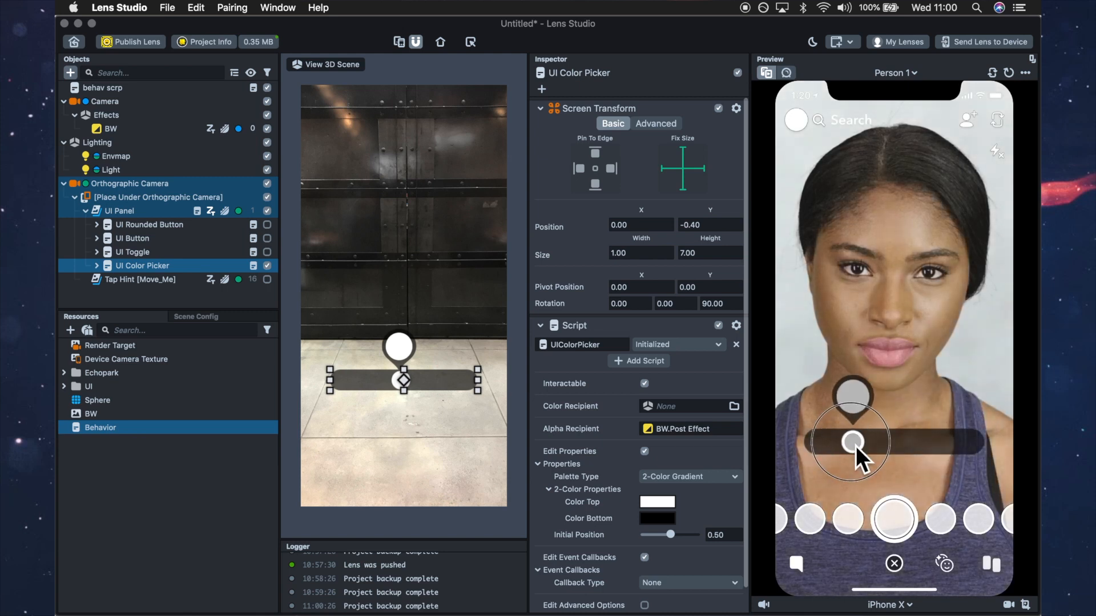
left_click_drag(852, 442, 950, 444)
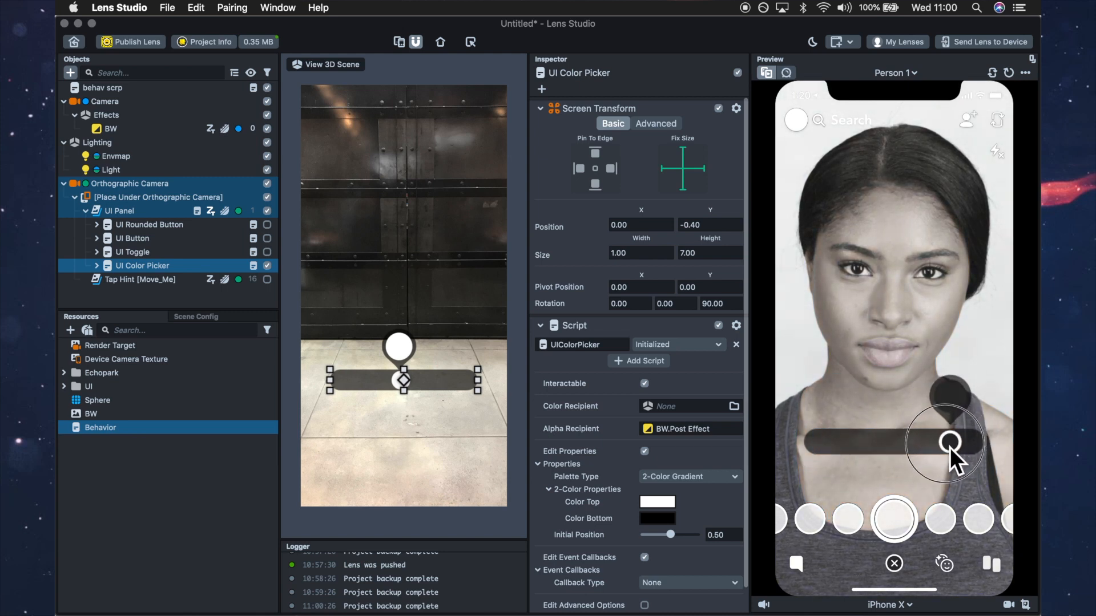
left_click_drag(951, 444, 846, 444)
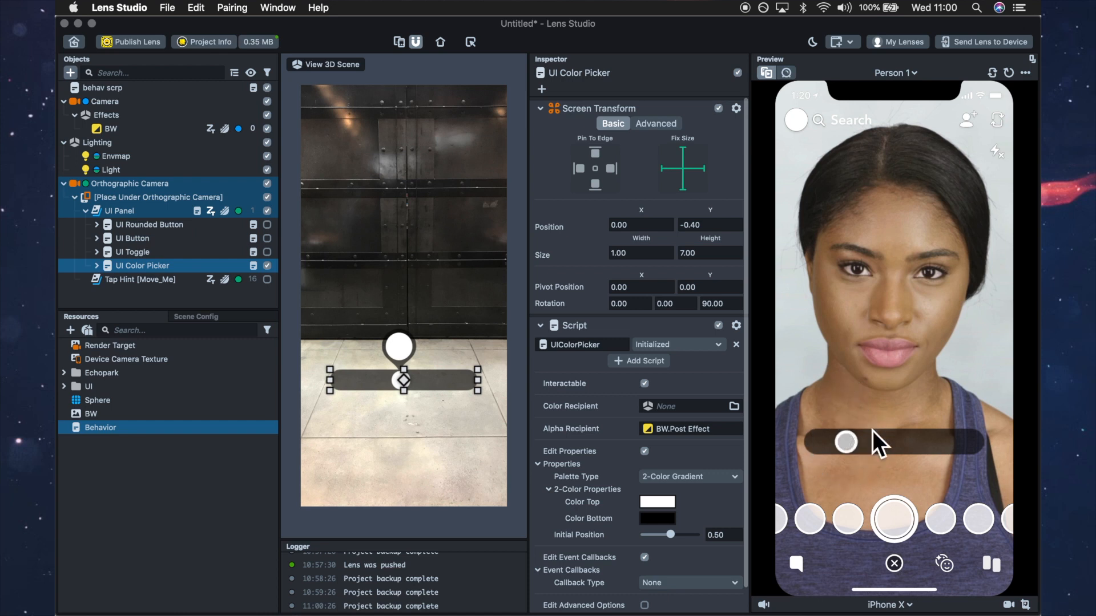
left_click(138, 279)
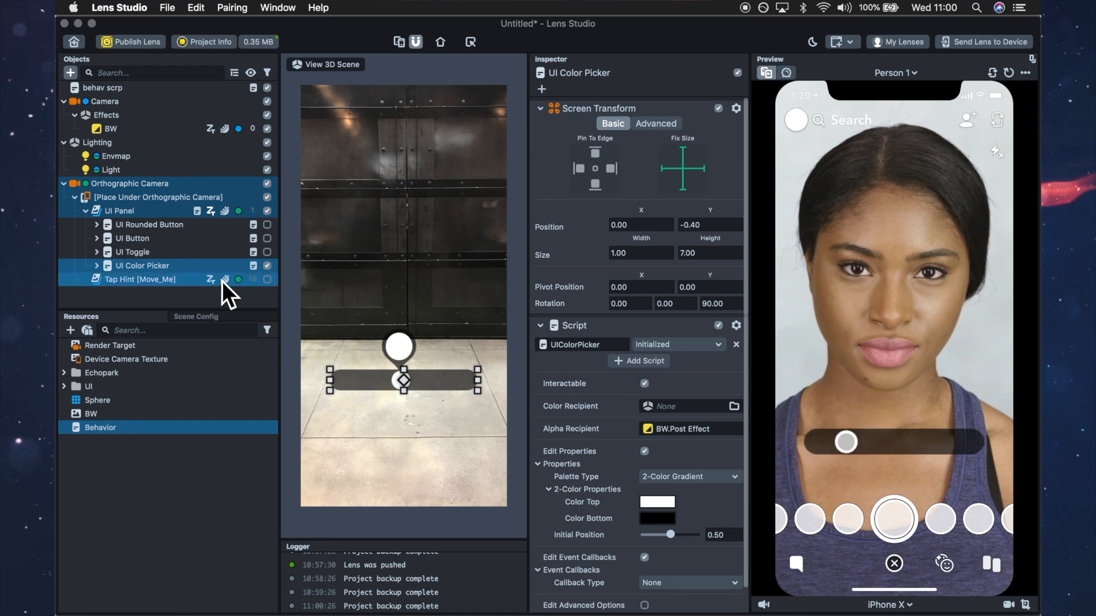
Step: Browse the picker's Background, Palette, Cursor and Color Visual, then select its UI Popup object
left_click(97, 265)
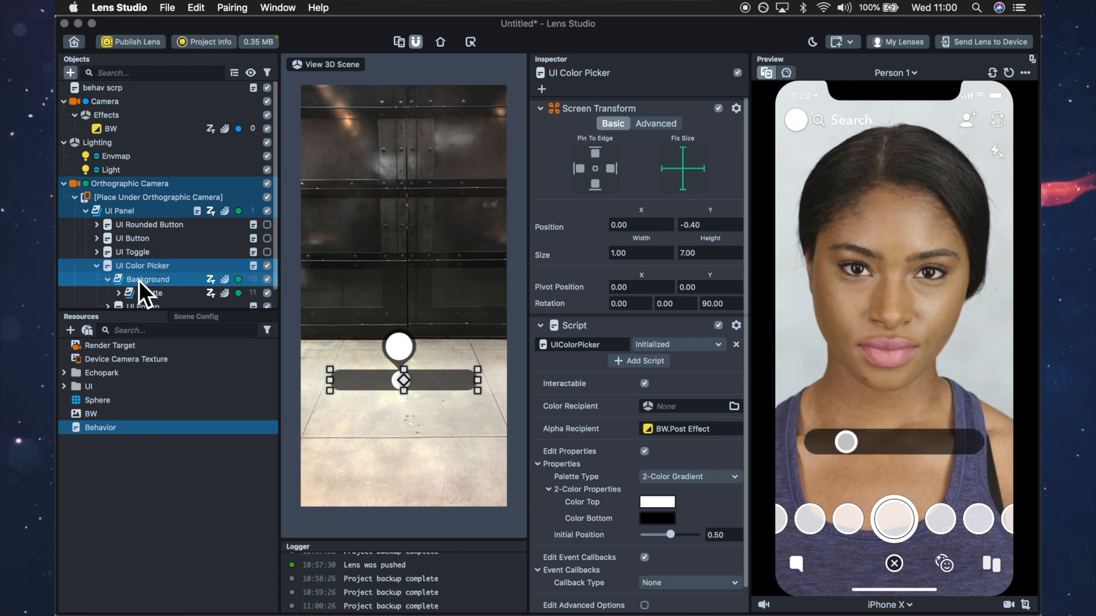
left_click(149, 274)
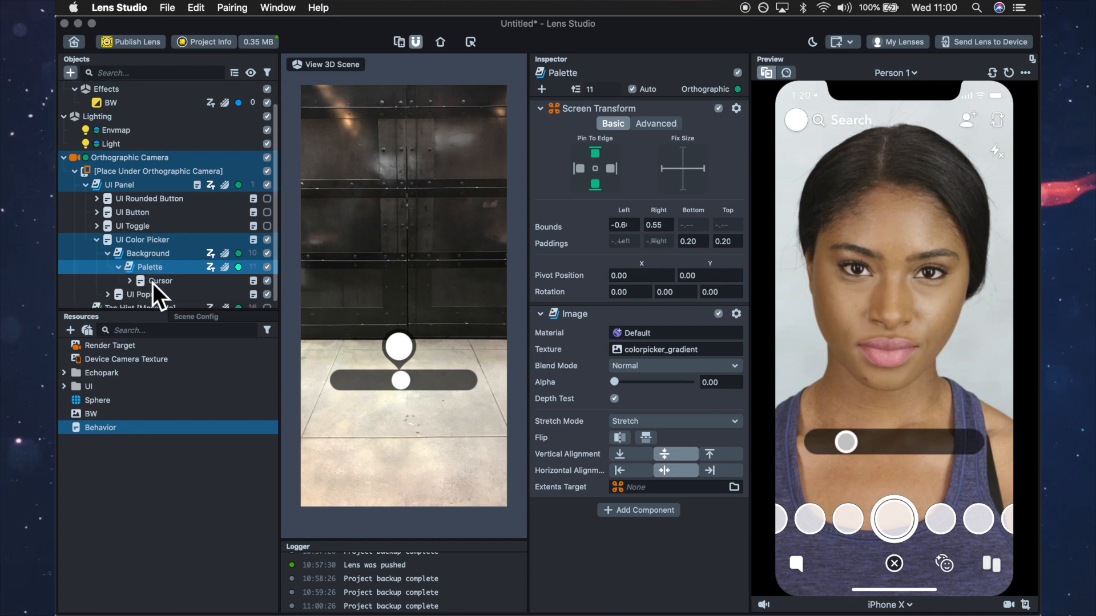
left_click(160, 280)
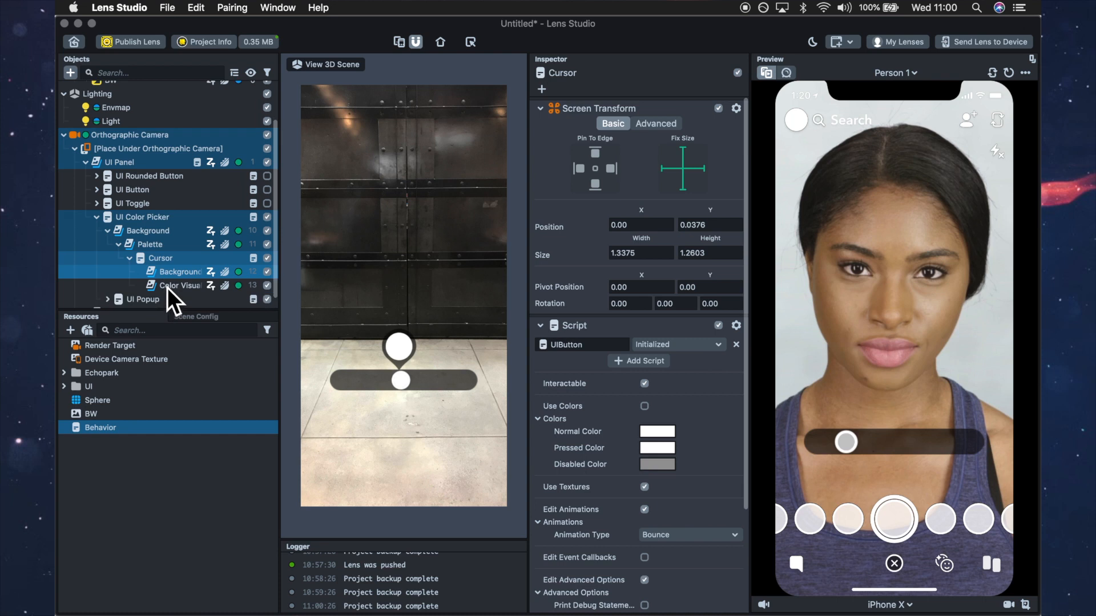
left_click(180, 286)
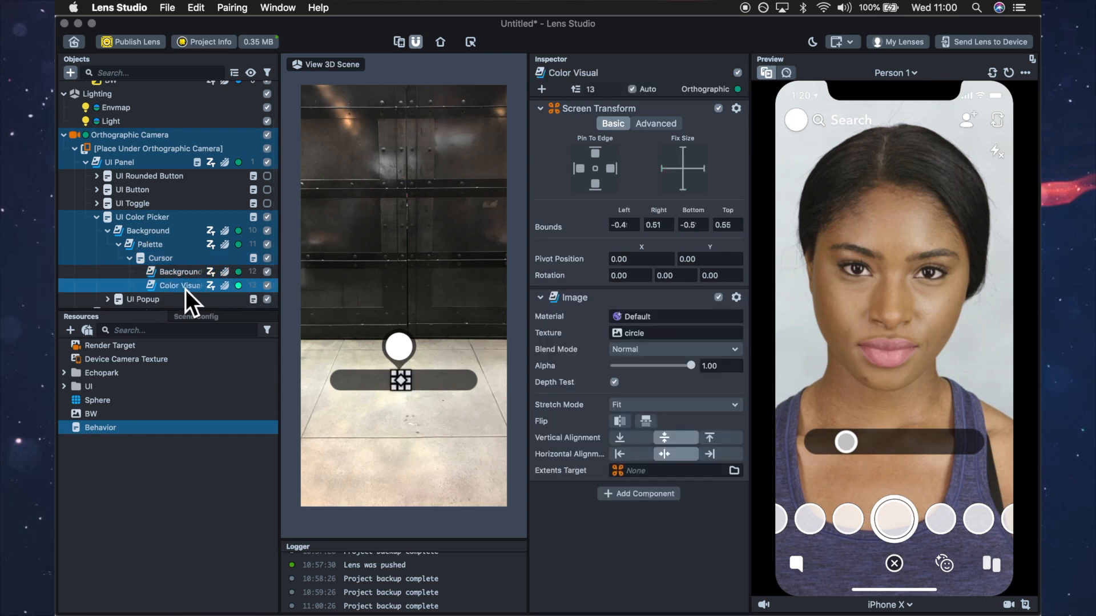
left_click(149, 230)
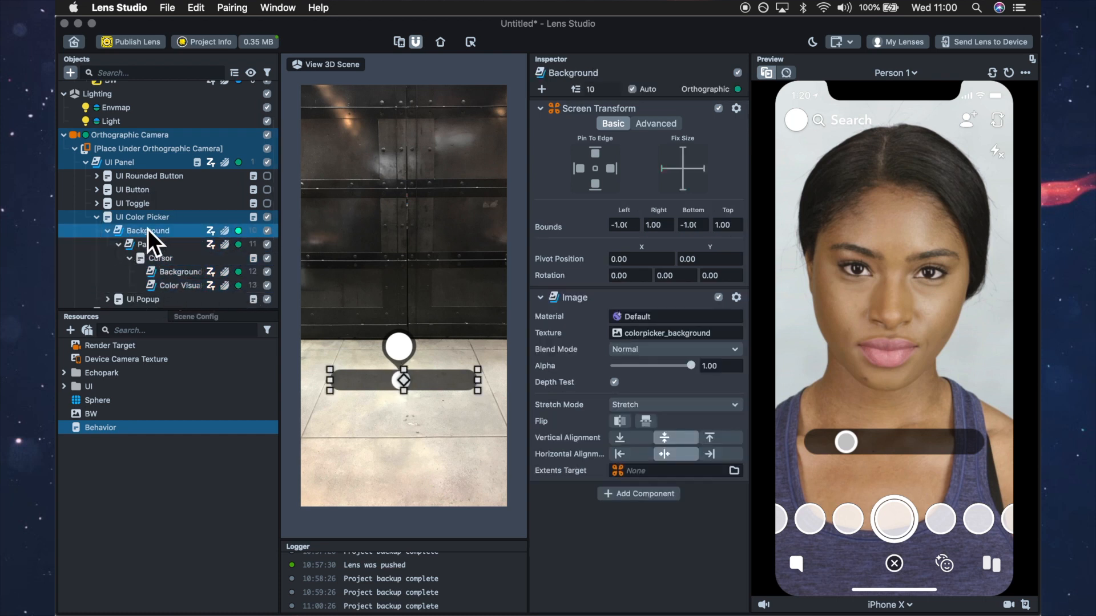
scroll("down", 3)
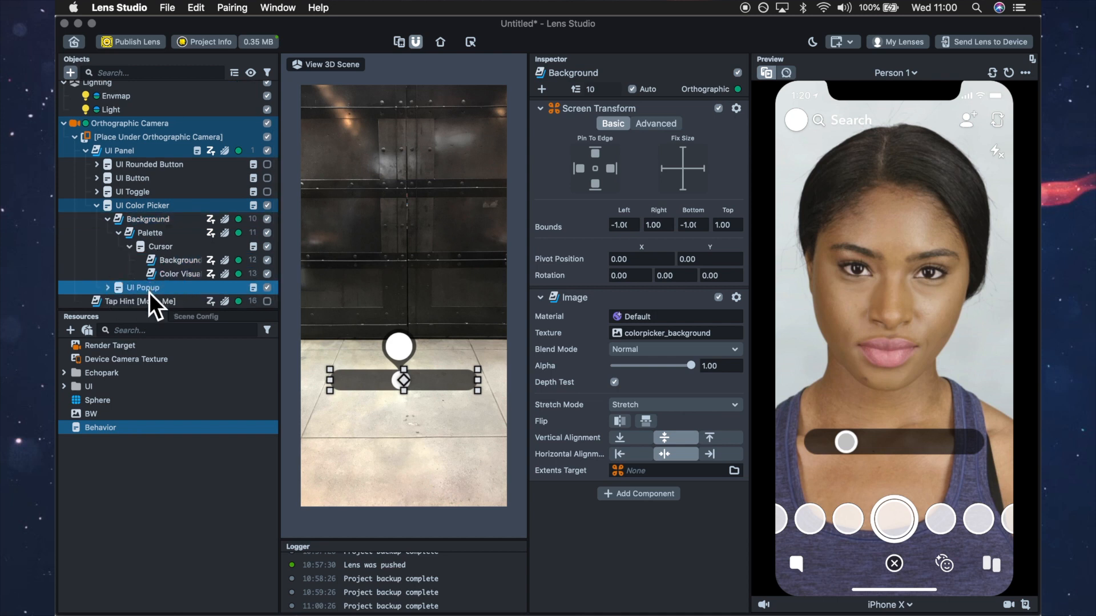
left_click(141, 287)
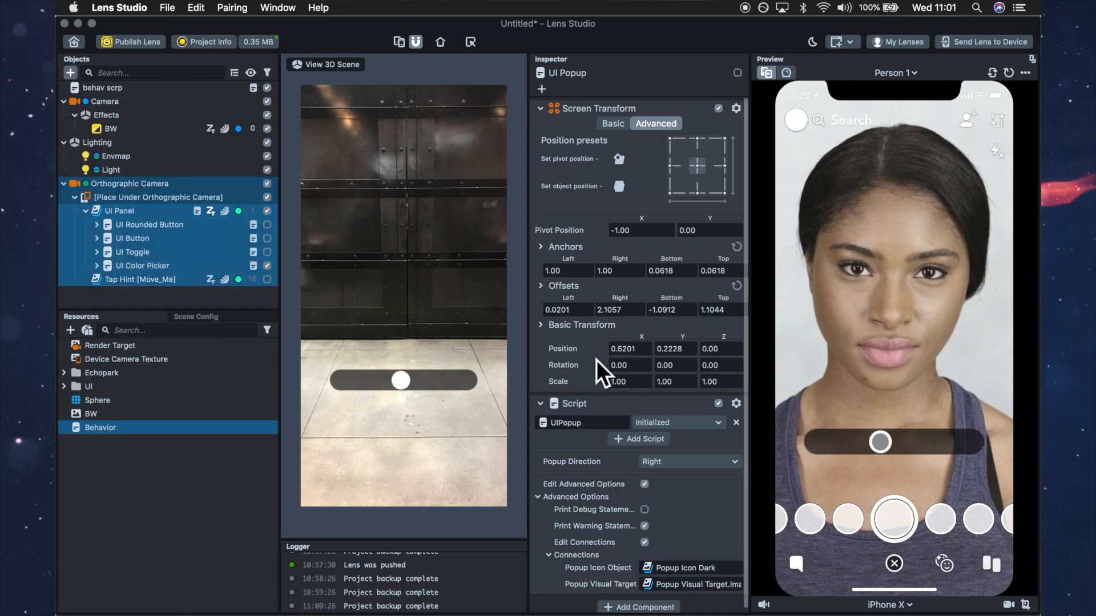
mouse_move(807, 378)
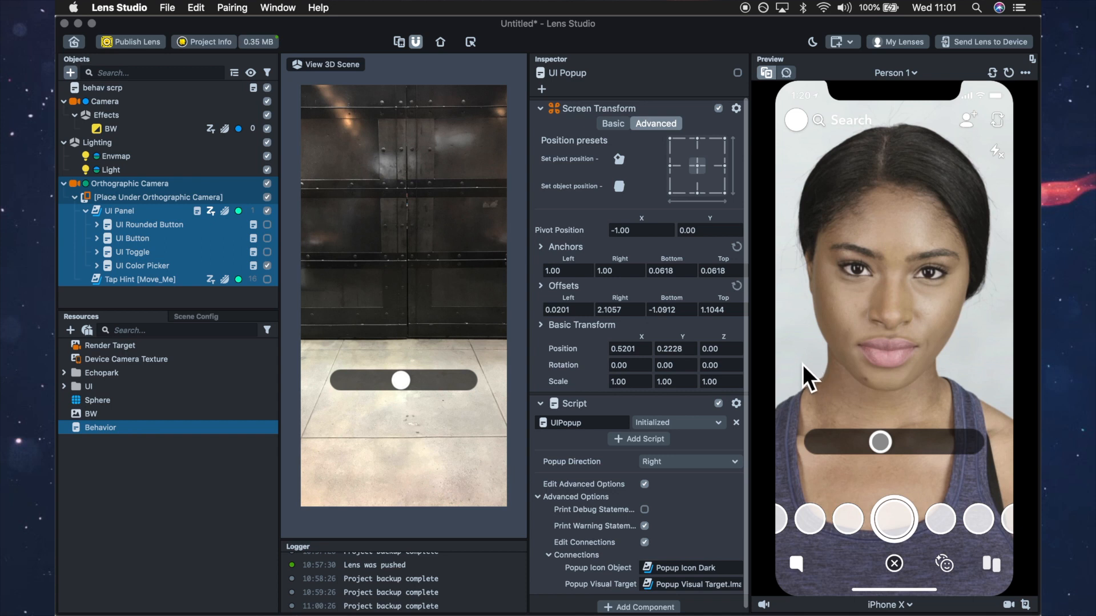